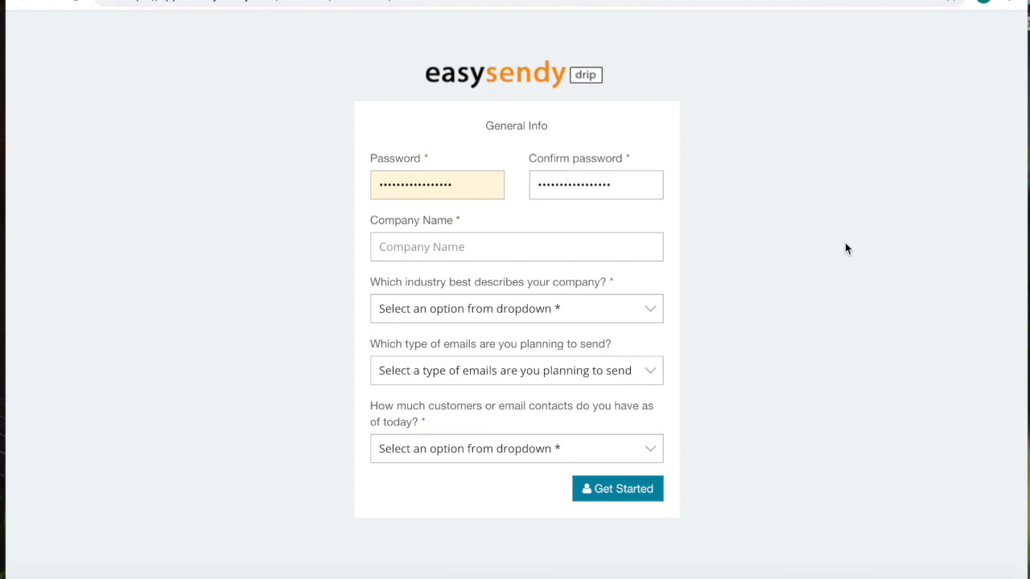
pyautogui.moveTo(842, 249)
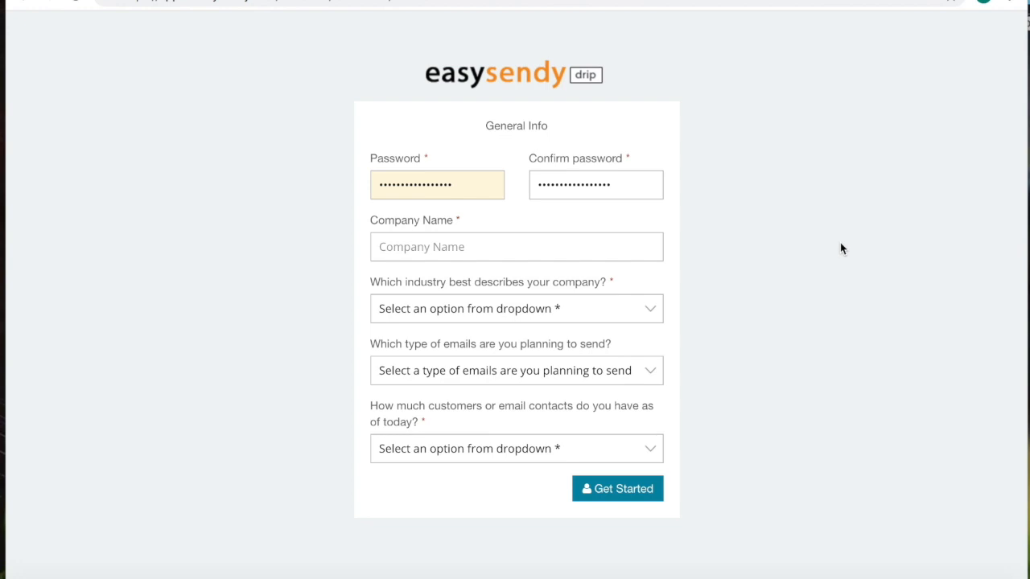
# Step: Submit account setup for 'data aegis': Software, Drip Automation & Newsletter emails, below 500 contacts
pyautogui.write('data aegis')
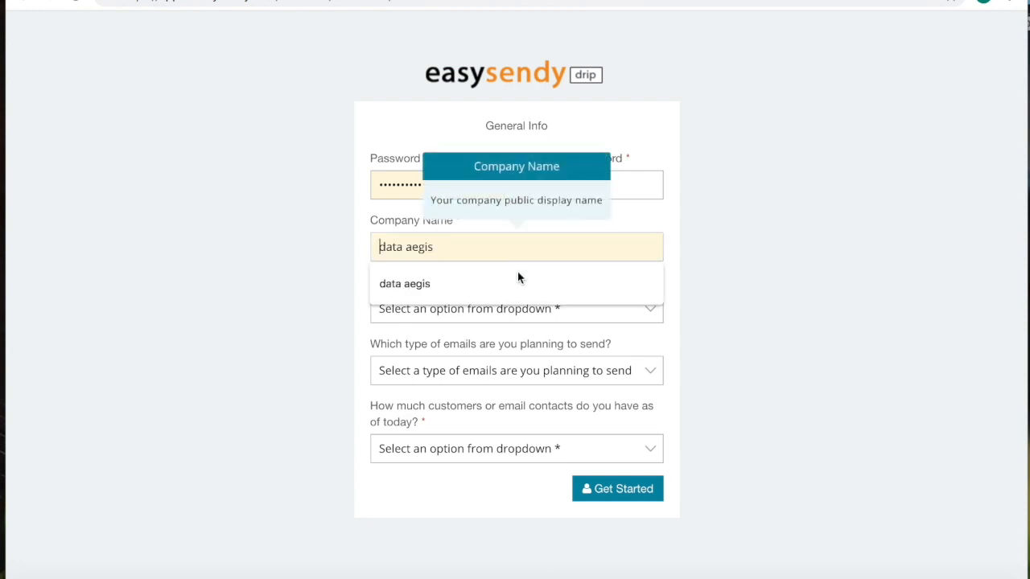
pyautogui.click(516, 308)
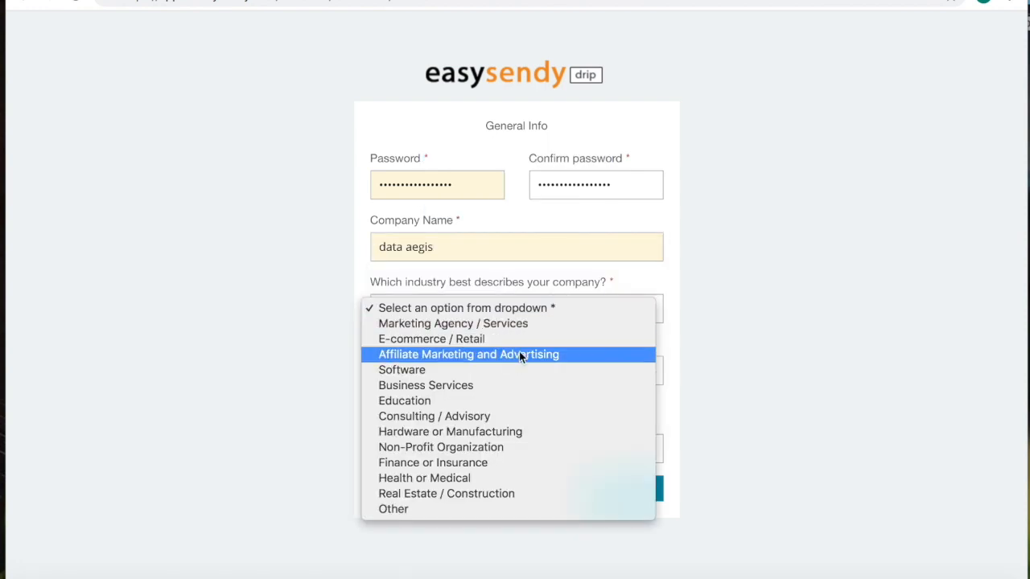
pyautogui.click(402, 369)
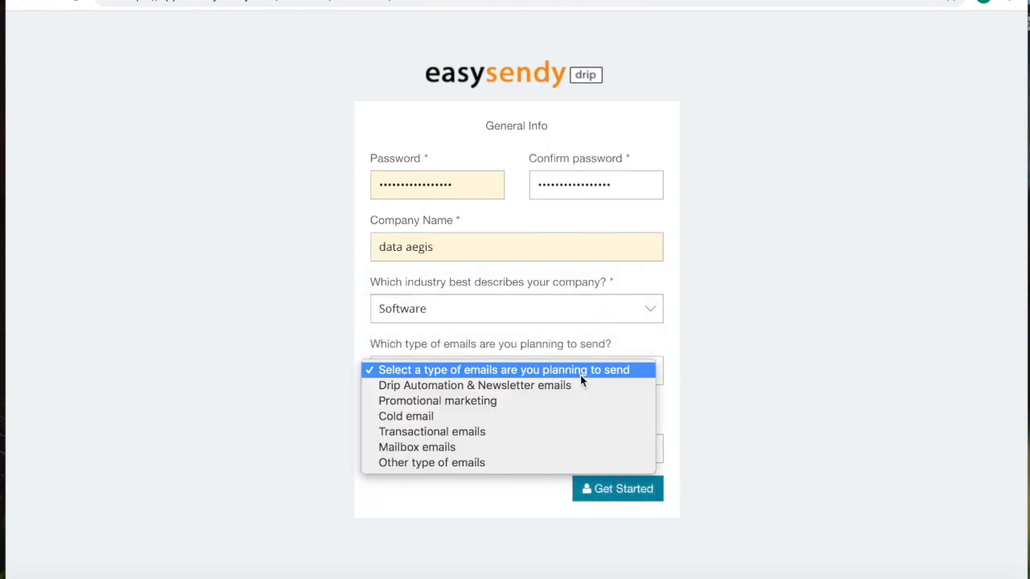
pyautogui.click(475, 384)
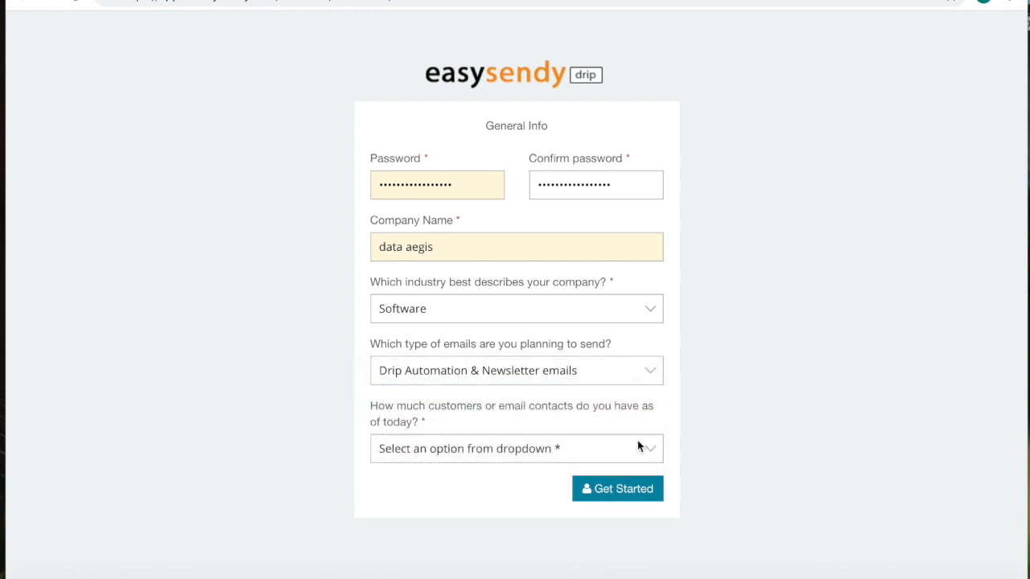
pyautogui.click(515, 448)
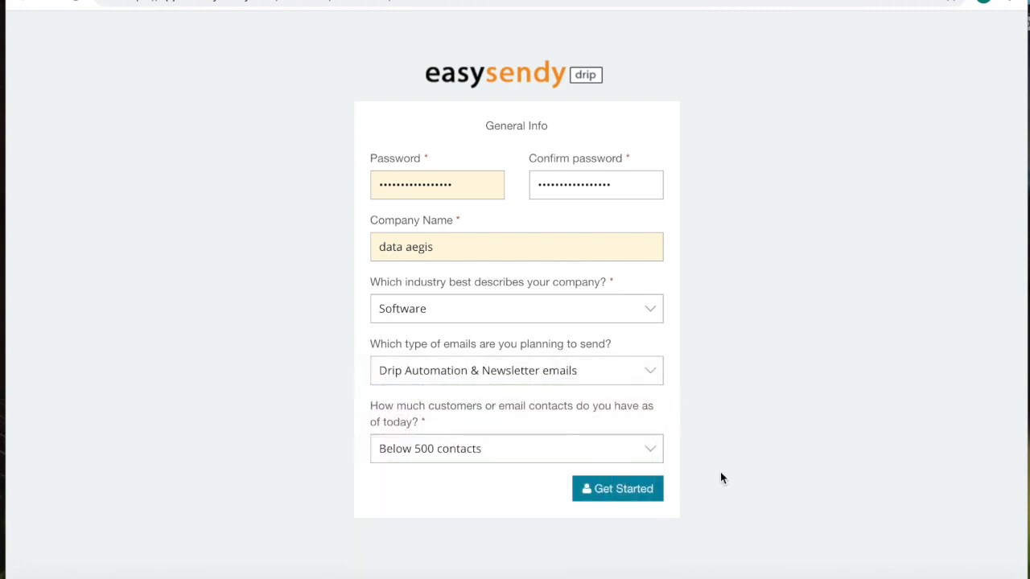
pyautogui.click(617, 489)
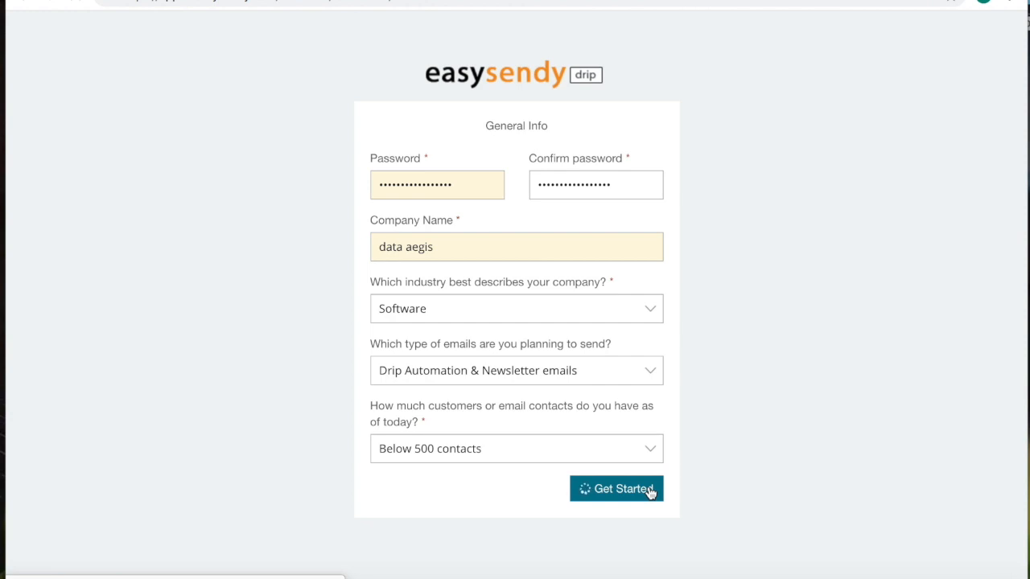
pyautogui.click(617, 488)
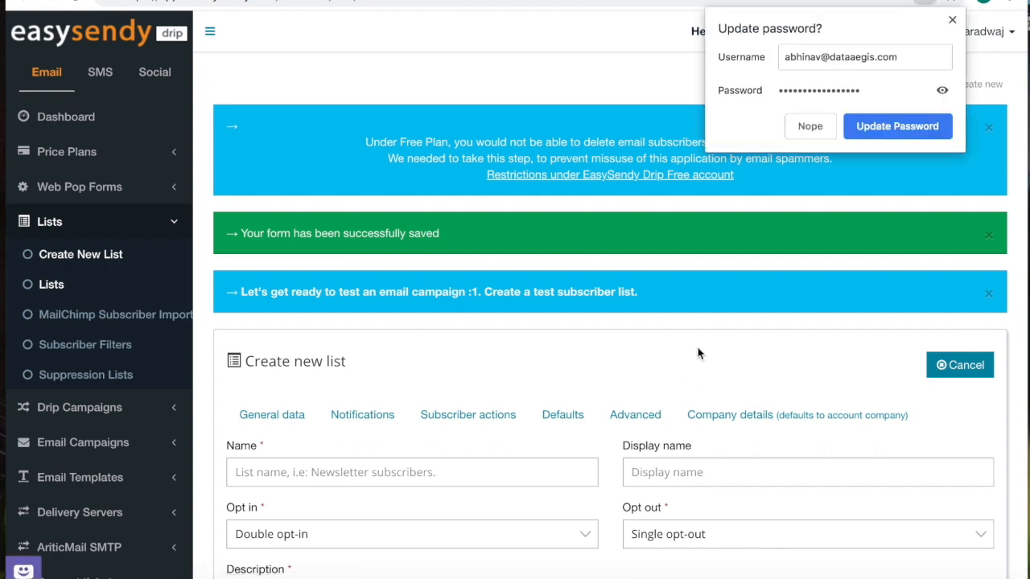
# Step: Name the list 'welcome email subscribers', display name 'Welcome', description 'Welcome to easy sendy'
pyautogui.click(810, 126)
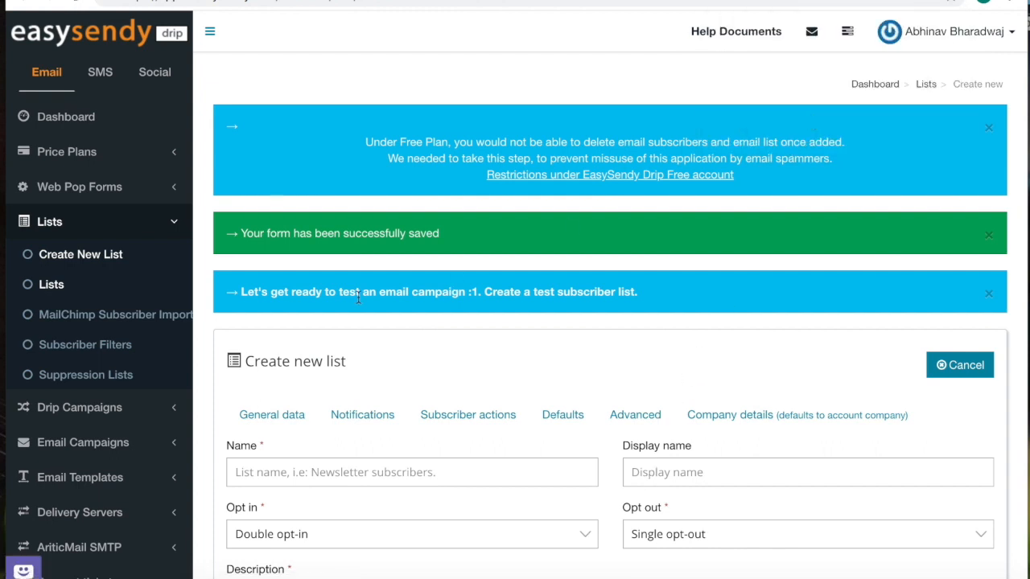
pyautogui.moveTo(180, 126)
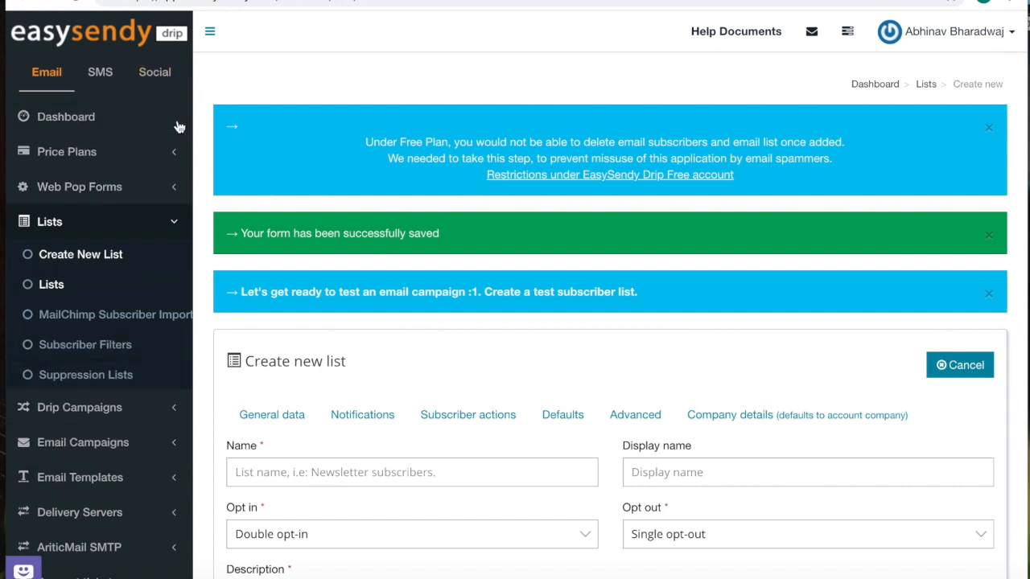
pyautogui.scroll(-3)
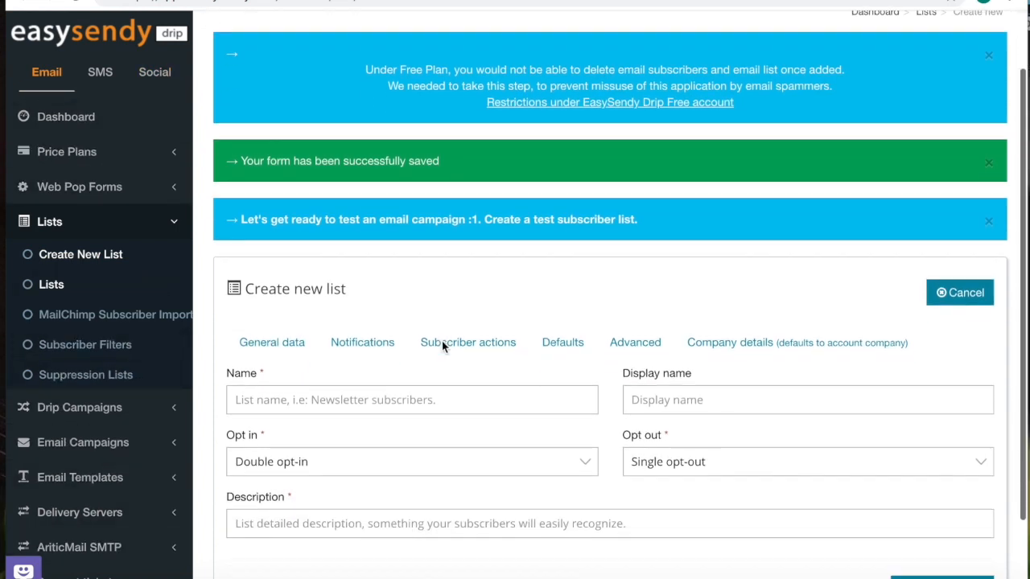
pyautogui.scroll(-3)
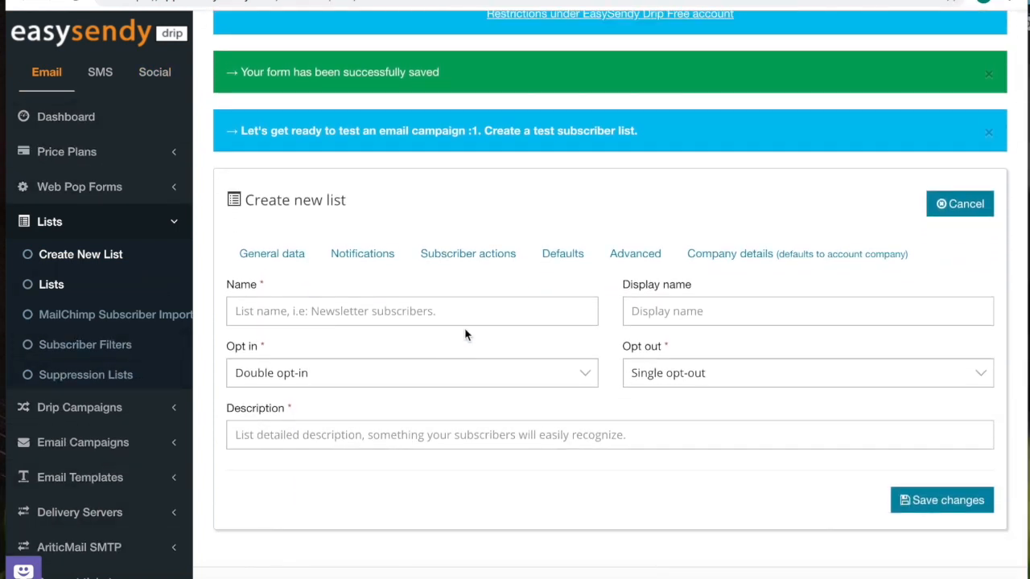
pyautogui.click(411, 311)
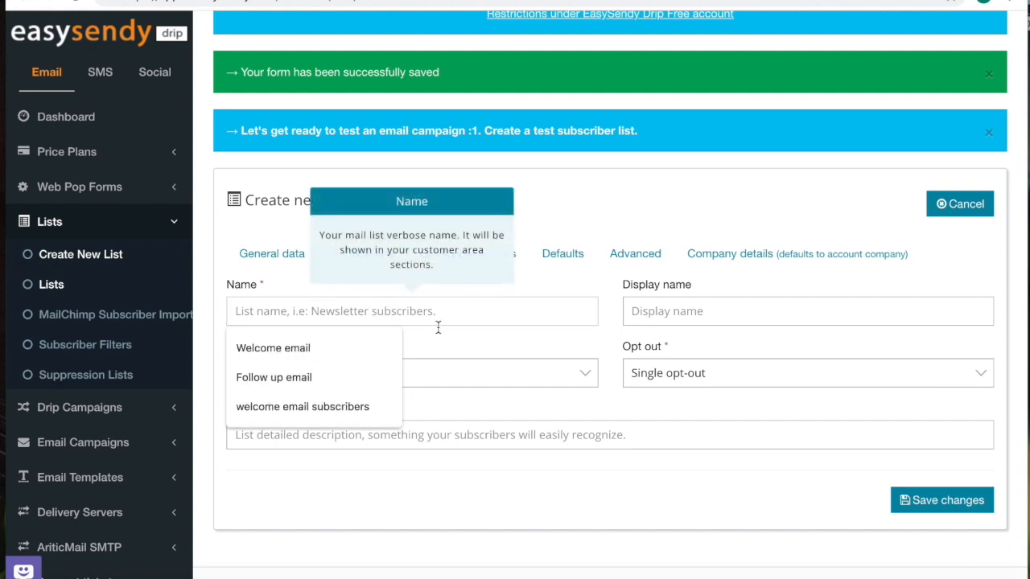
pyautogui.click(302, 407)
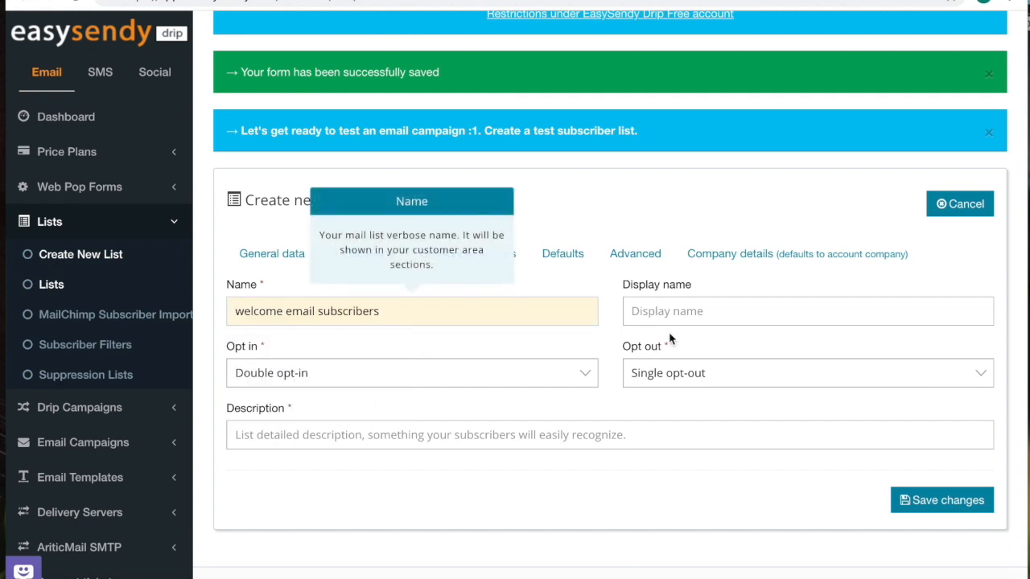
pyautogui.write('Welcome')
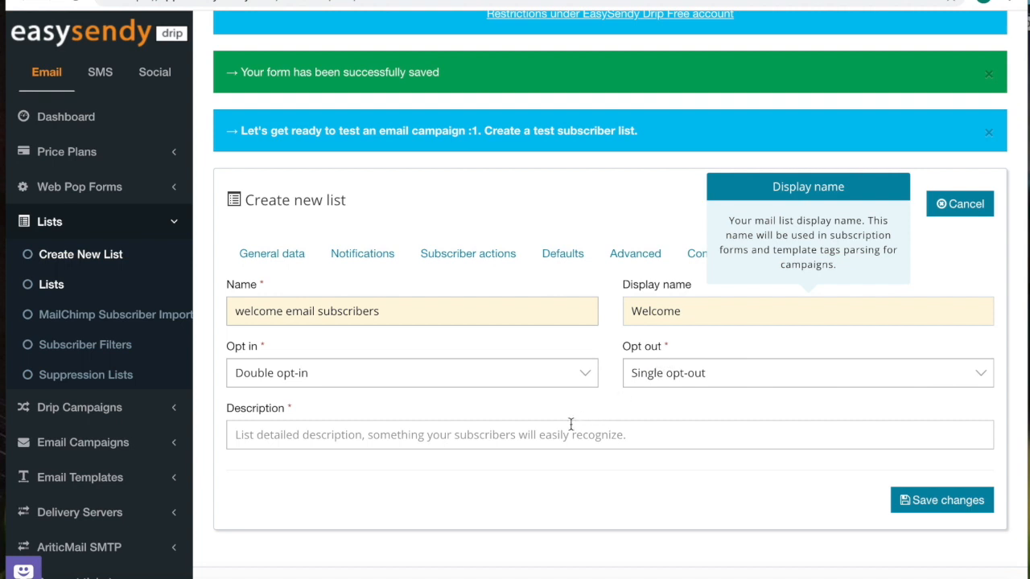
pyautogui.write('Welcome to easy sendy')
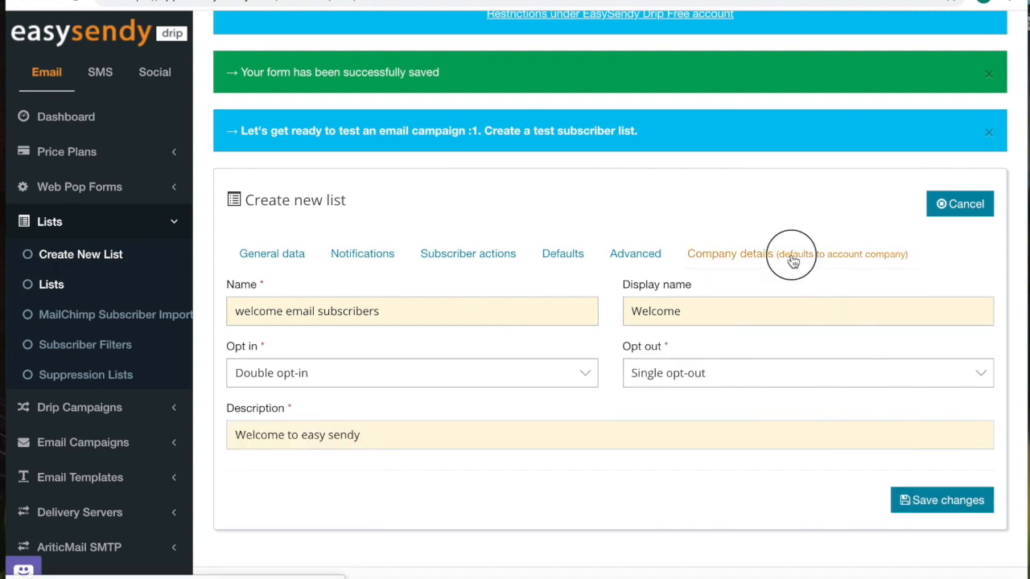
# Step: Add company address jayanagar 9th block, bangalore, zip 123455 and save the list
pyautogui.click(732, 253)
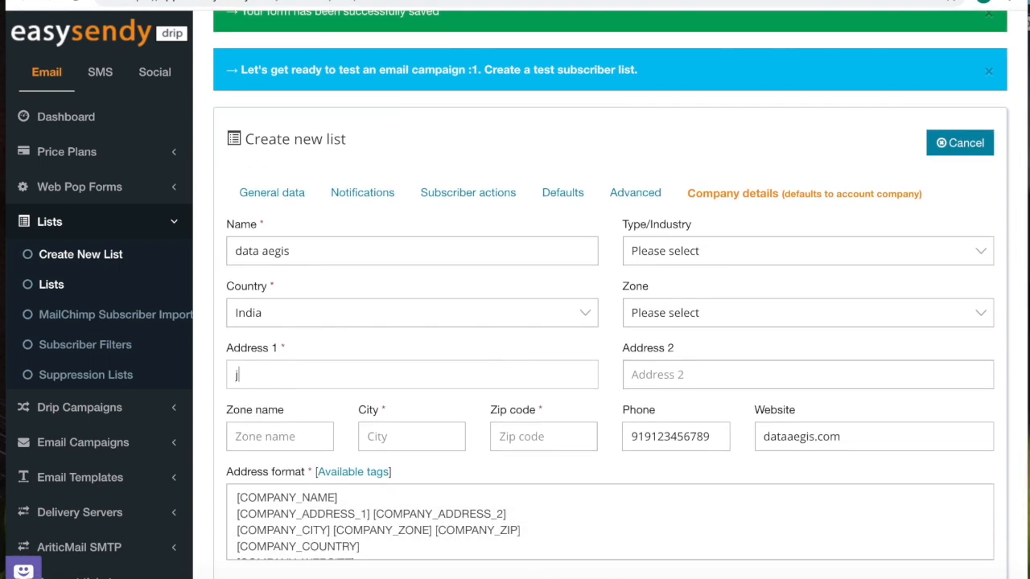
pyautogui.write('ayanga')
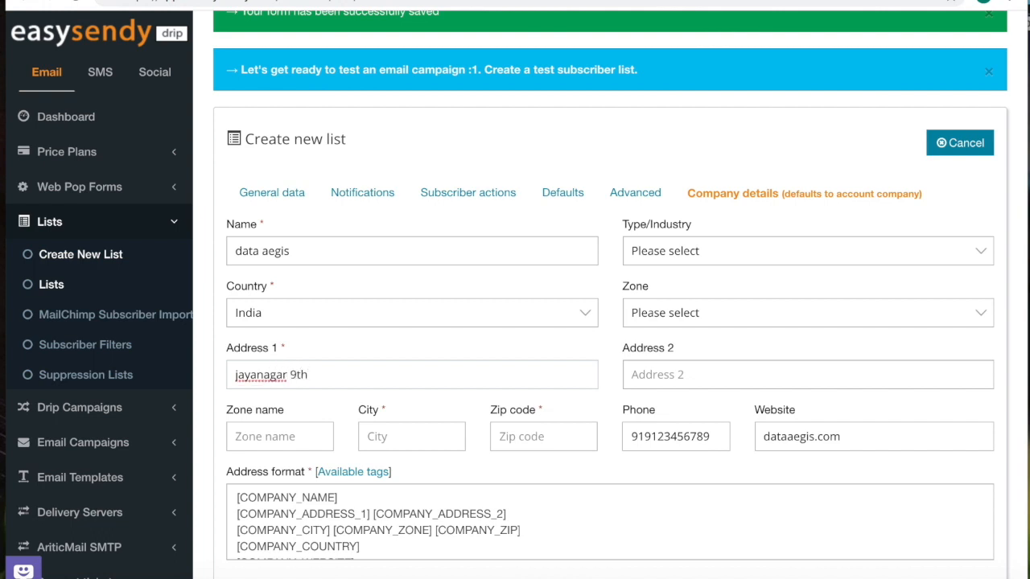
pyautogui.write('block')
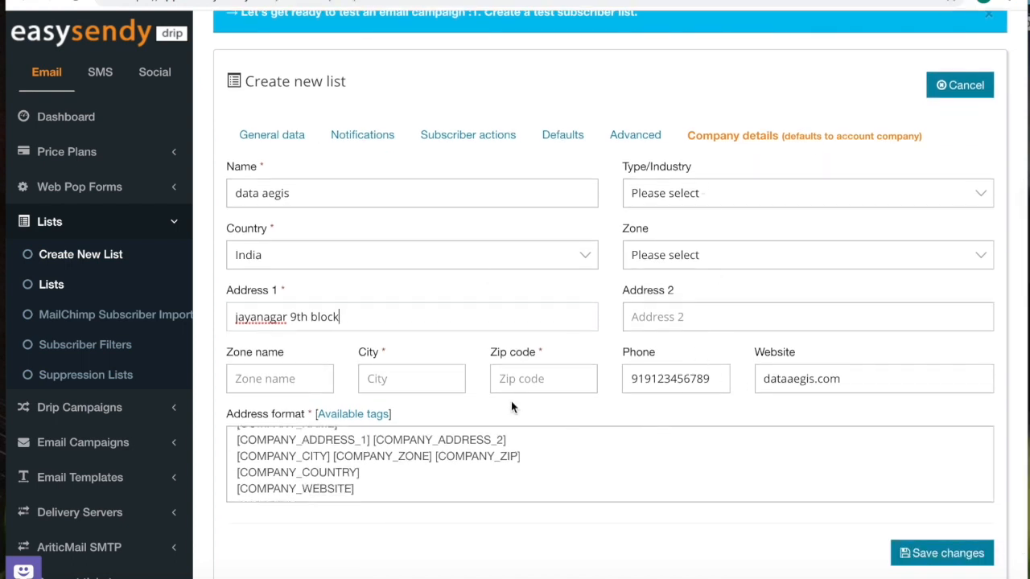
pyautogui.write('bangalore')
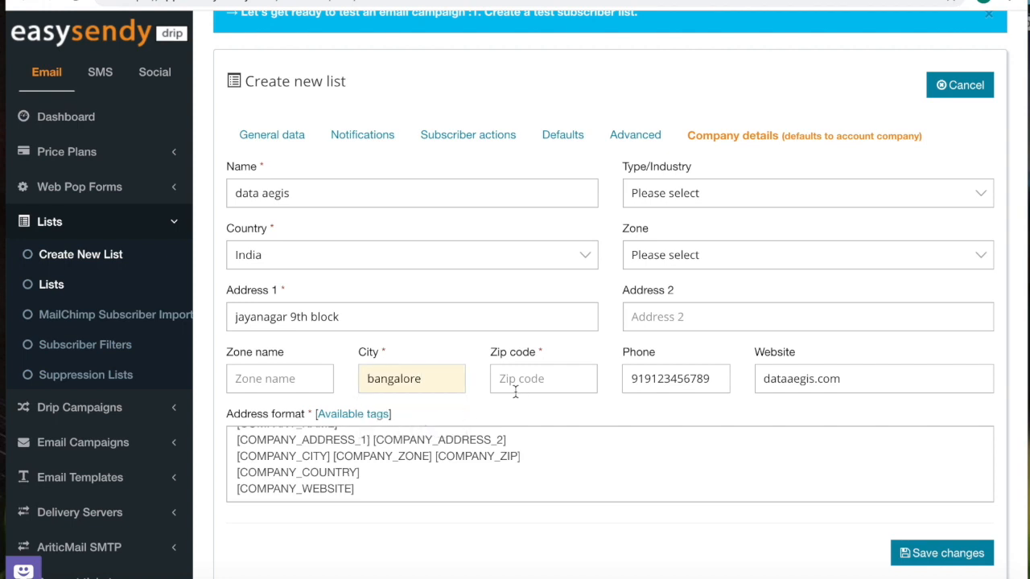
pyautogui.write('123455')
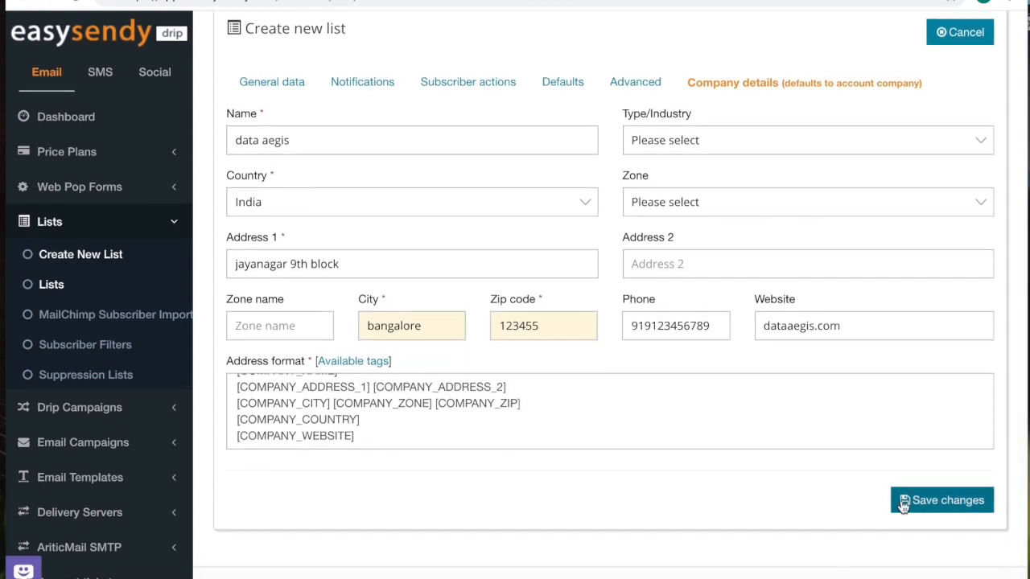
pyautogui.click(942, 500)
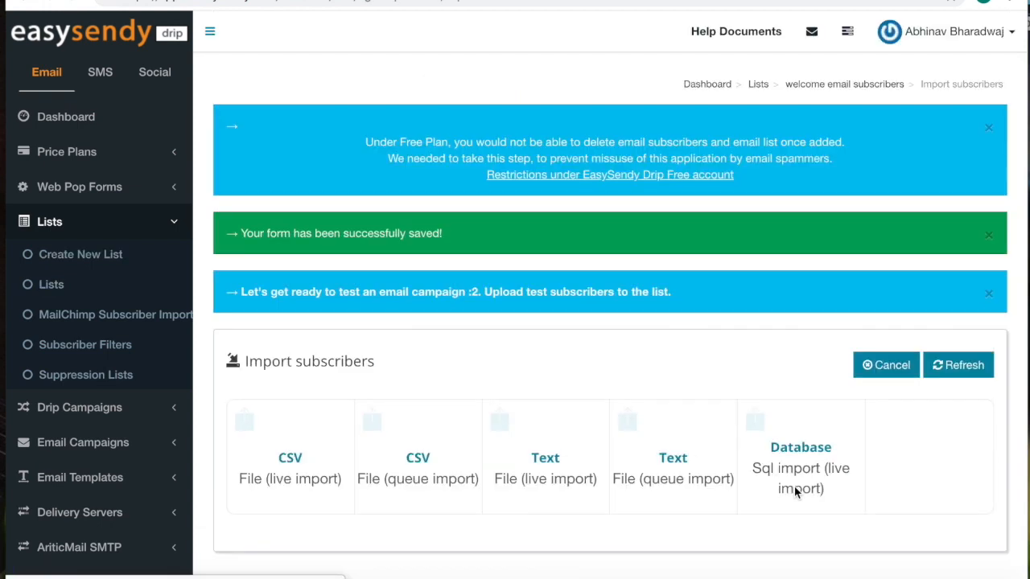
# Step: Open Lists in the sidebar to see welcome email subscribers with 0 subscribers
pyautogui.scroll(-3)
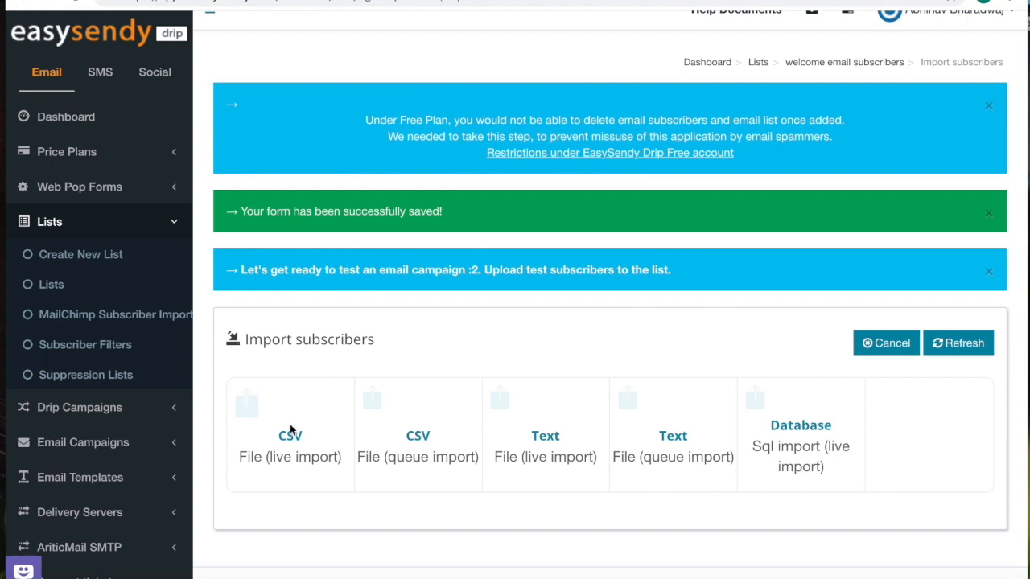
pyautogui.moveTo(490, 356)
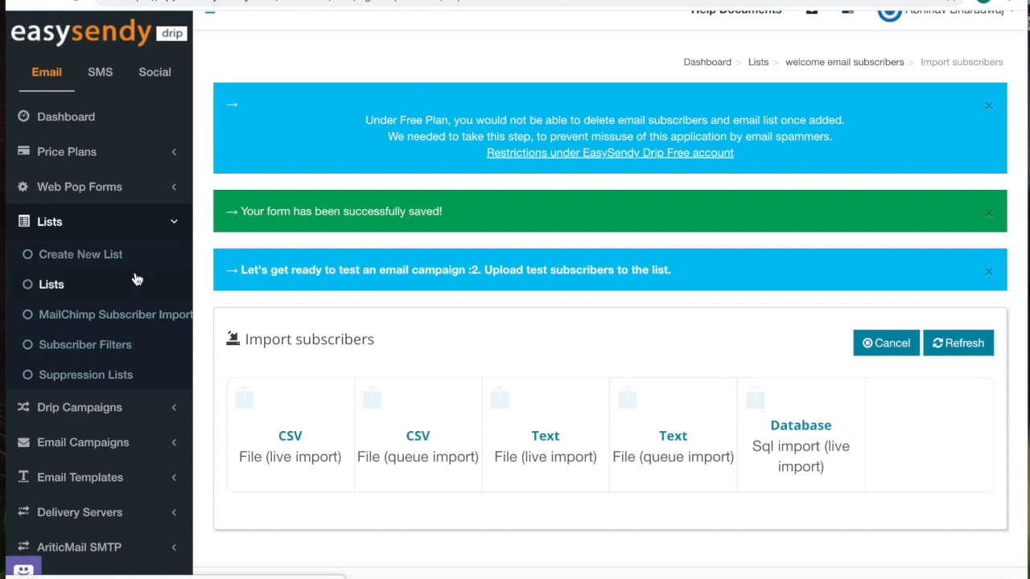
pyautogui.click(50, 284)
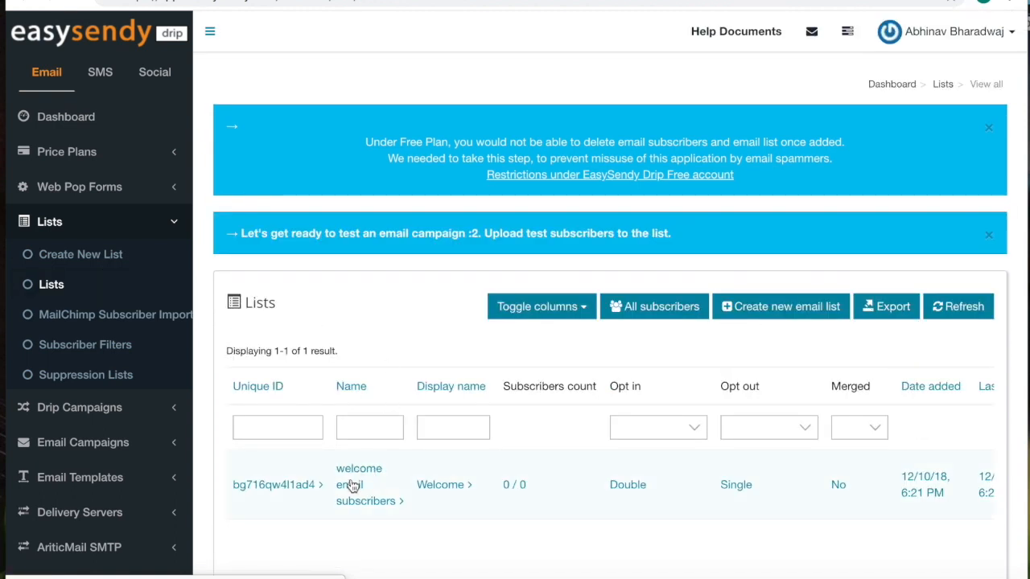
pyautogui.click(359, 484)
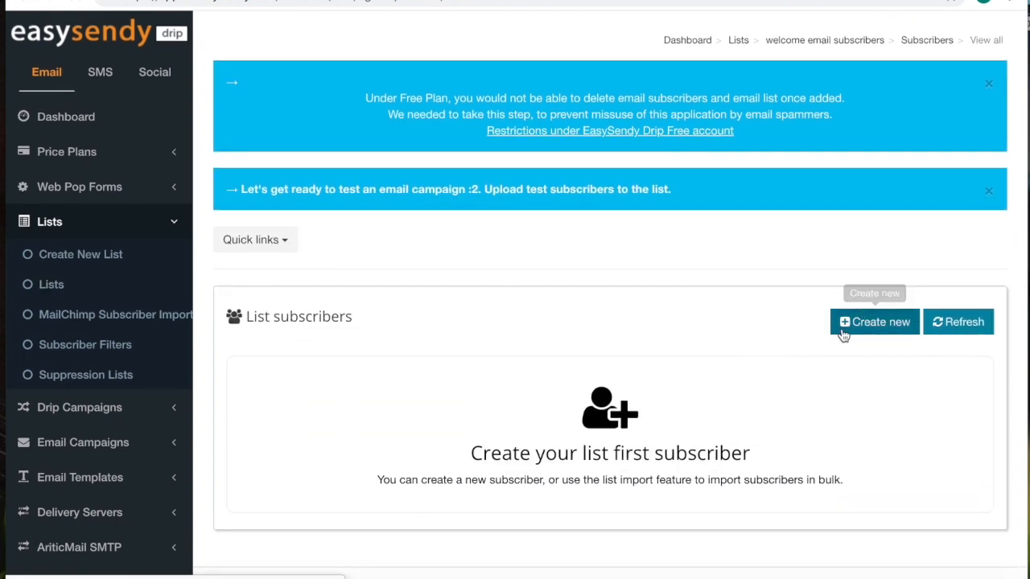
pyautogui.click(874, 322)
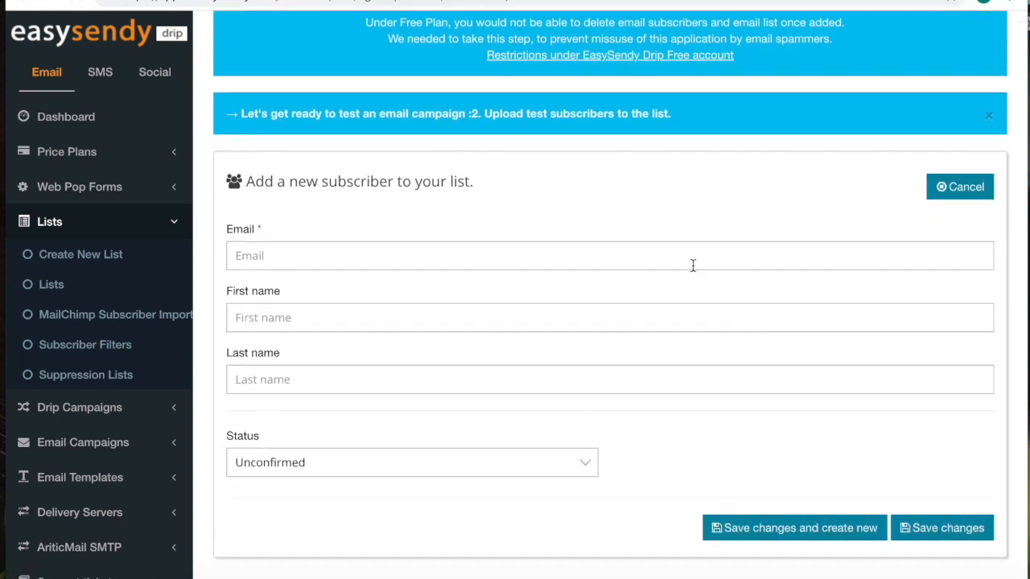
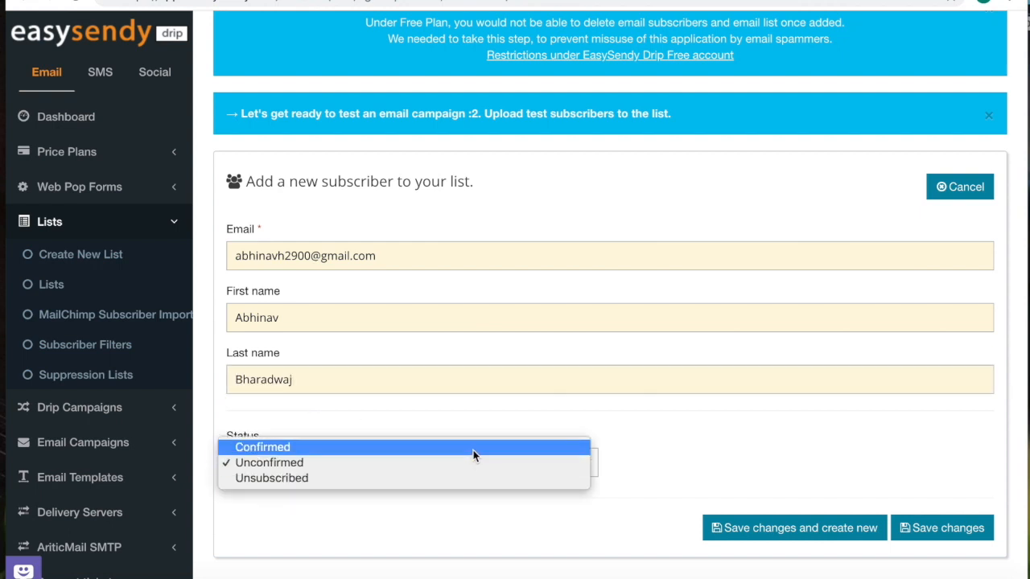
pyautogui.click(262, 446)
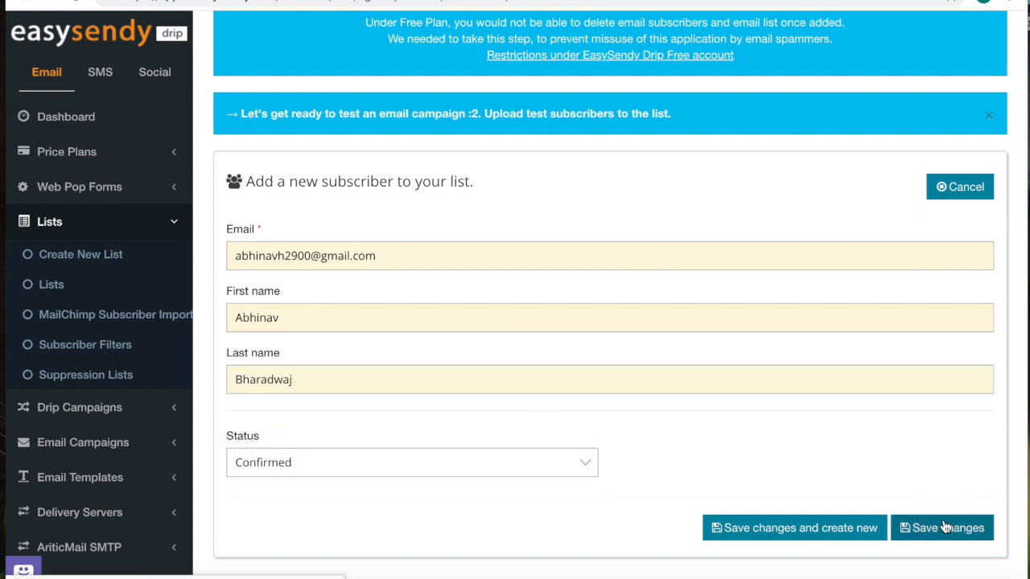
pyautogui.click(941, 528)
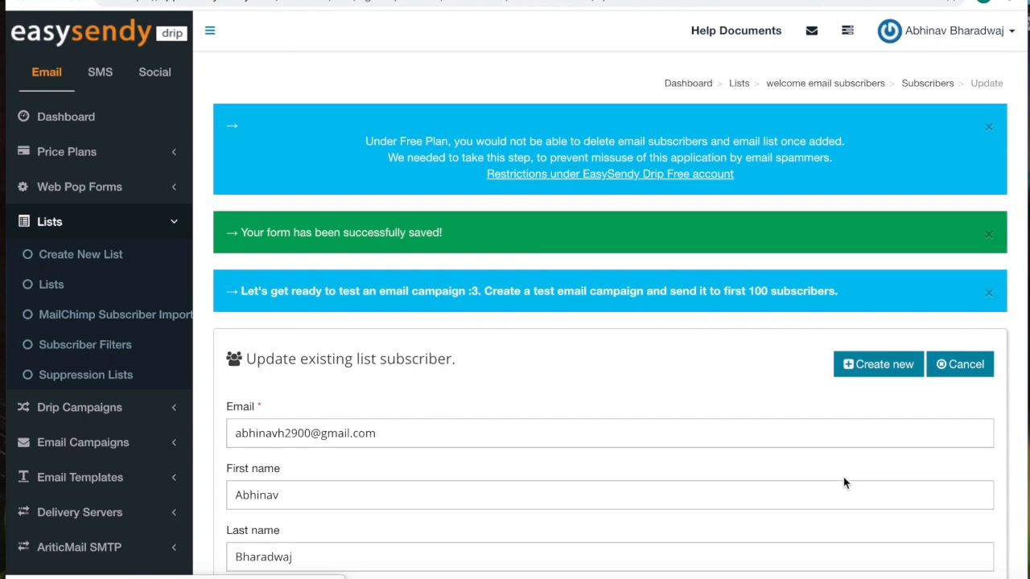
pyautogui.scroll(-3)
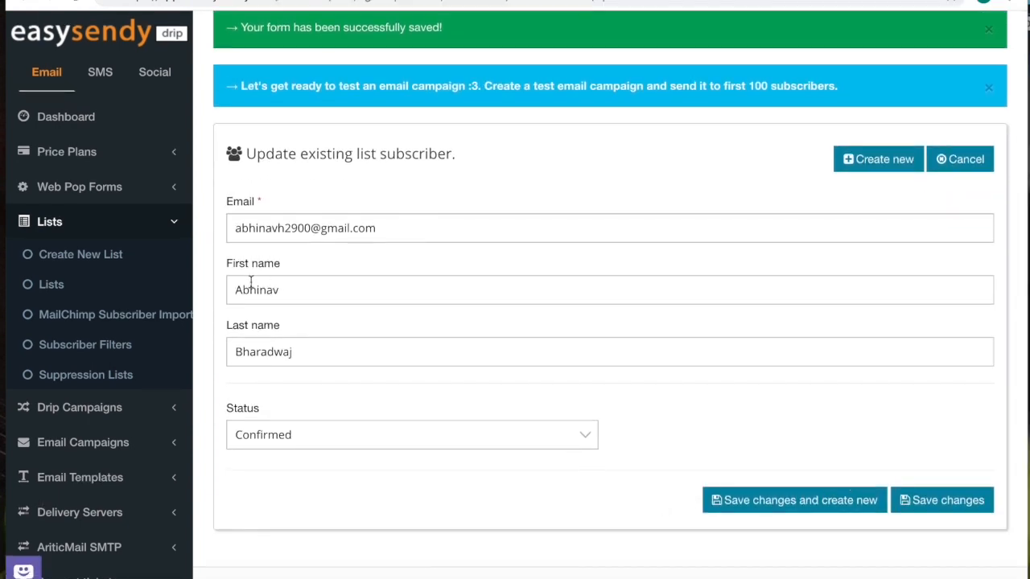
# Step: Expand Email Campaigns, start a new campaign and choose the regular campaign type
pyautogui.click(83, 292)
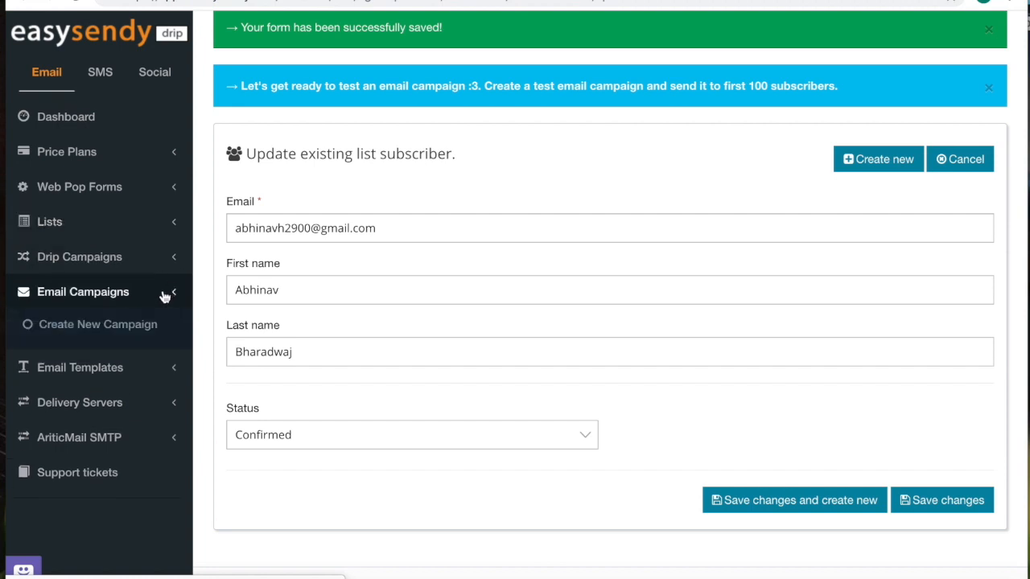
pyautogui.click(83, 291)
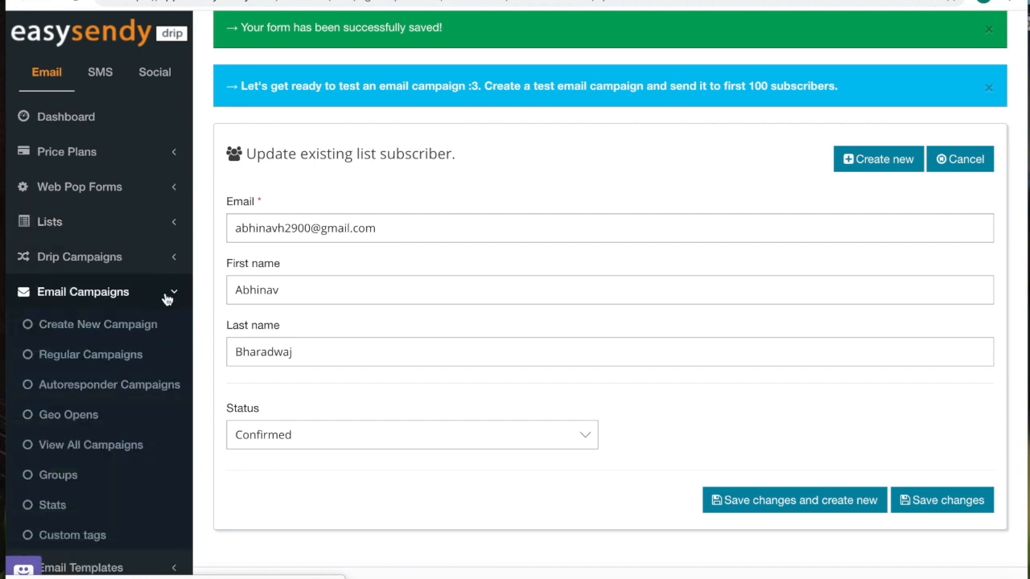
pyautogui.moveTo(98, 324)
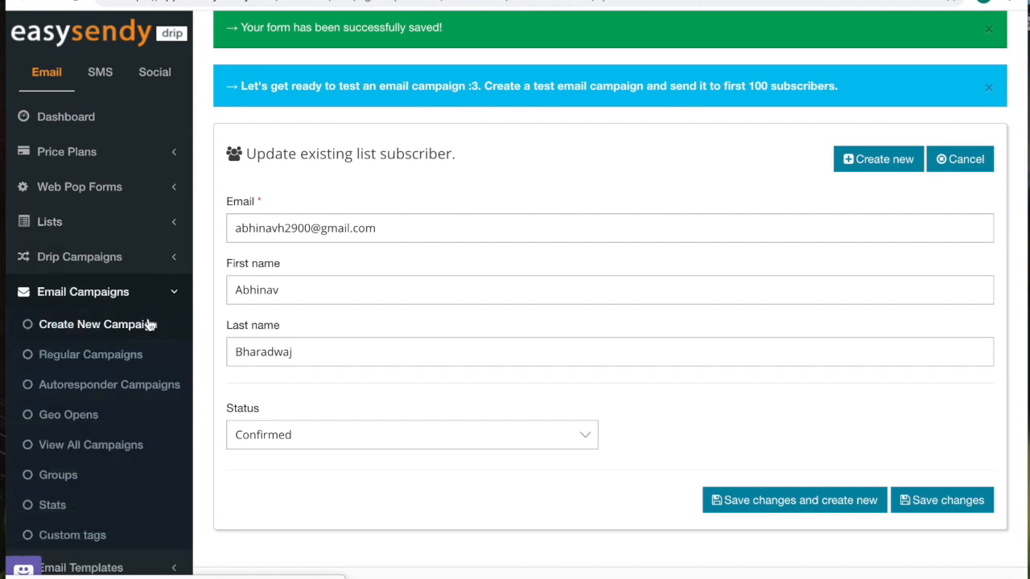
pyautogui.click(98, 325)
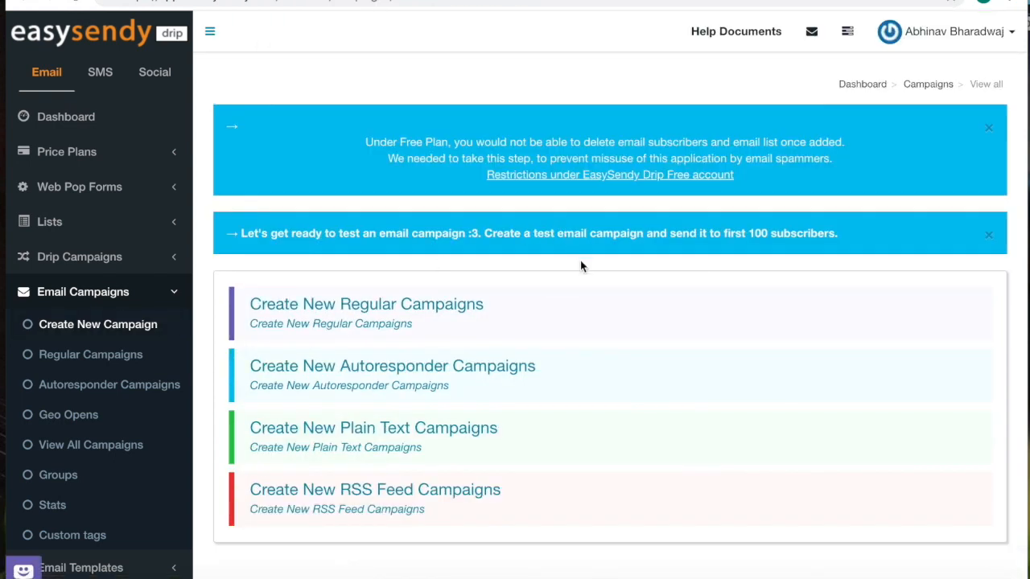
pyautogui.scroll(-3)
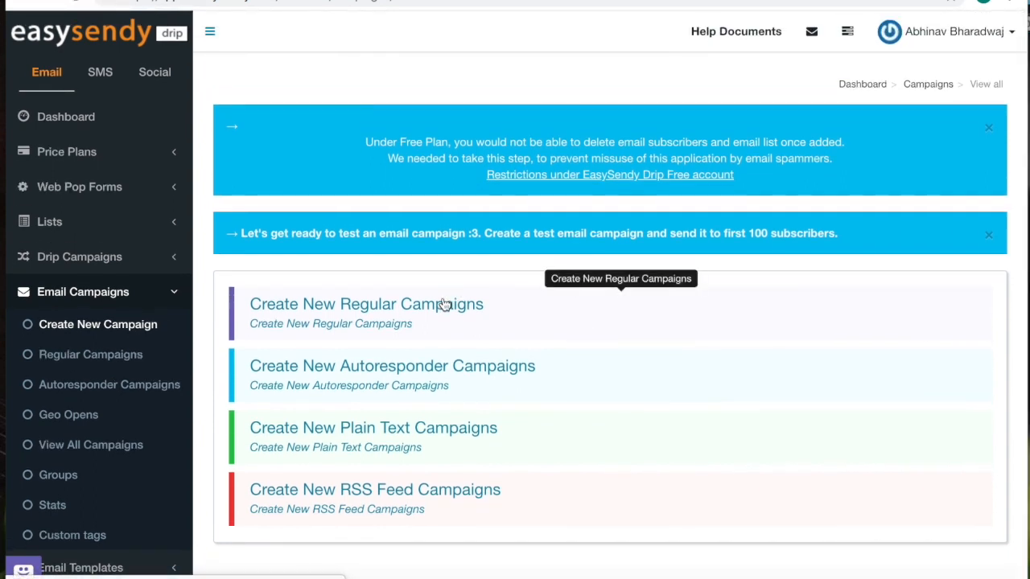
pyautogui.click(366, 303)
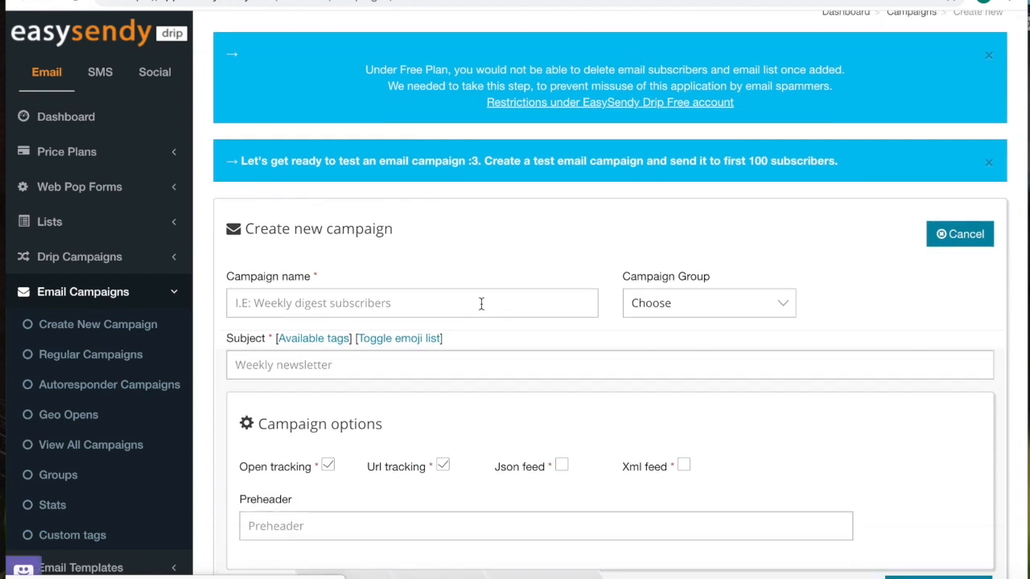
# Step: Save campaign 'Welcome email' with subject 'Welcome to EasySendy' and continue to recipients
pyautogui.write('Welcome email')
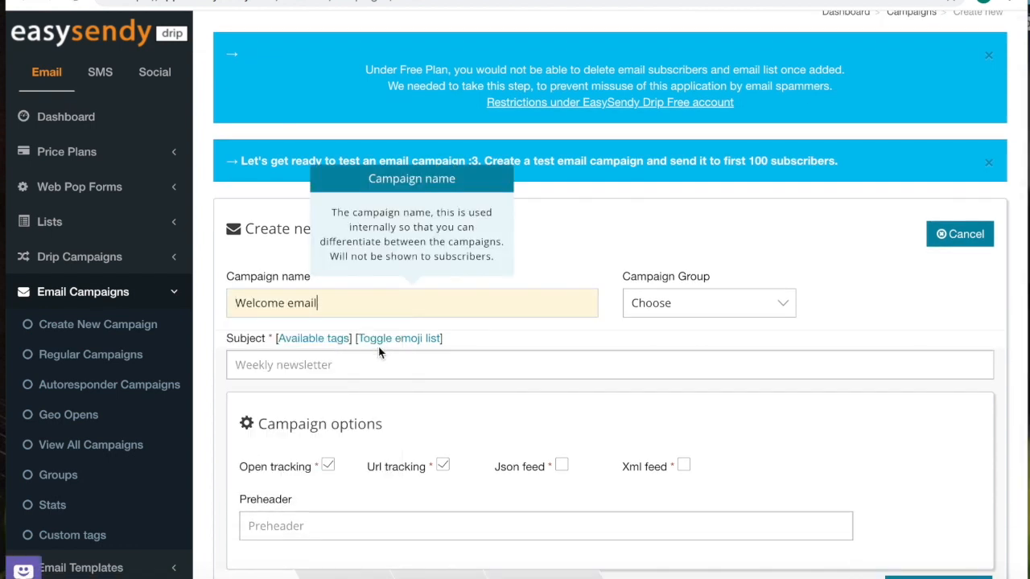
pyautogui.click(708, 303)
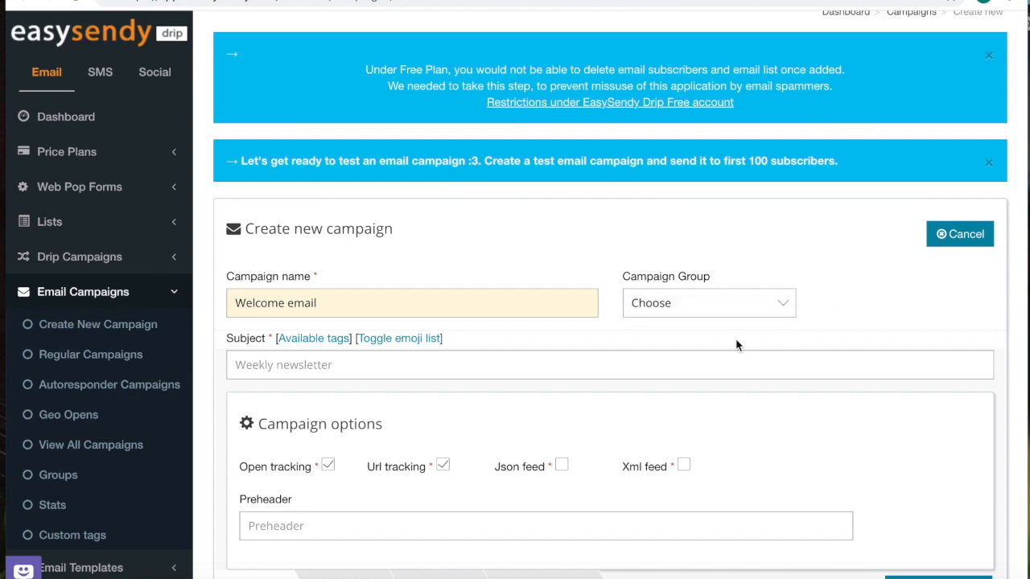
pyautogui.moveTo(766, 303)
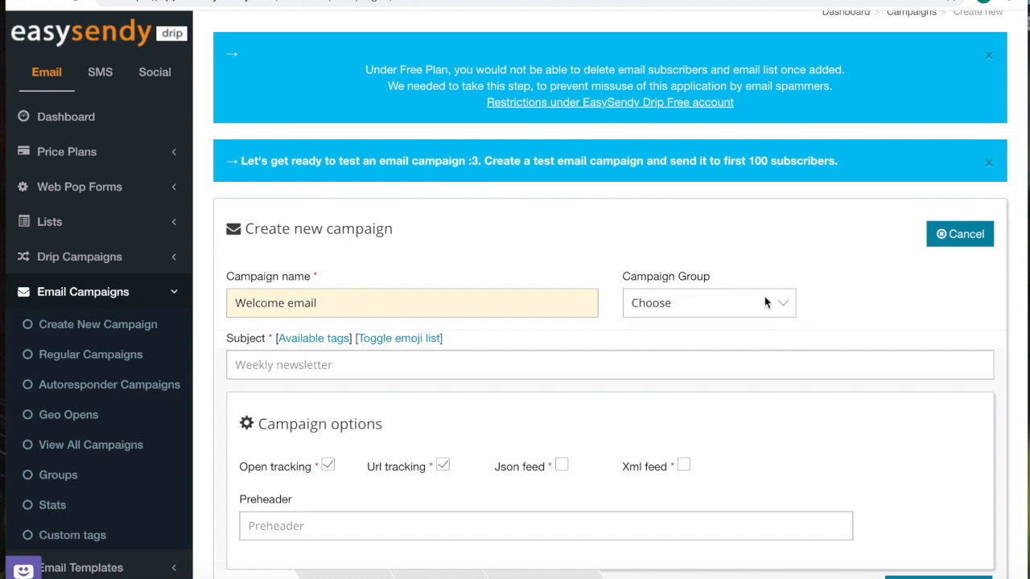
pyautogui.write('Welcome to EasySendy')
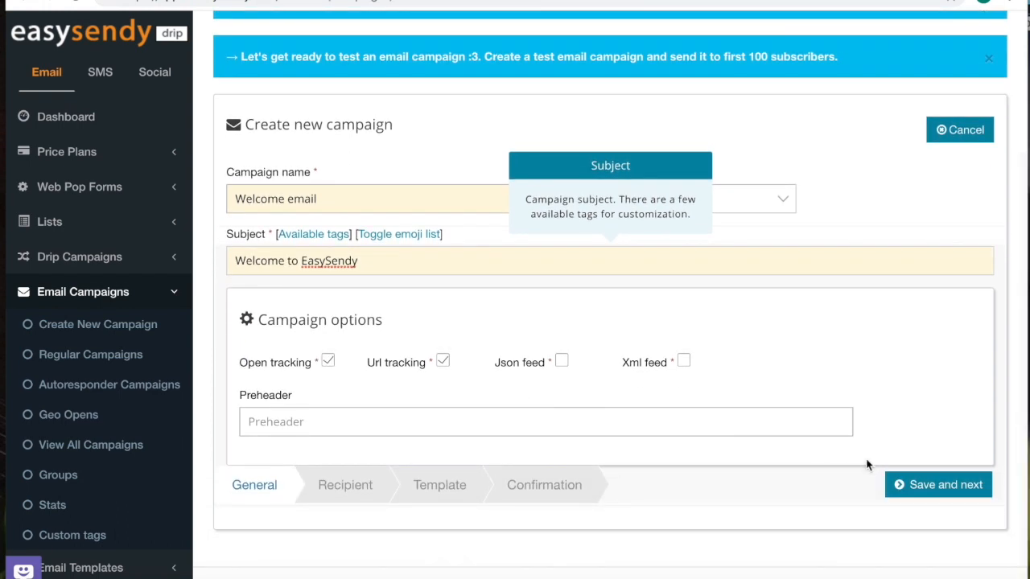
pyautogui.click(938, 484)
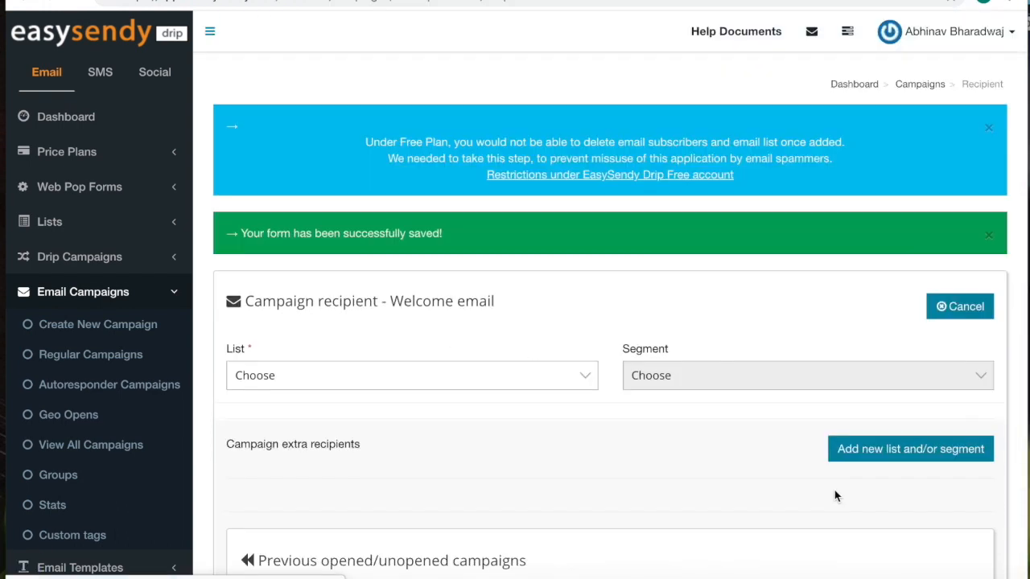
pyautogui.scroll(-3)
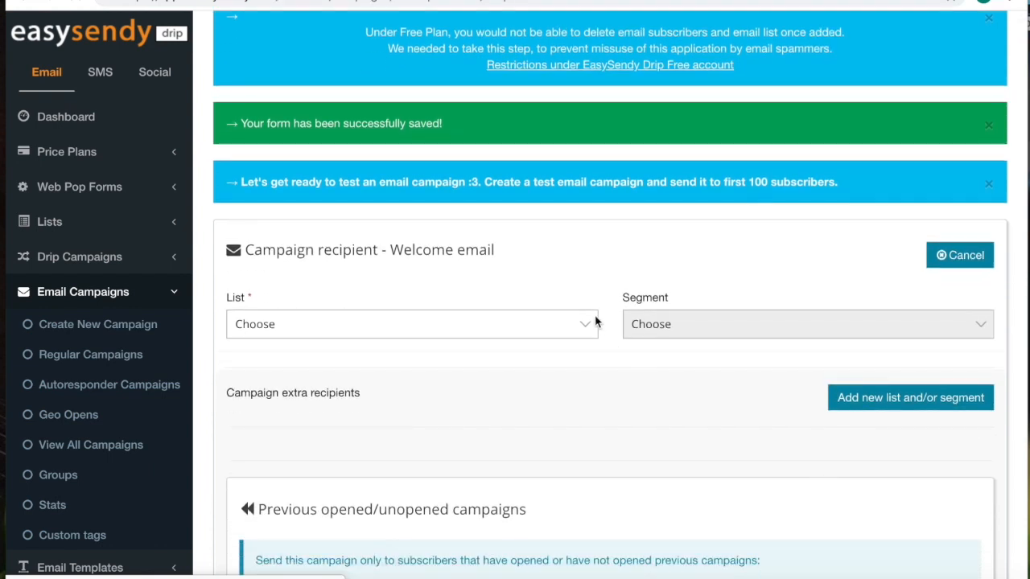
# Step: Select the welcome email subscribers list as recipients and save
pyautogui.click(411, 323)
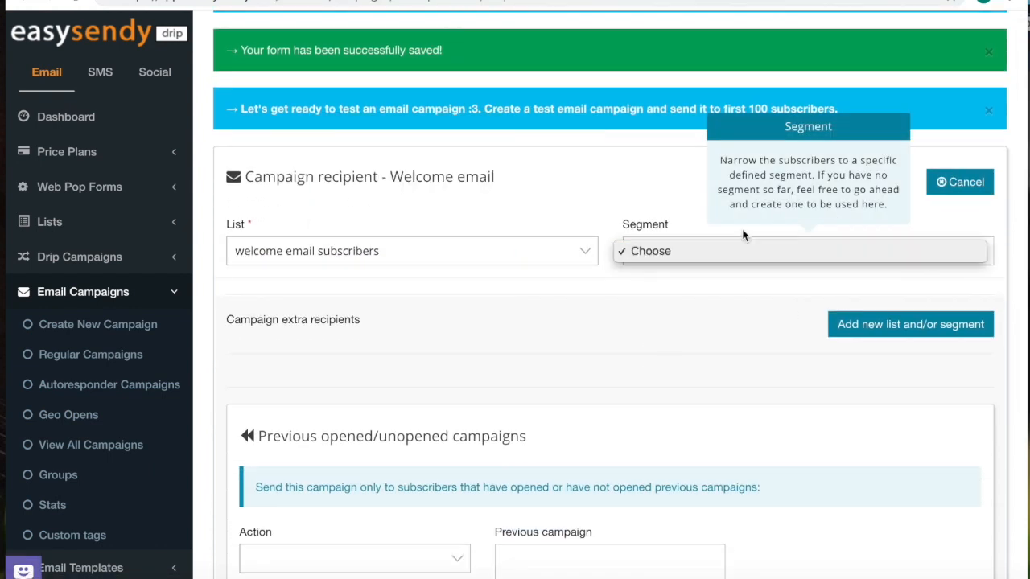
pyautogui.moveTo(652, 203)
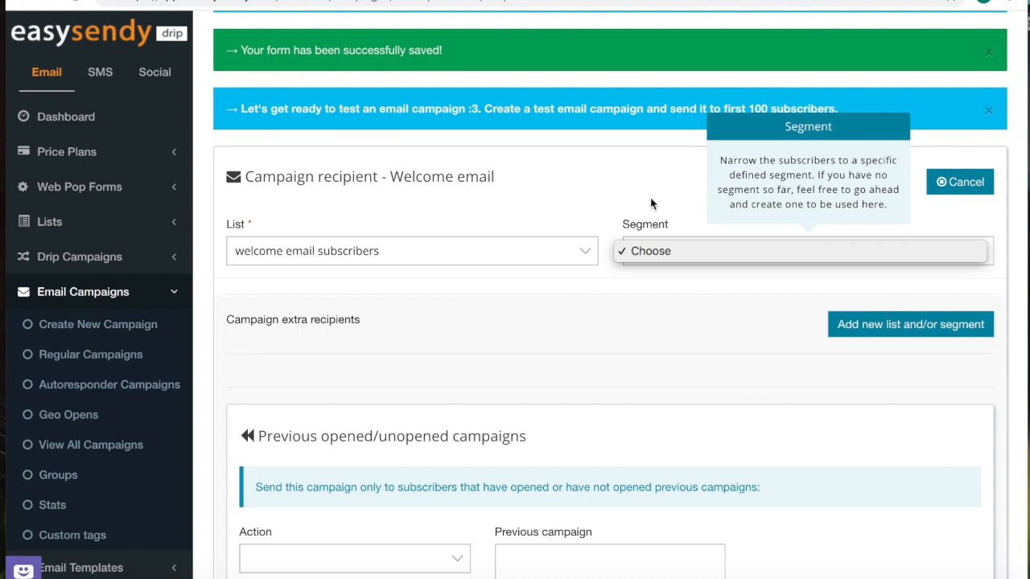
pyautogui.scroll(-3)
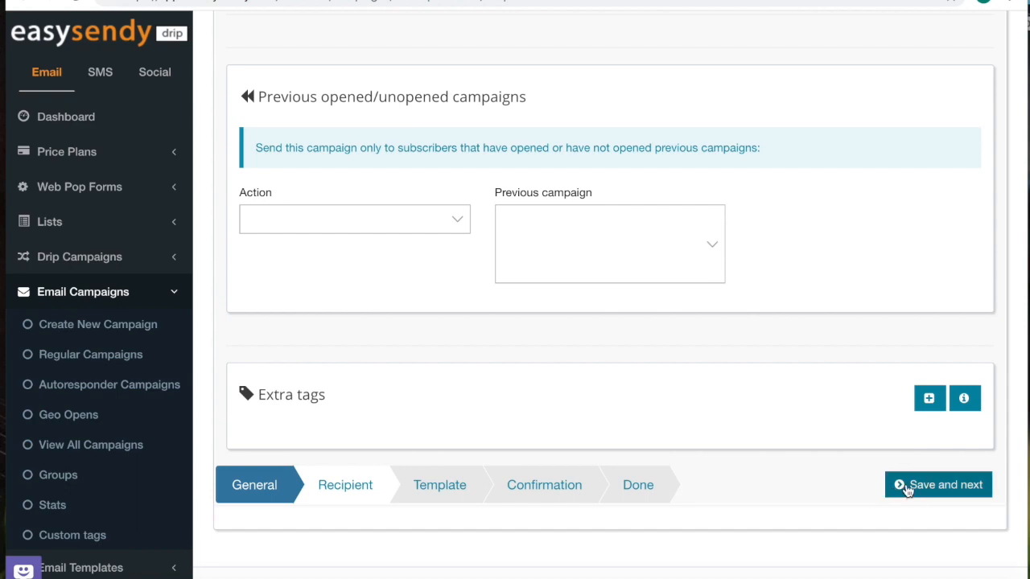
pyautogui.click(938, 484)
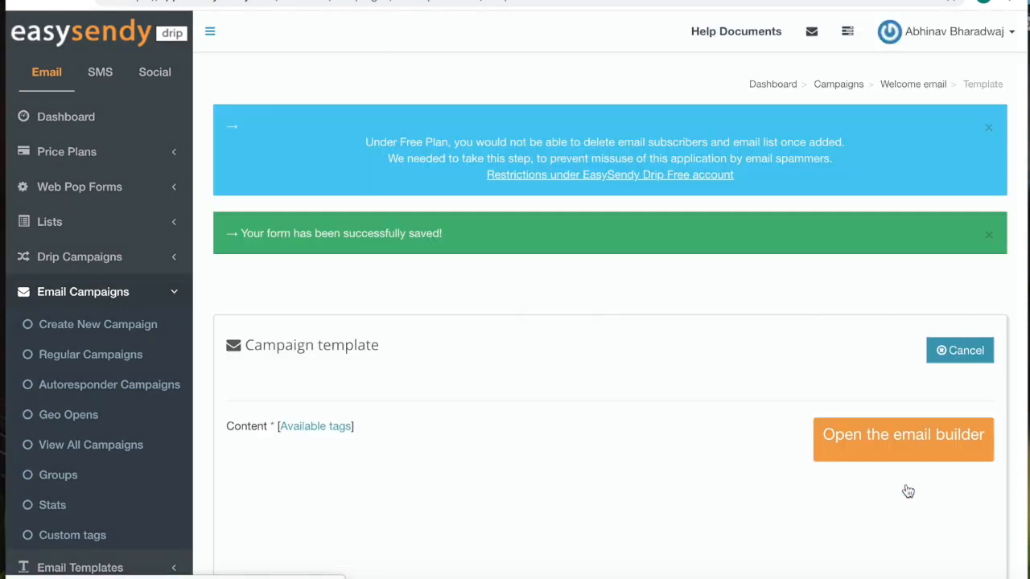
# Step: Design a new template in the BEEfree drag-and-drop email builder
pyautogui.click(903, 439)
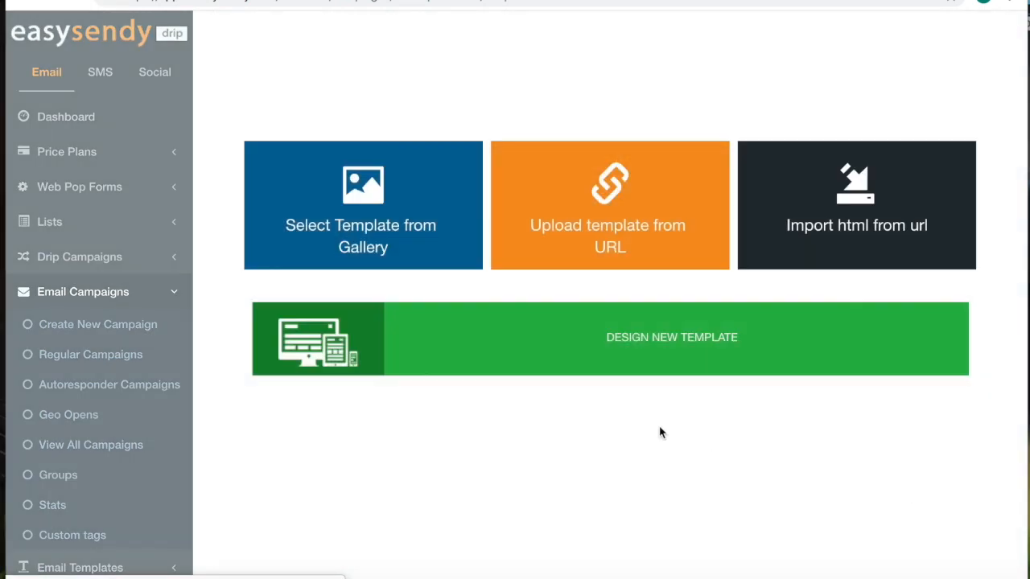
pyautogui.click(671, 337)
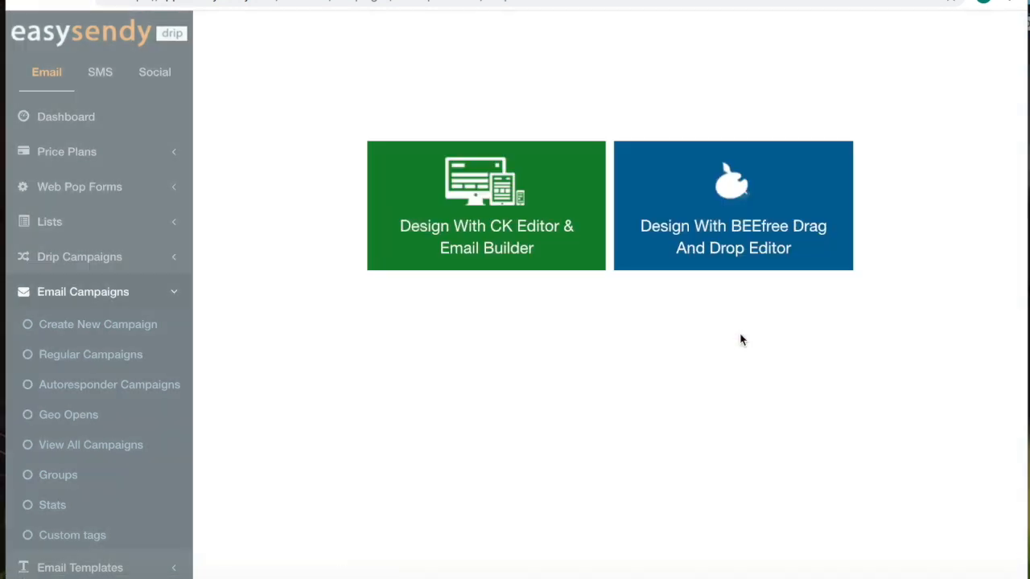
pyautogui.moveTo(596, 356)
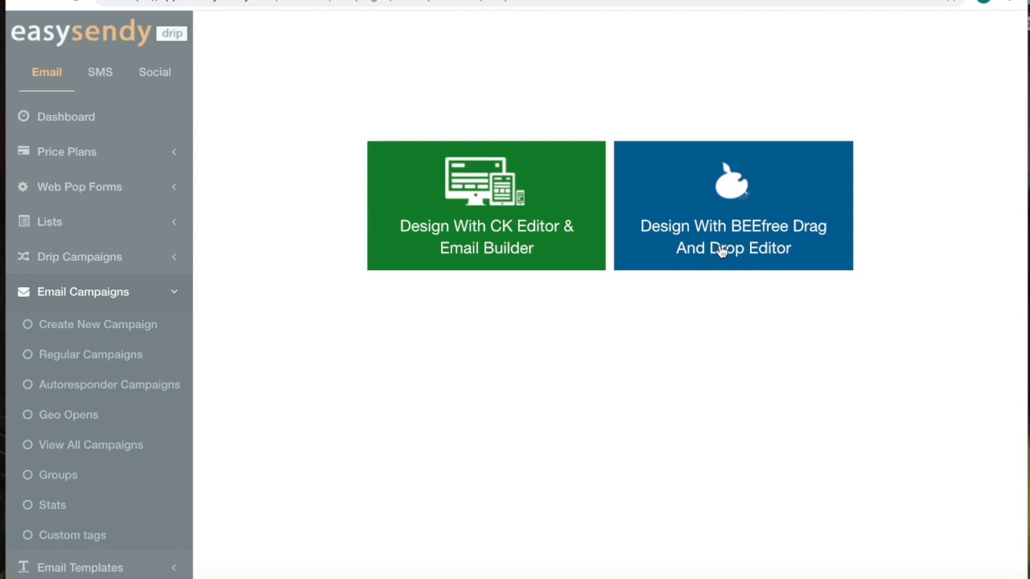
pyautogui.click(732, 237)
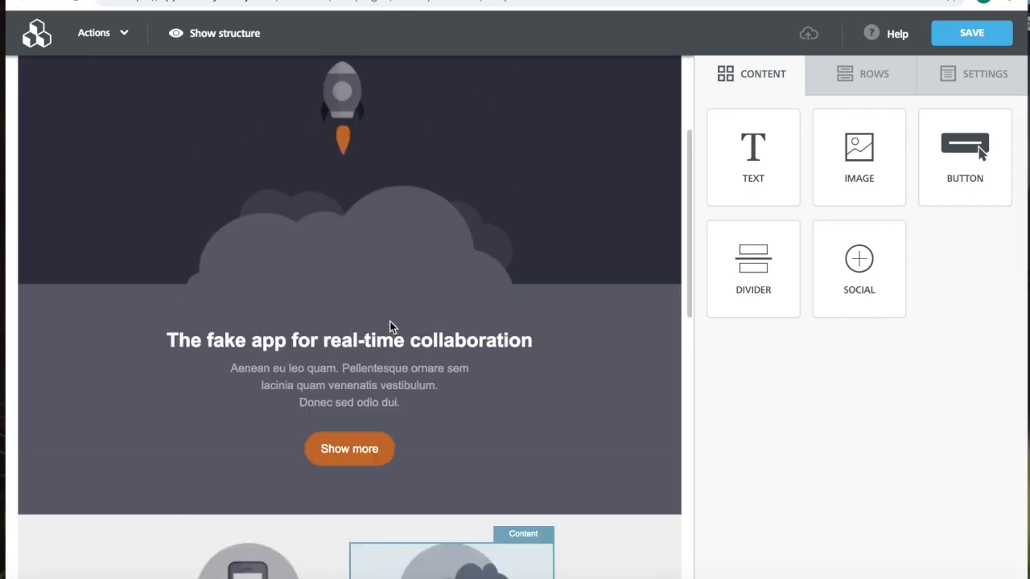
# Step: Drag a Text block into the Welcome email template
pyautogui.scroll(-3)
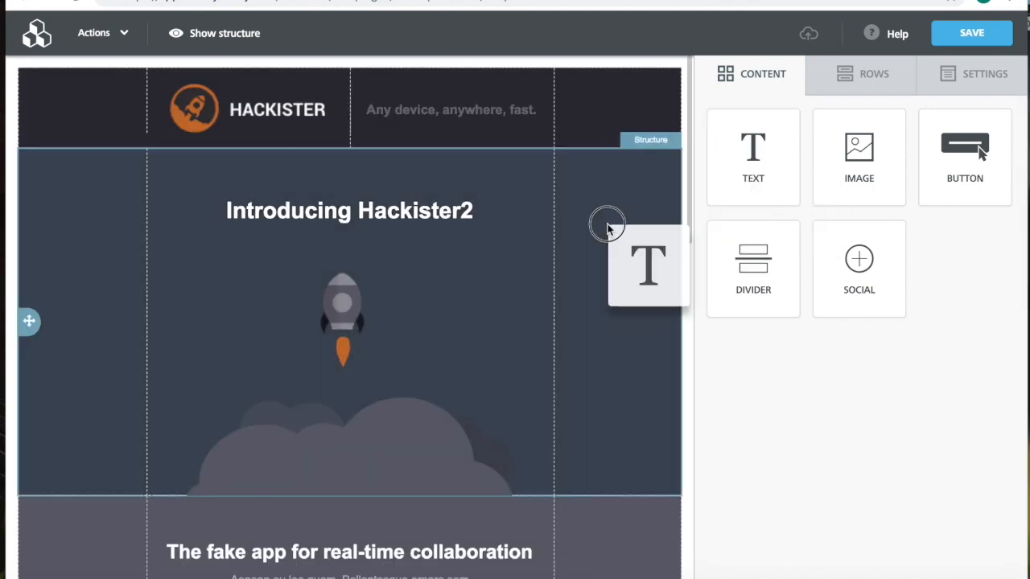
pyautogui.moveTo(647, 265); pyautogui.dragTo(354, 261)
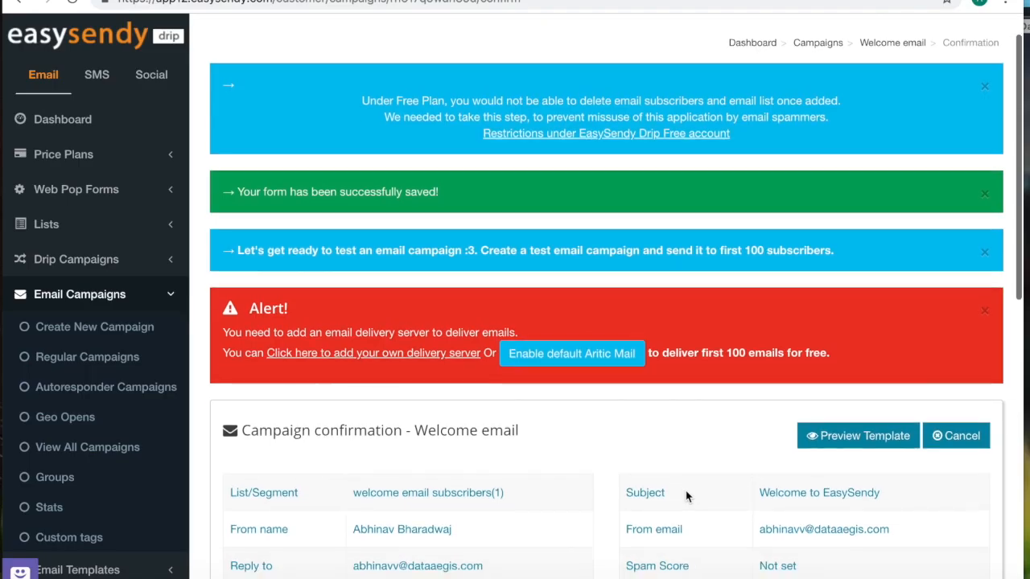
# Step: Enable the default Aritic Mail delivery server from the alert
pyautogui.scroll(-3)
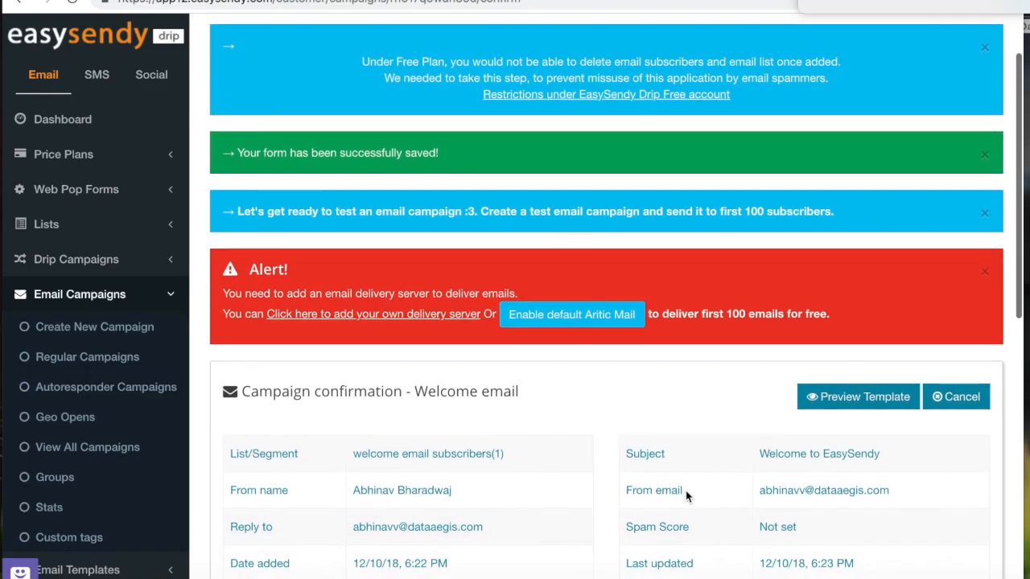
pyautogui.click(984, 46)
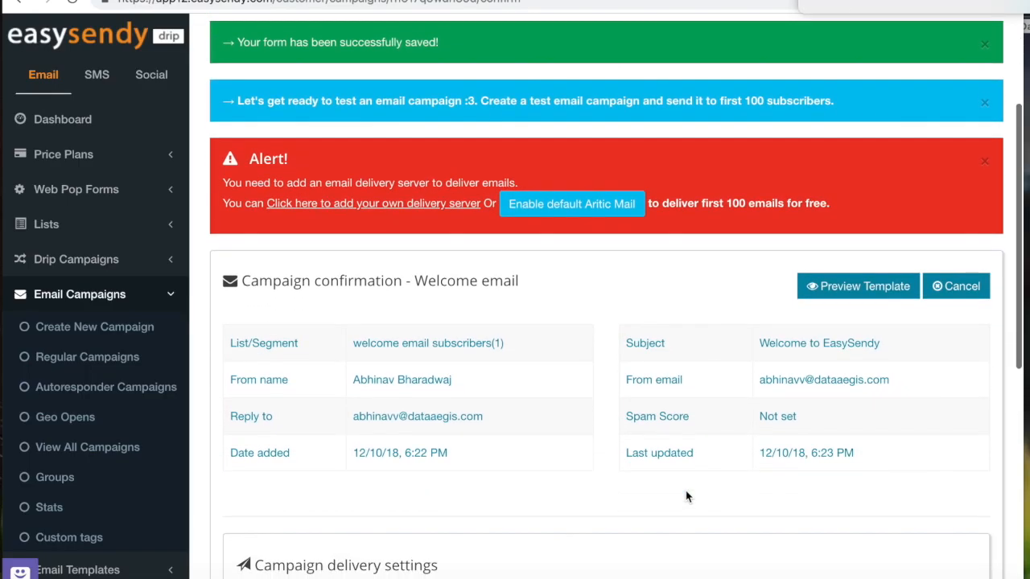
pyautogui.scroll(-3)
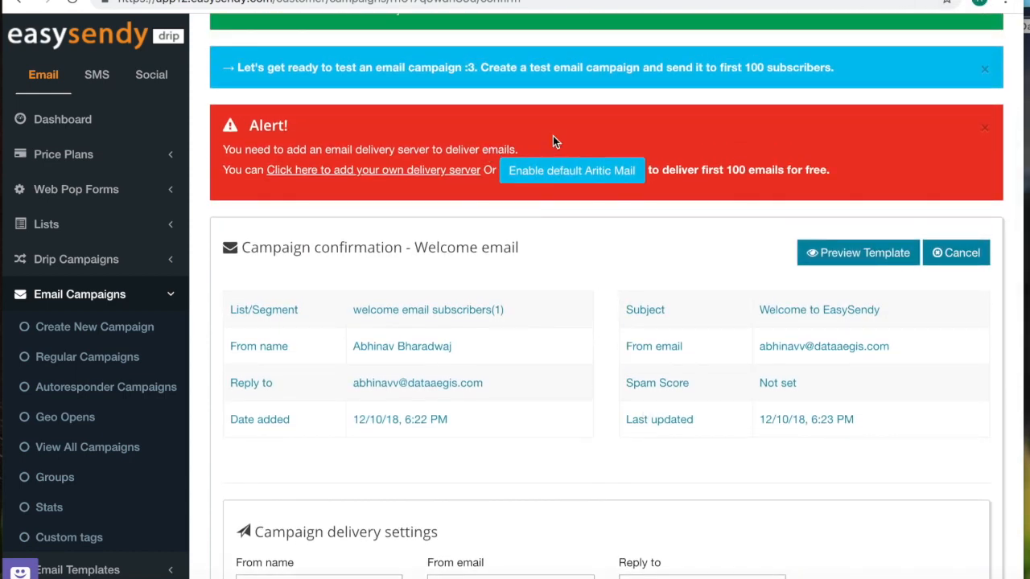
pyautogui.moveTo(613, 231)
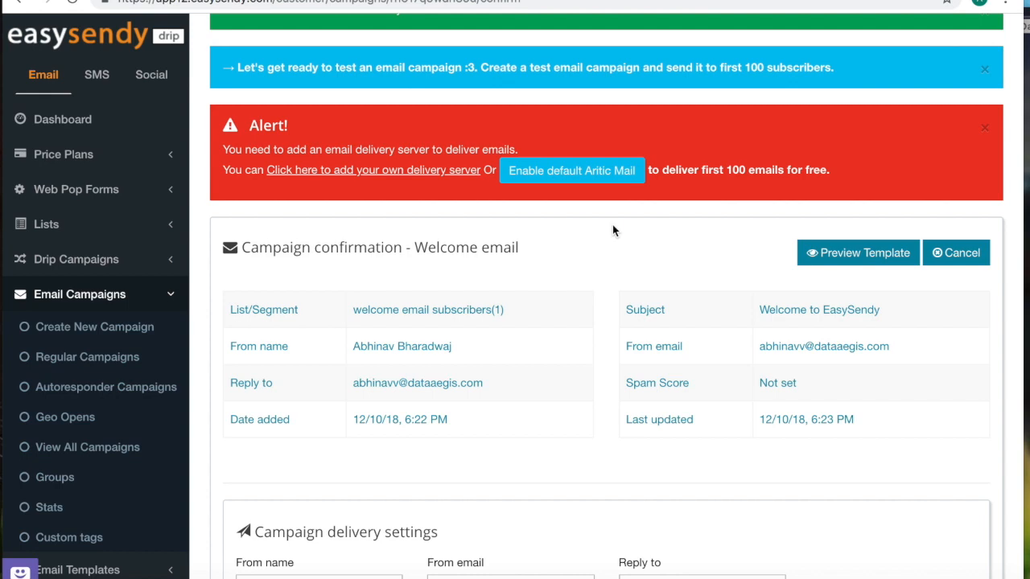
pyautogui.scroll(-3)
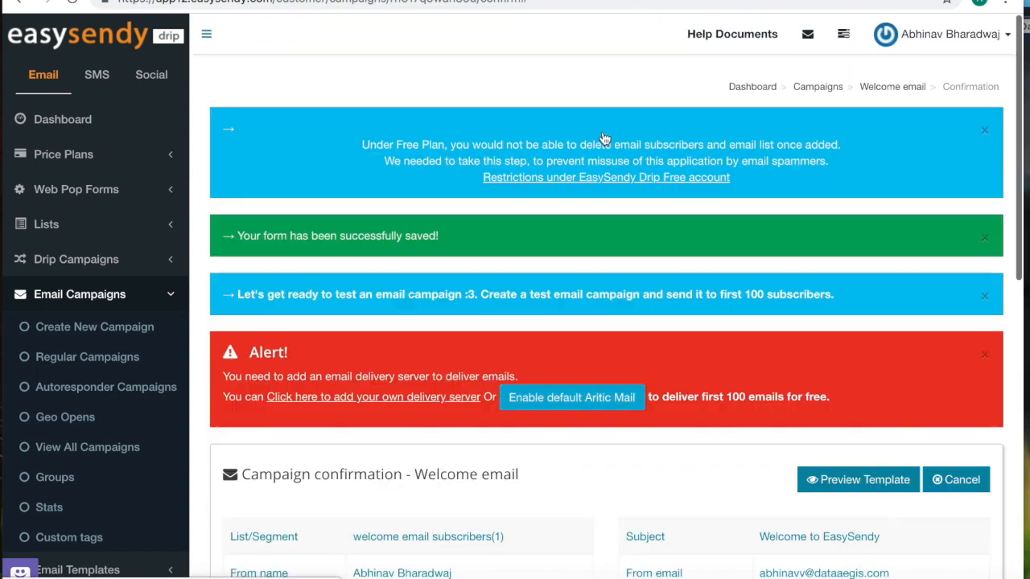
pyautogui.click(571, 397)
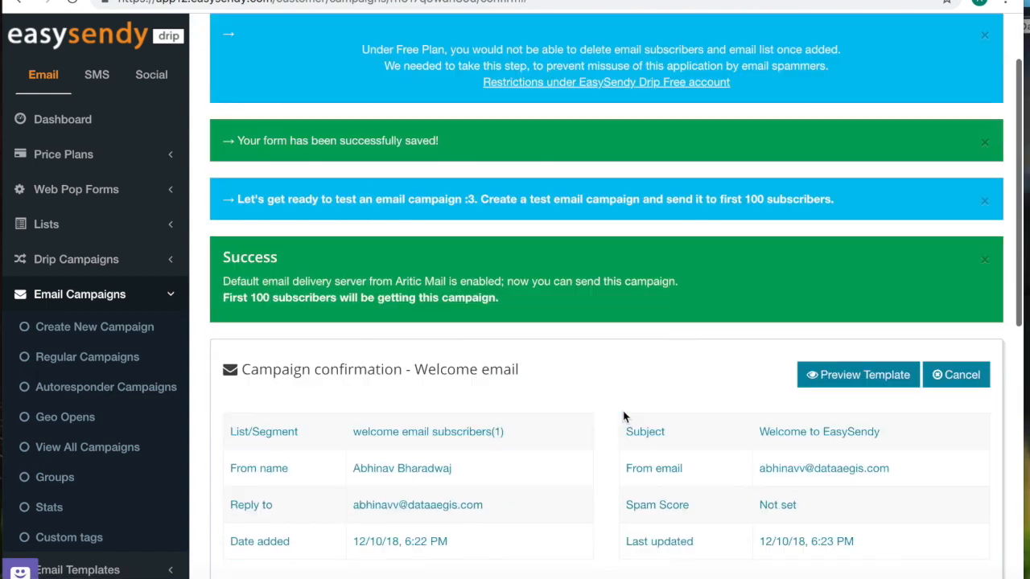
# Step: Save the Welcome email campaign so it appears in the campaigns list
pyautogui.scroll(-3)
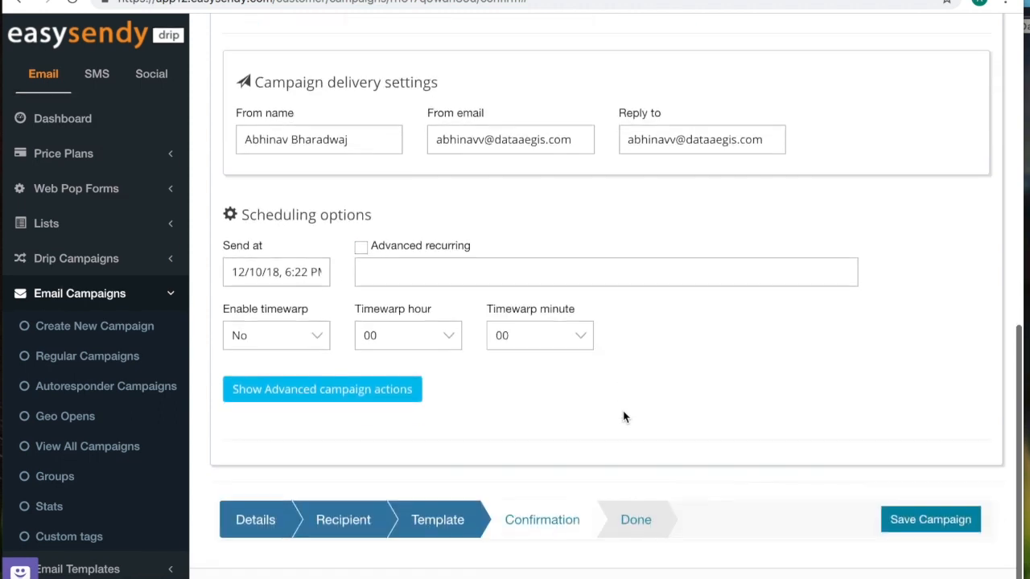
pyautogui.click(931, 520)
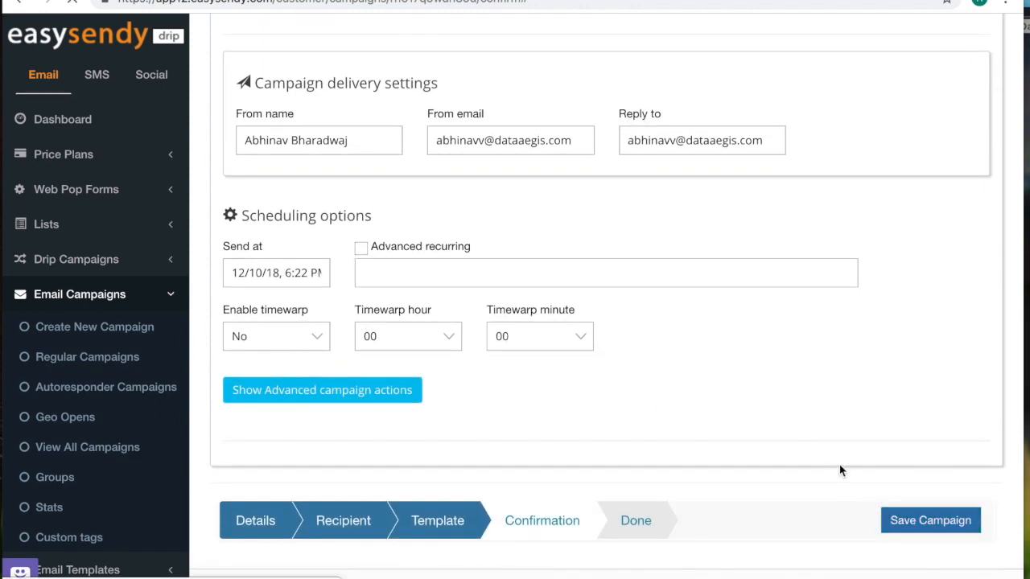
pyautogui.click(930, 520)
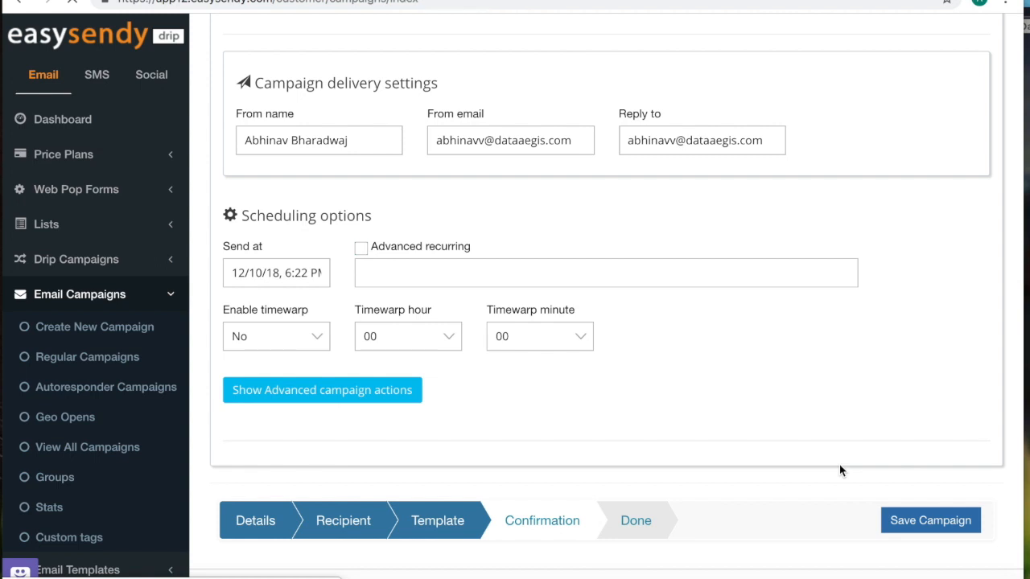
pyautogui.click(930, 520)
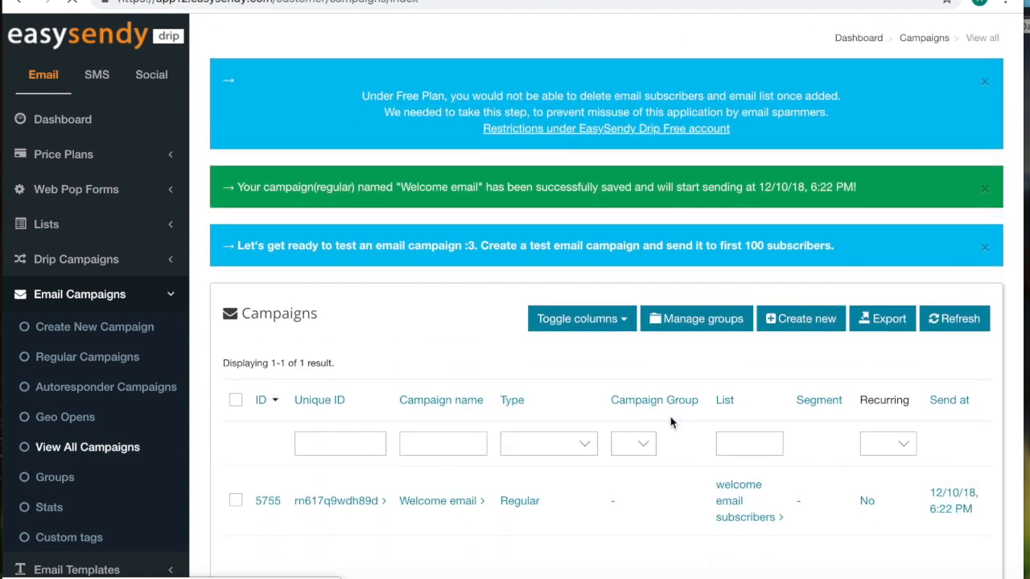
# Step: Expand Web Pop Forms in the sidebar and open Pop Form Templates
pyautogui.scroll(-3)
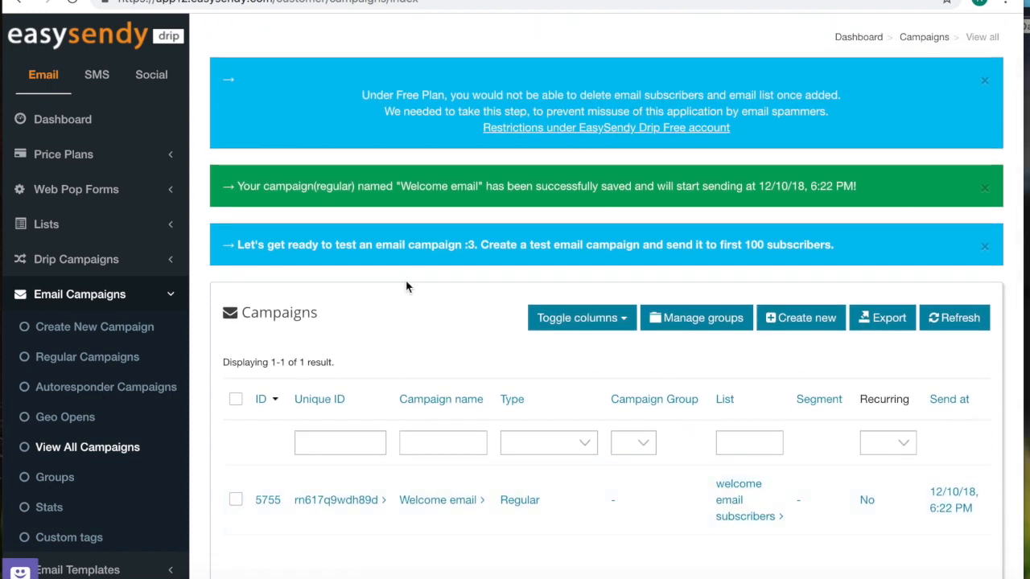
pyautogui.moveTo(157, 195)
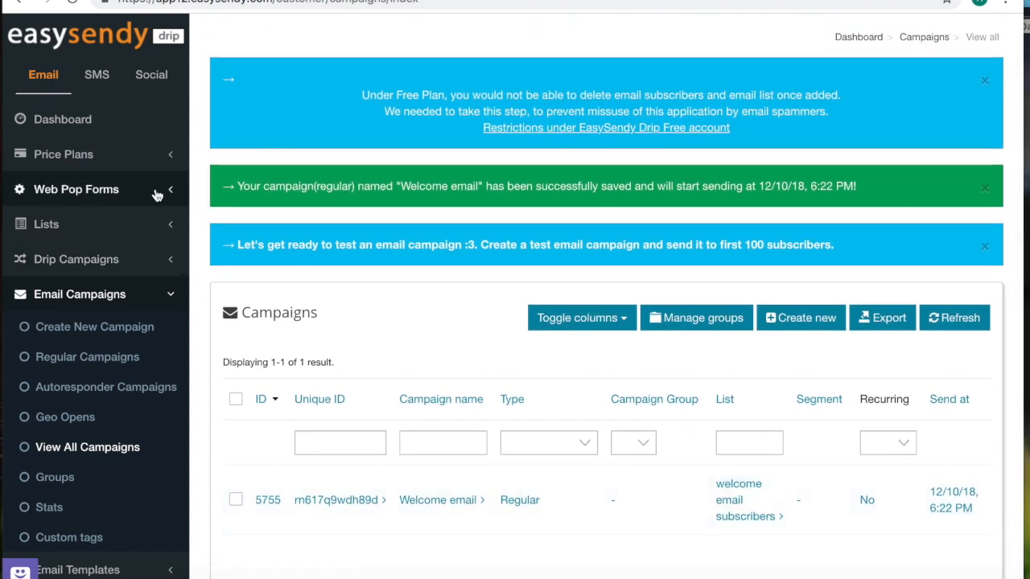
pyautogui.click(77, 189)
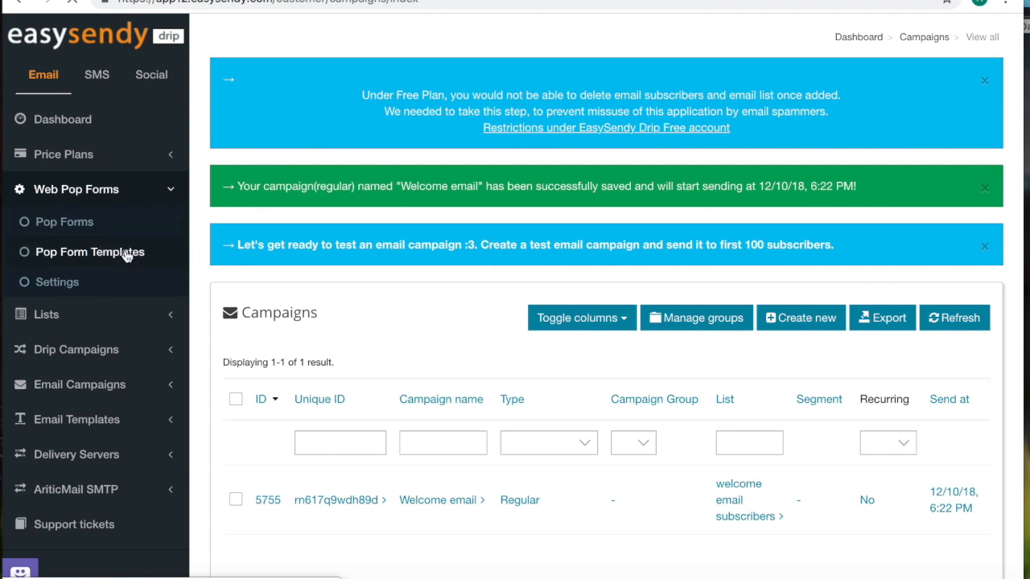
pyautogui.click(89, 252)
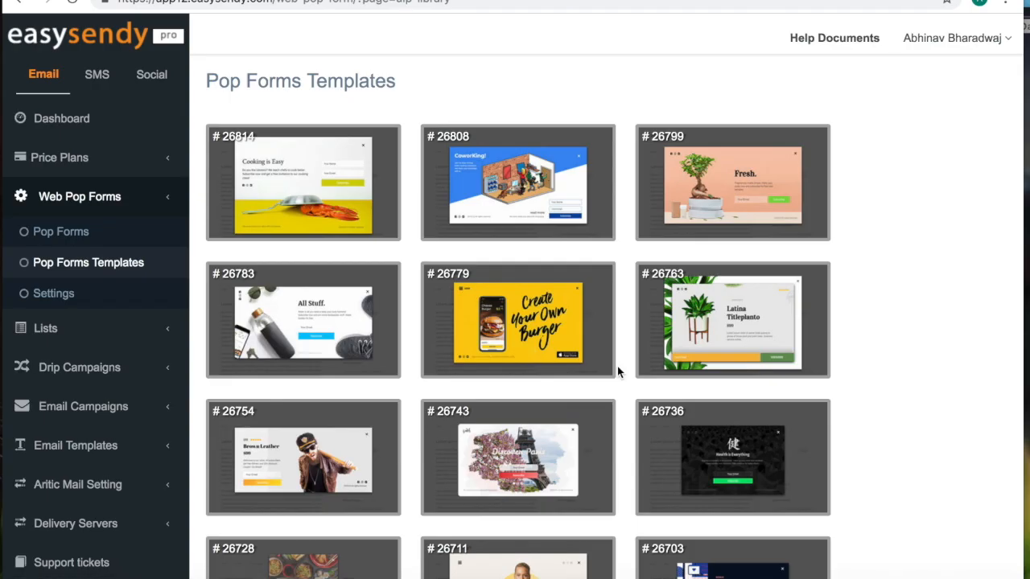
# Step: Scroll the template gallery and import pop form template #25950
pyautogui.scroll(-3)
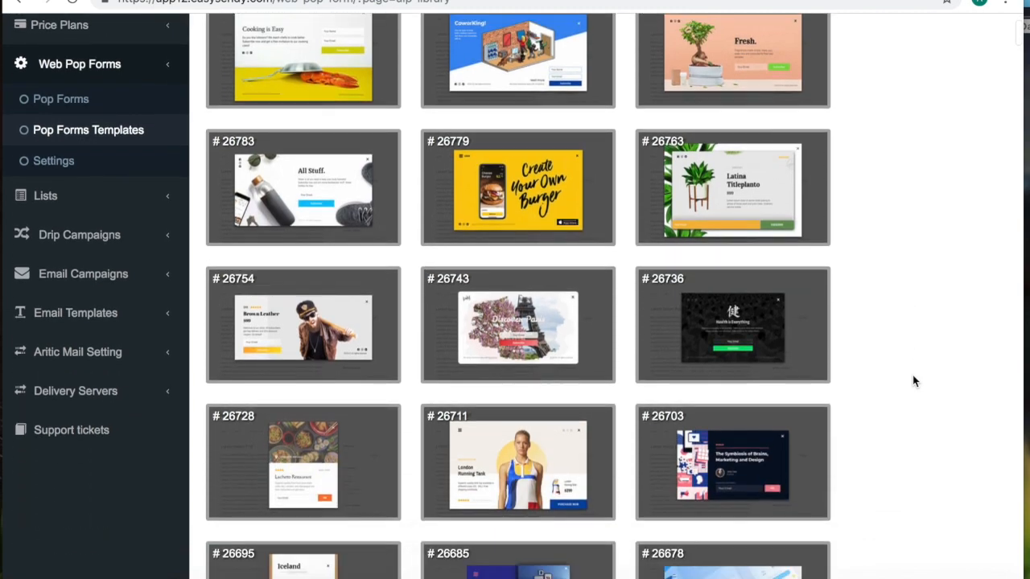
pyautogui.scroll(-3)
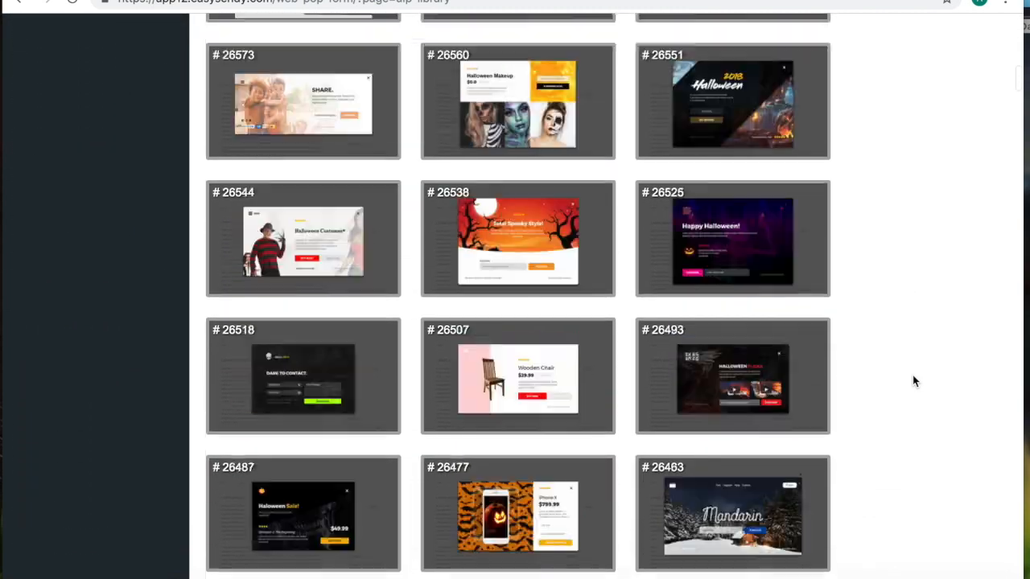
pyautogui.scroll(-3)
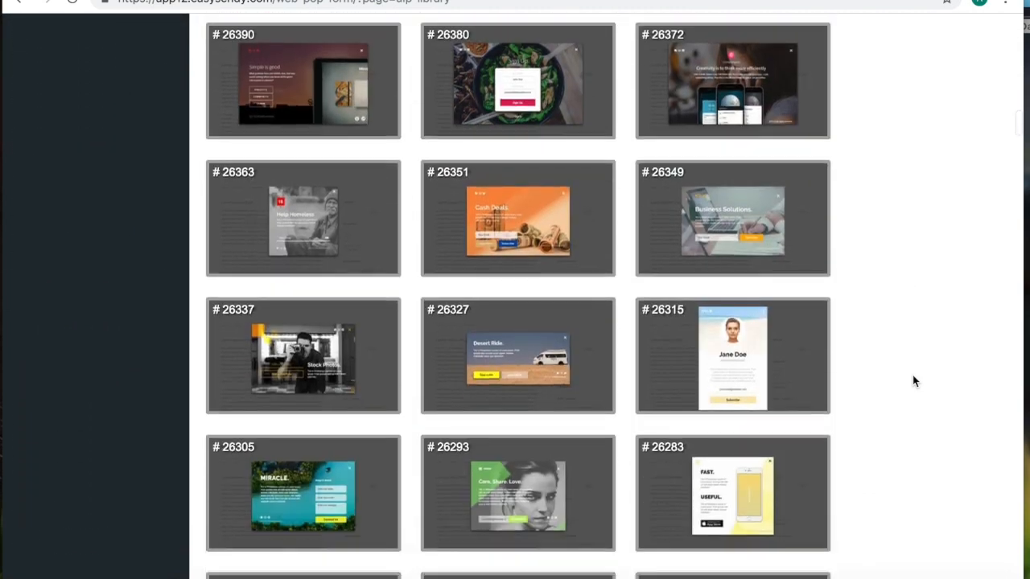
pyautogui.scroll(-3)
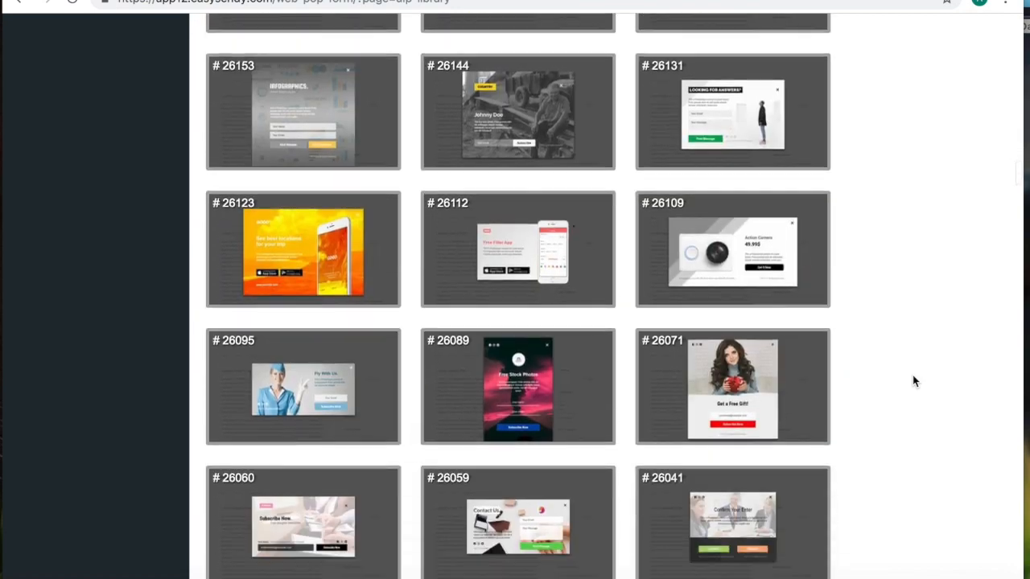
pyautogui.scroll(-3)
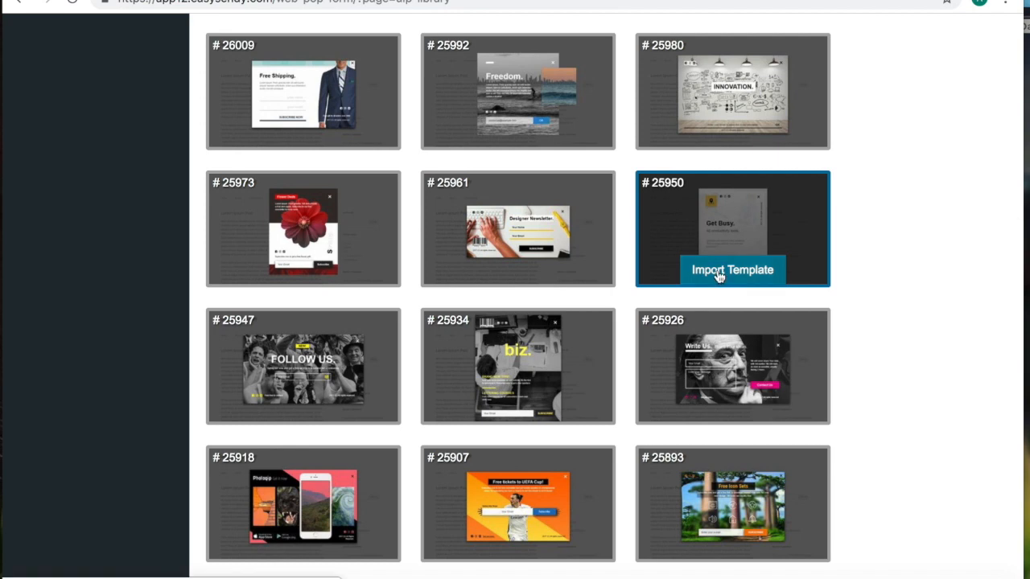
pyautogui.click(732, 270)
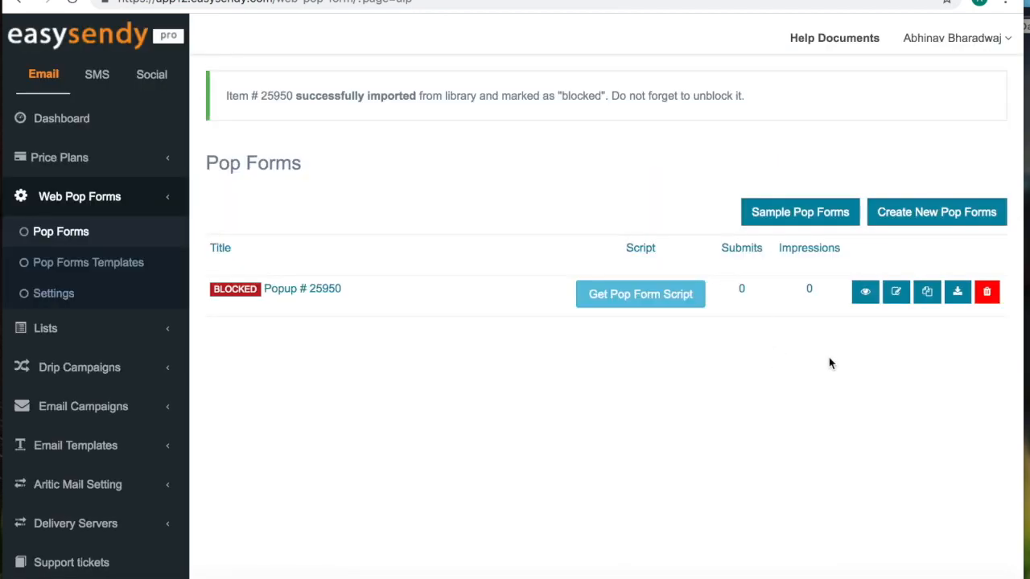
pyautogui.click(865, 291)
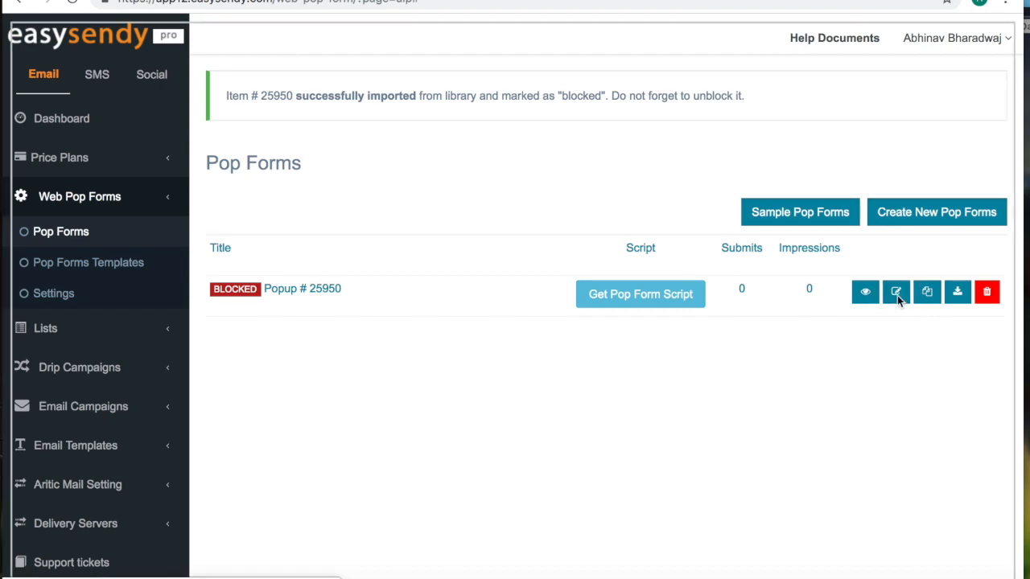
# Step: Open Popup #25950, review its submit button and layout settings, then close the editor
pyautogui.click(896, 291)
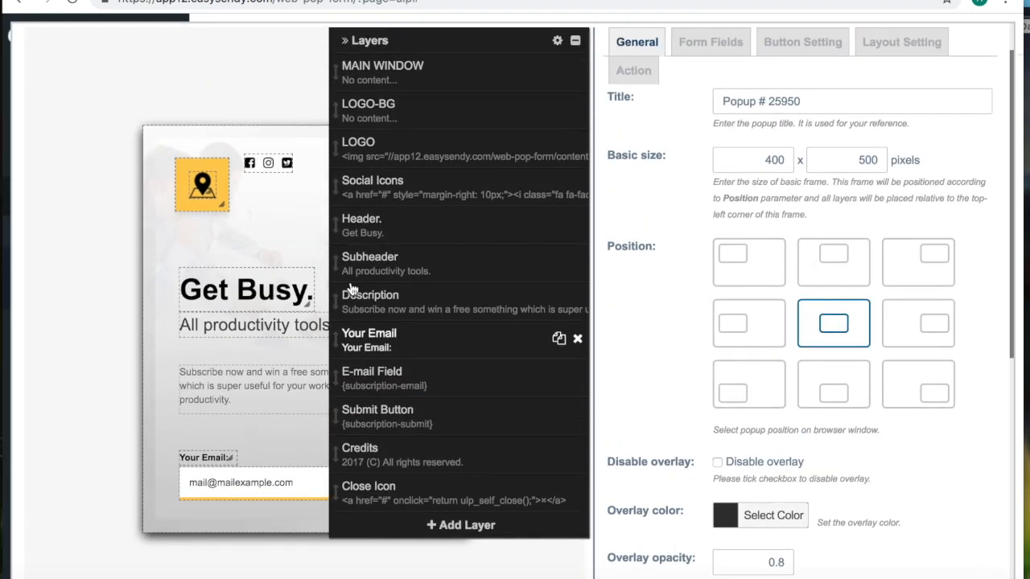
pyautogui.scroll(-3)
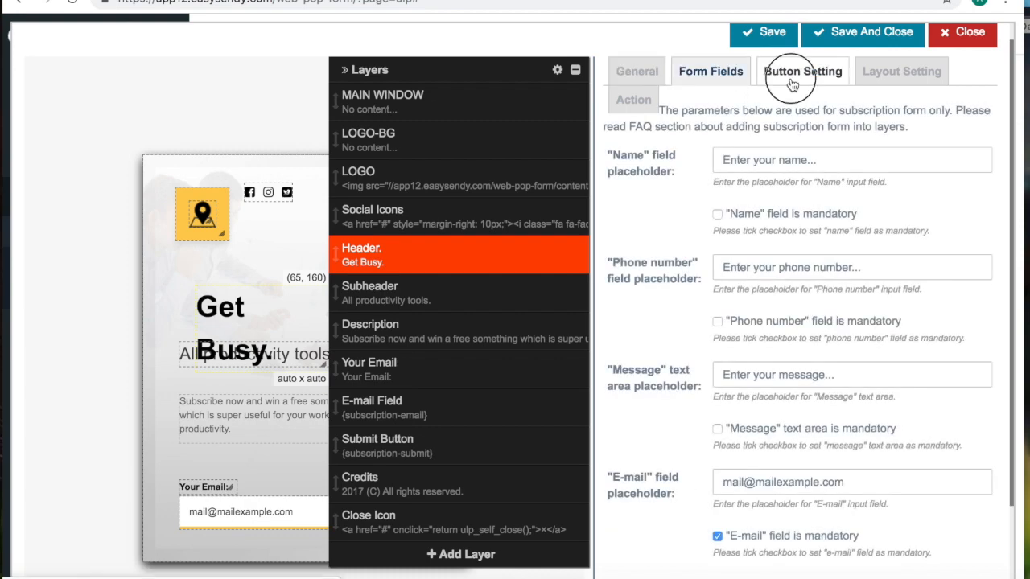
pyautogui.click(802, 71)
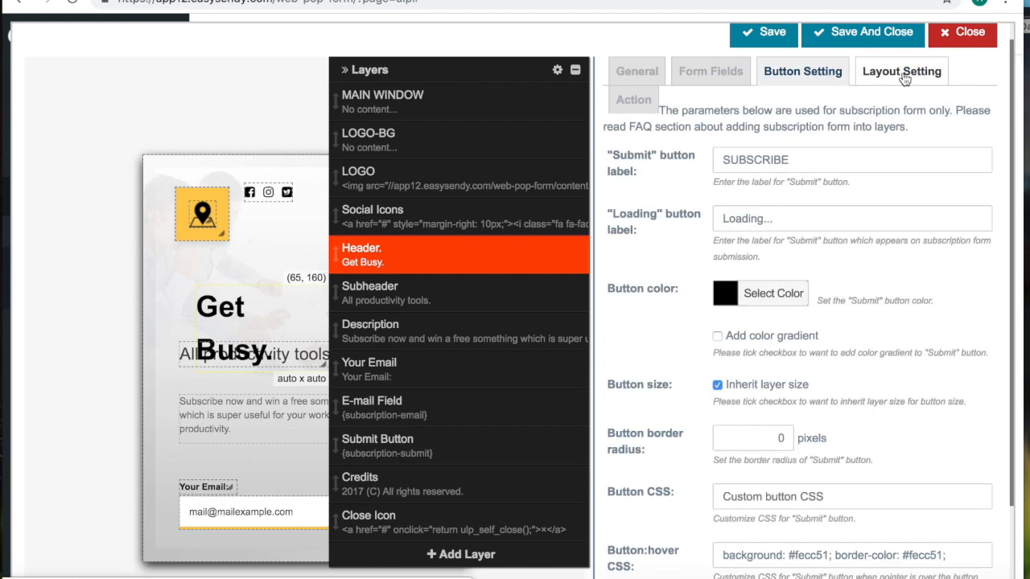
pyautogui.click(900, 71)
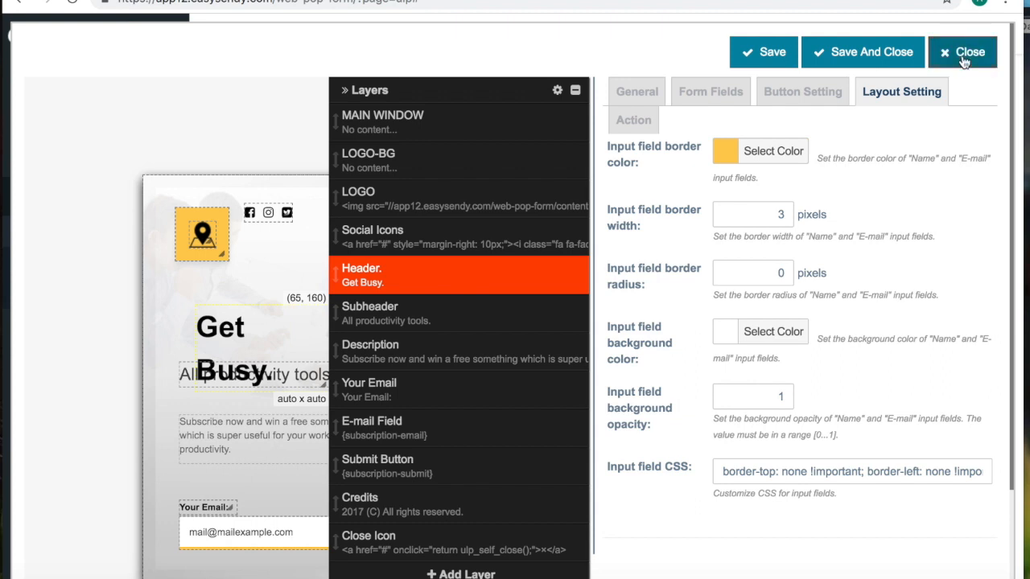
pyautogui.click(963, 51)
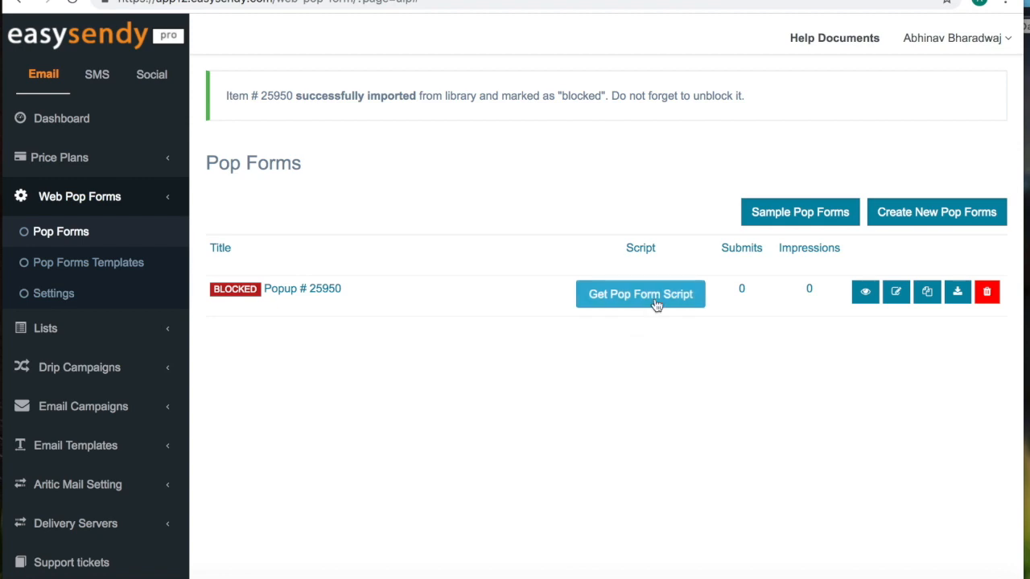
pyautogui.click(639, 294)
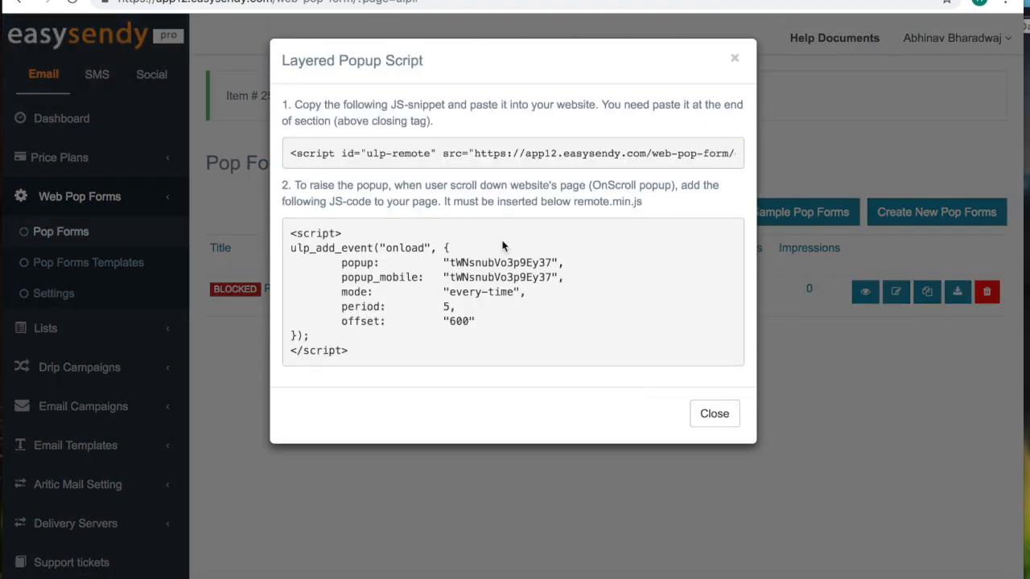
pyautogui.moveTo(570, 371)
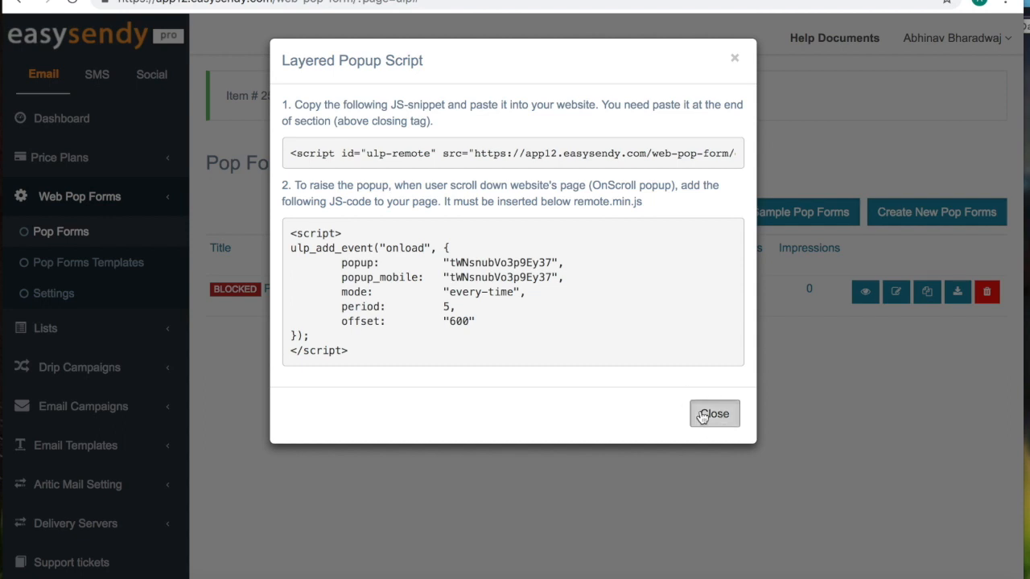
pyautogui.click(714, 414)
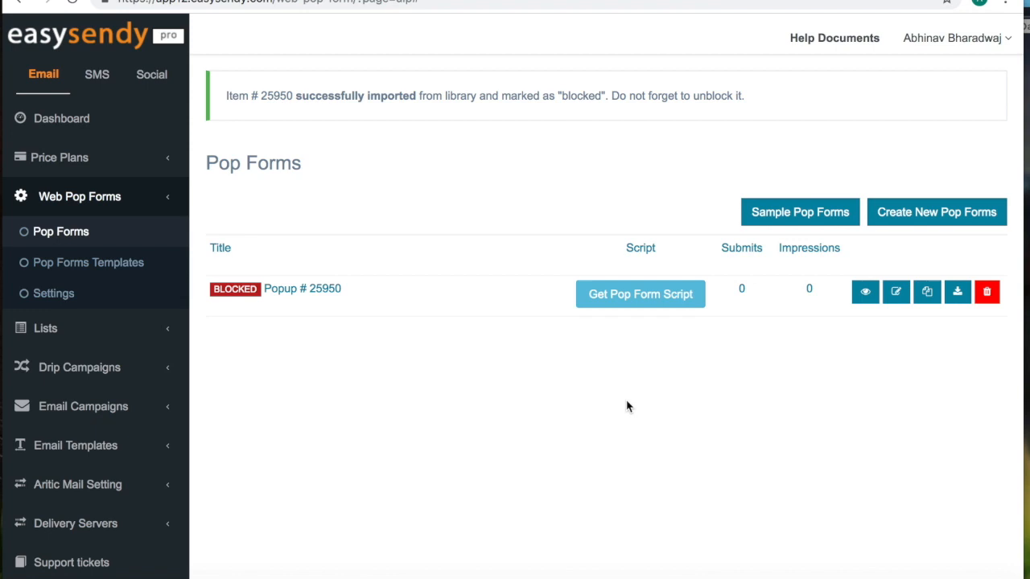
pyautogui.moveTo(507, 386)
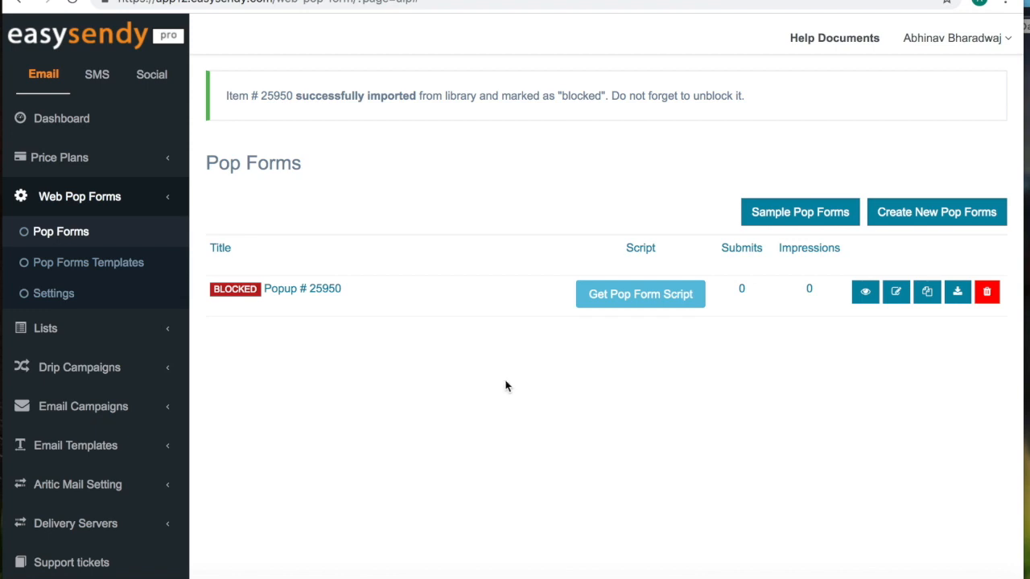
pyautogui.moveTo(308, 381)
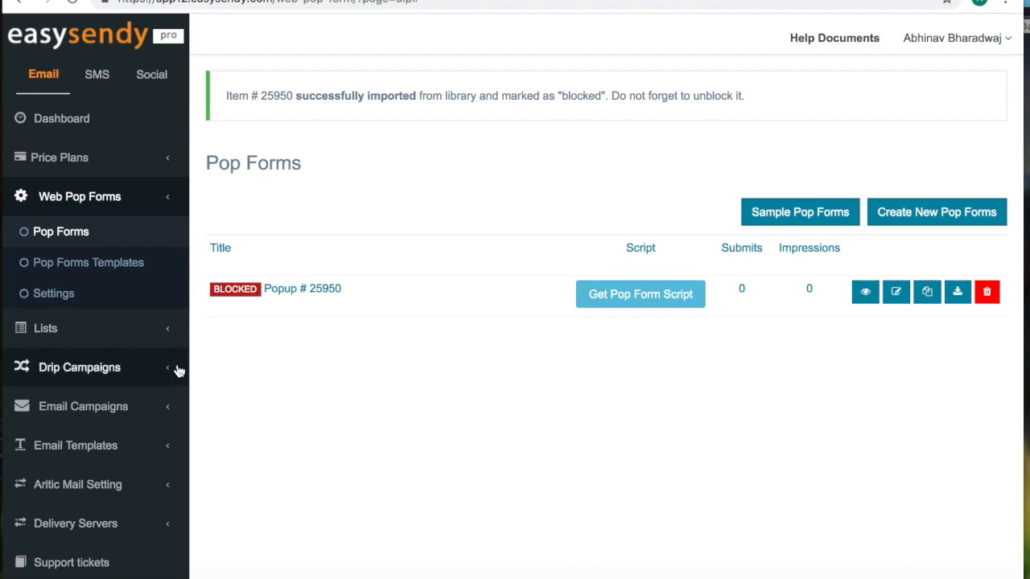
# Step: Start a drip email template with subject 'Welcome to EasySendy' and continue to the design step
pyautogui.click(79, 367)
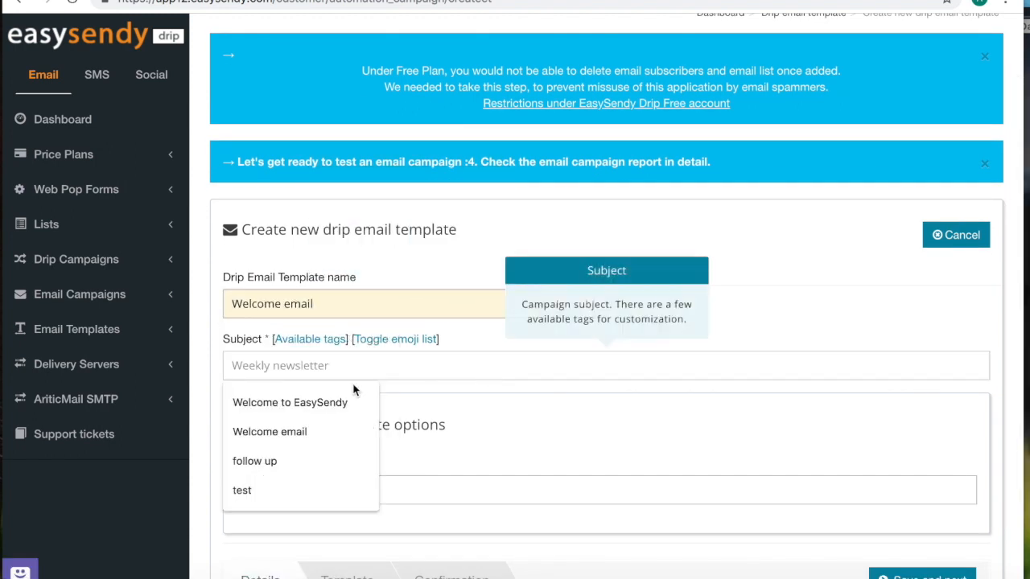
pyautogui.click(289, 403)
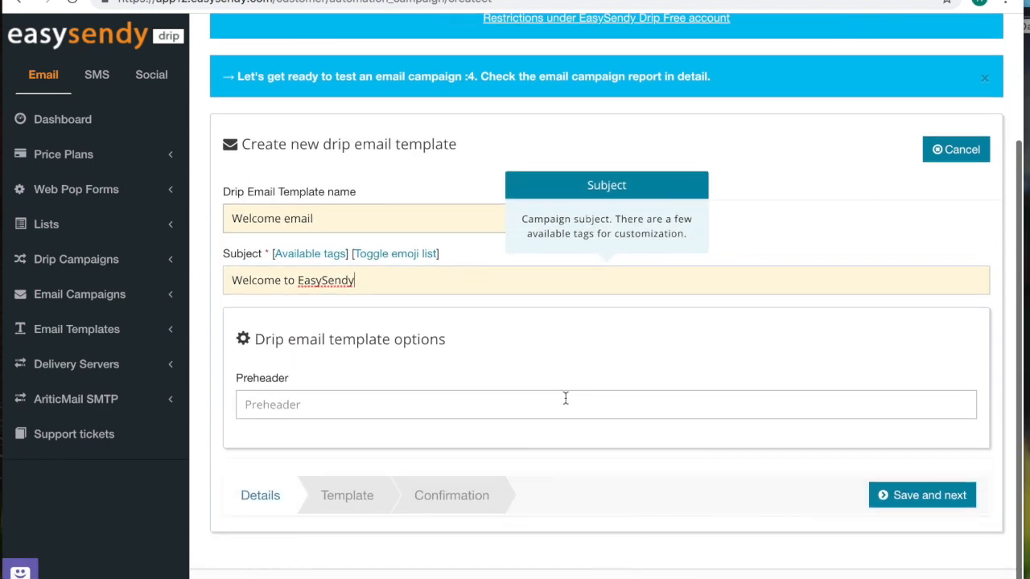
pyautogui.click(921, 495)
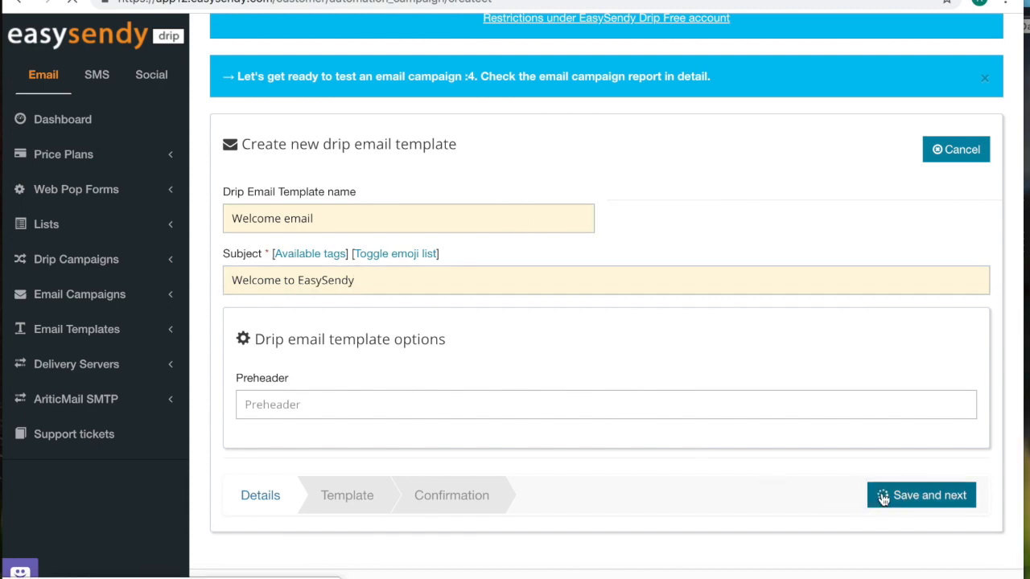
pyautogui.click(921, 495)
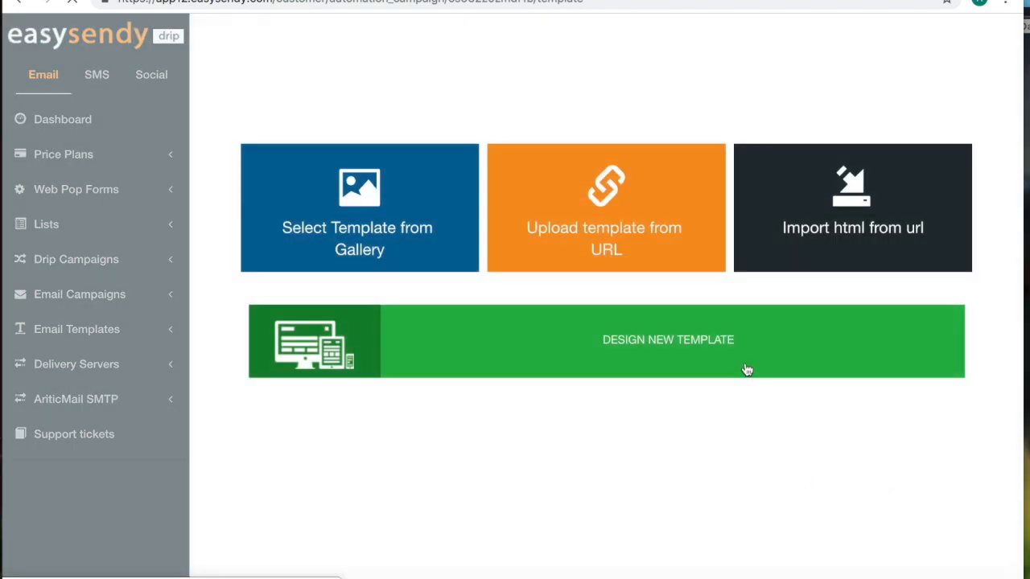
# Step: Design a new body in the drag-and-drop editor and confirm saving the template
pyautogui.click(668, 339)
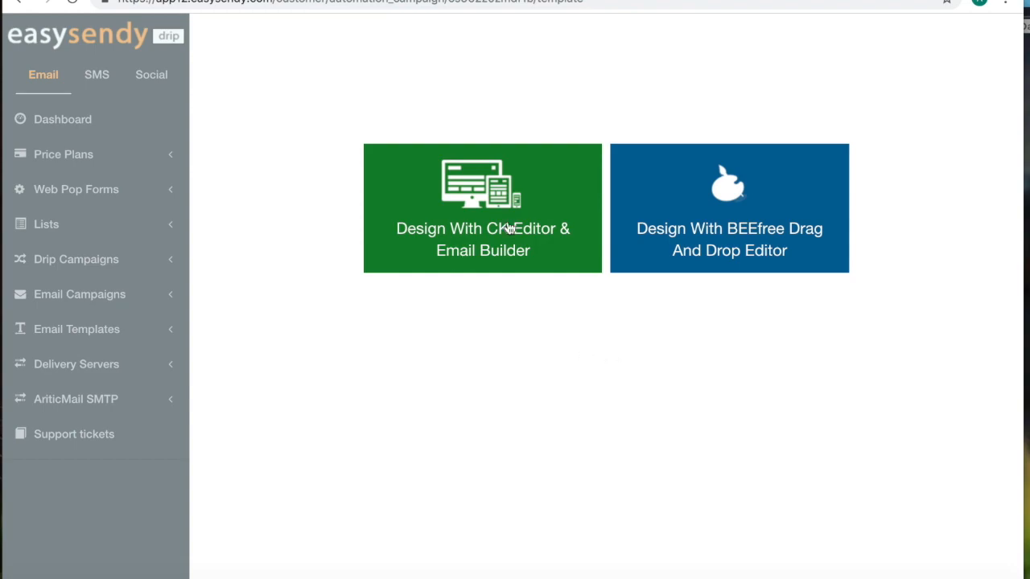
pyautogui.click(728, 208)
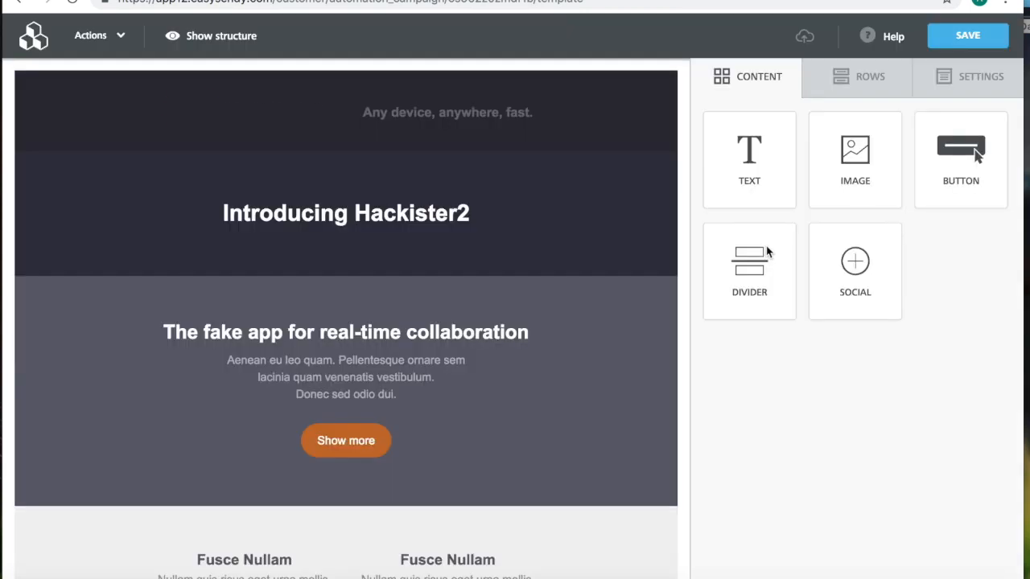
pyautogui.scroll(-3)
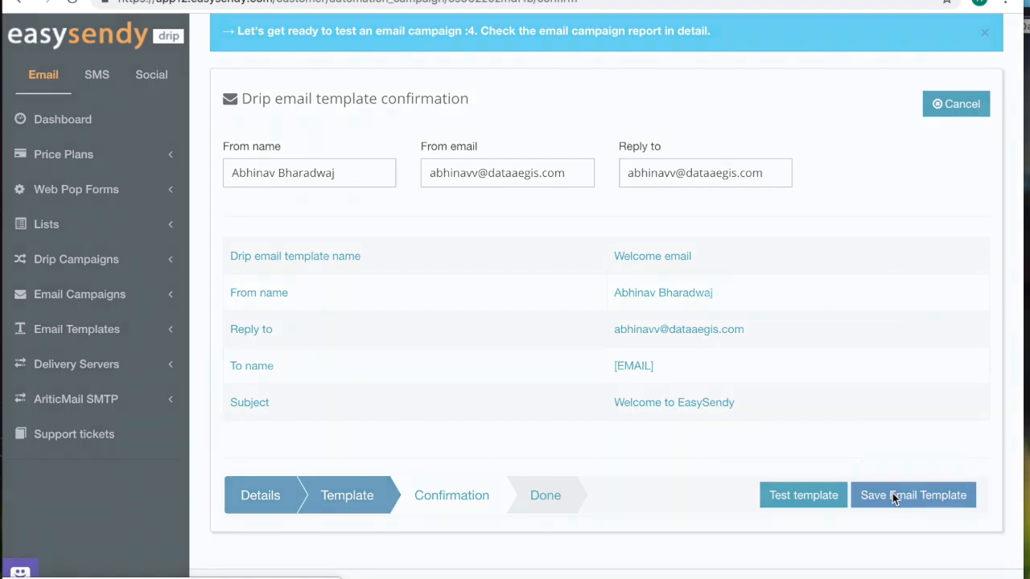
pyautogui.click(913, 495)
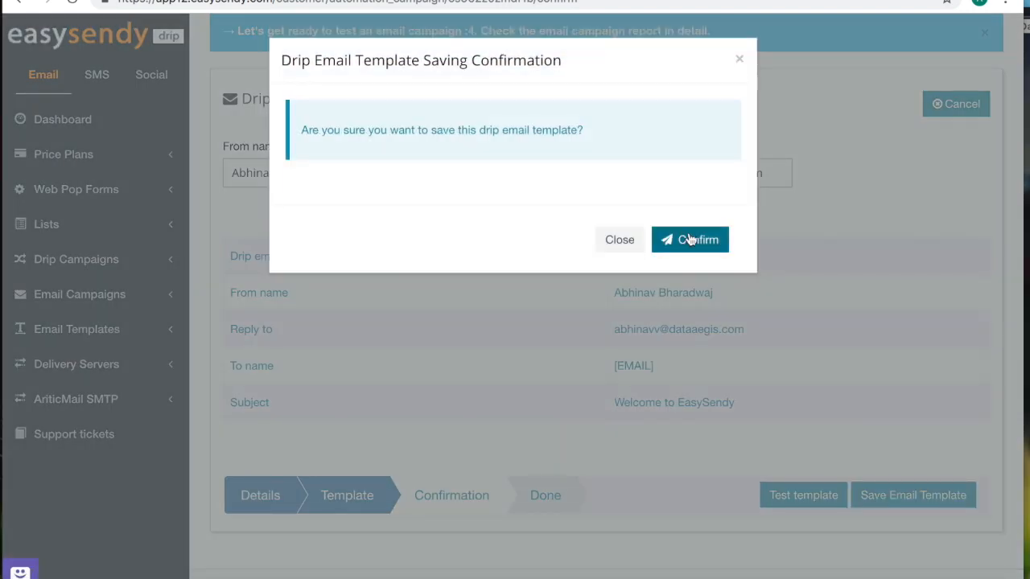
pyautogui.click(690, 239)
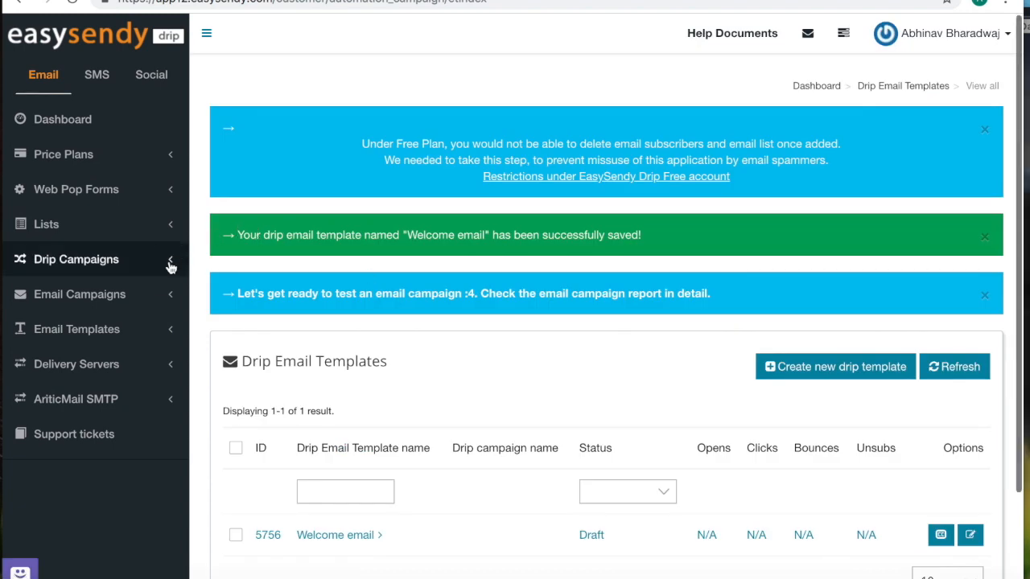
# Step: Create a new drip flow named 'email template 1' under All Drip Flow and save it
pyautogui.click(75, 259)
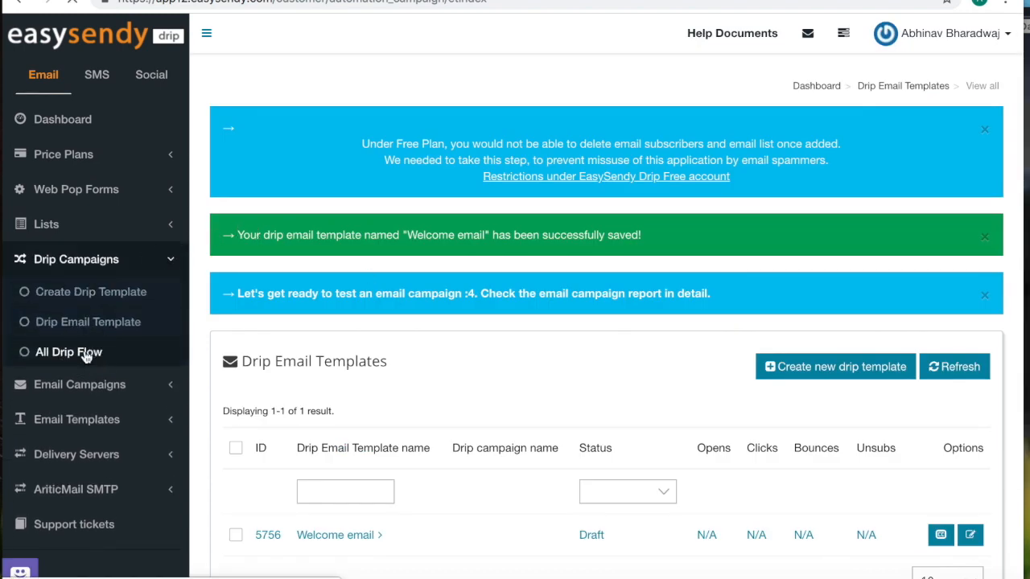
pyautogui.click(69, 351)
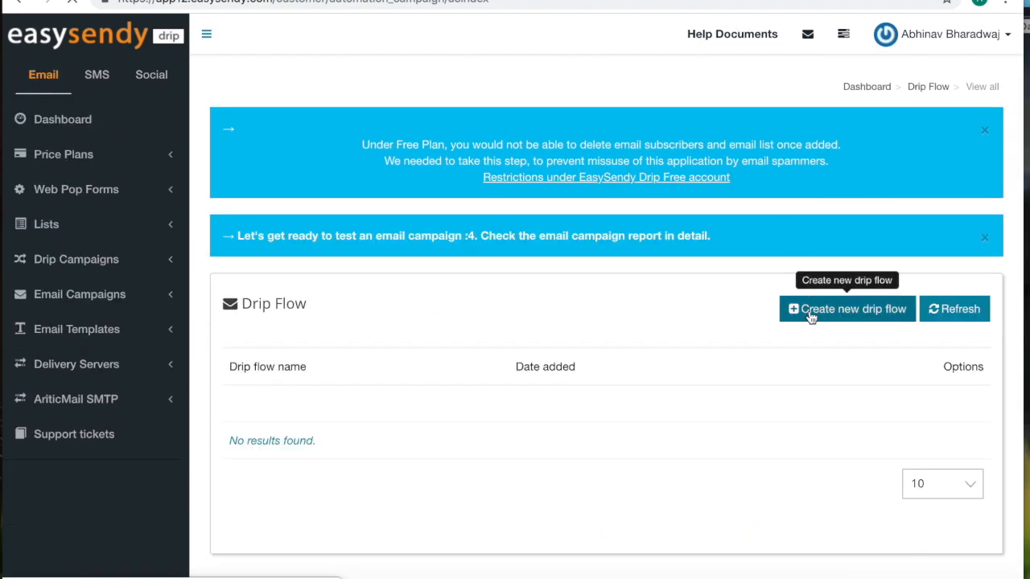
pyautogui.click(847, 309)
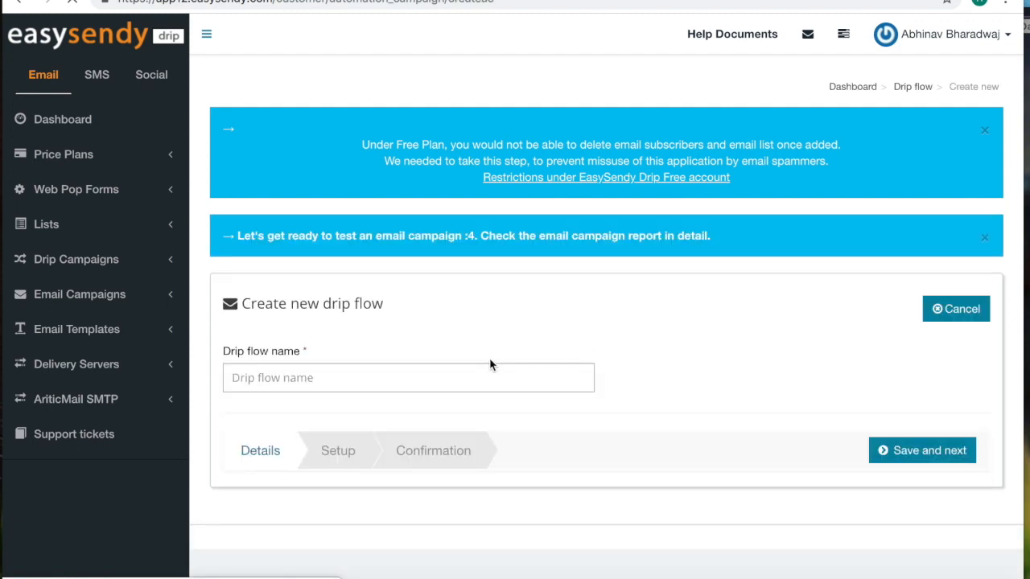
pyautogui.write('email template 1')
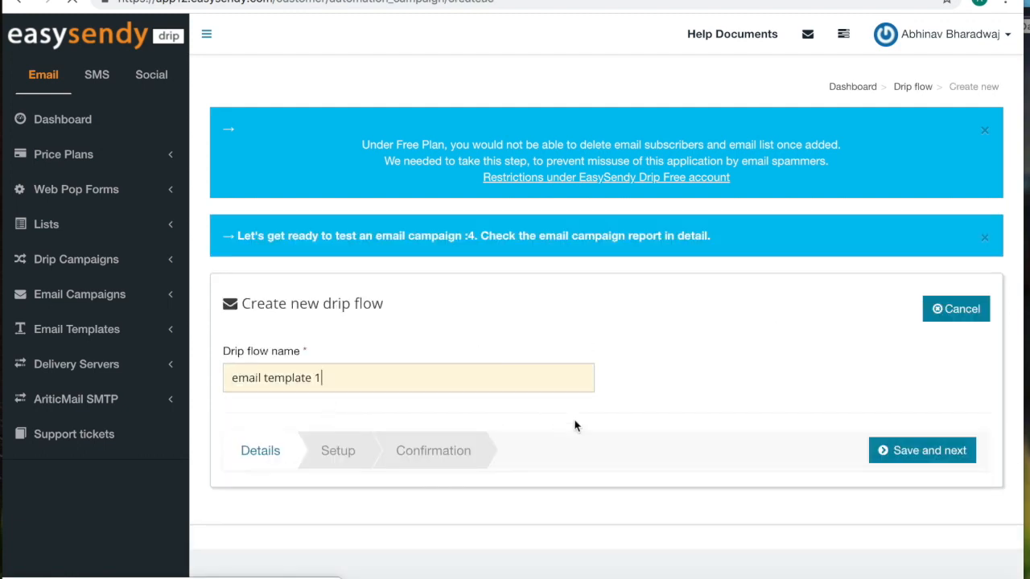
pyautogui.click(922, 450)
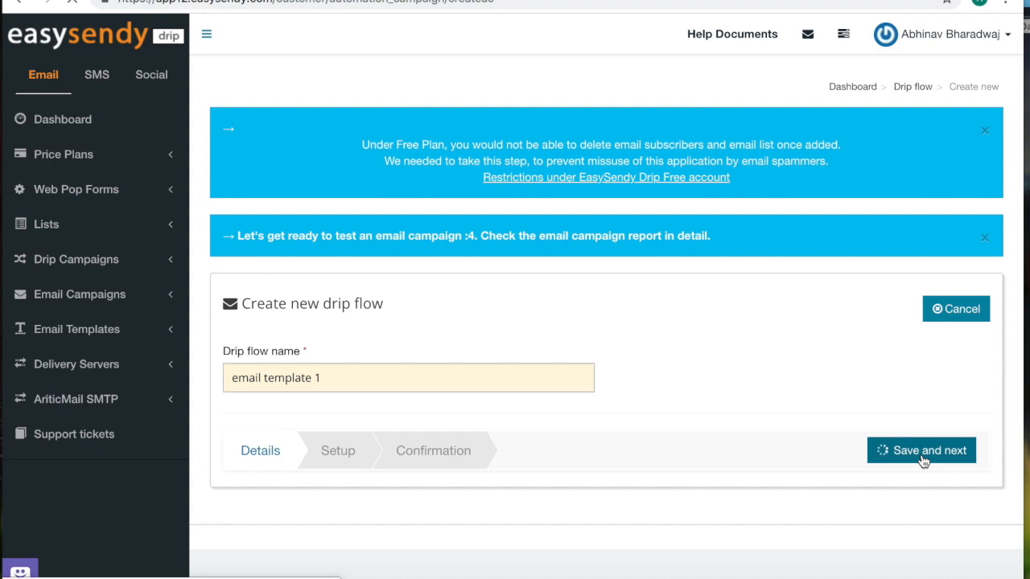
pyautogui.click(921, 449)
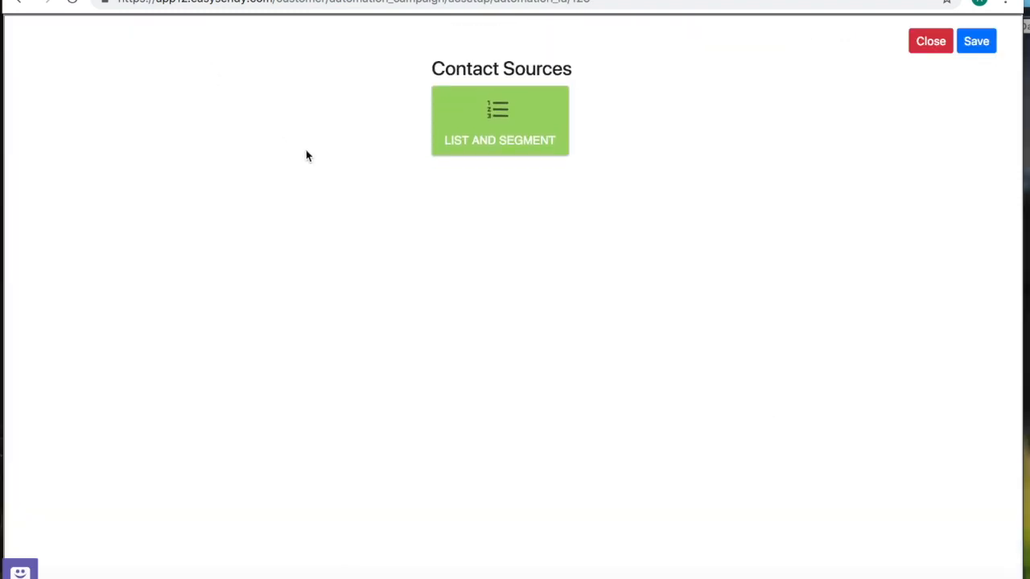
pyautogui.moveTo(452, 201)
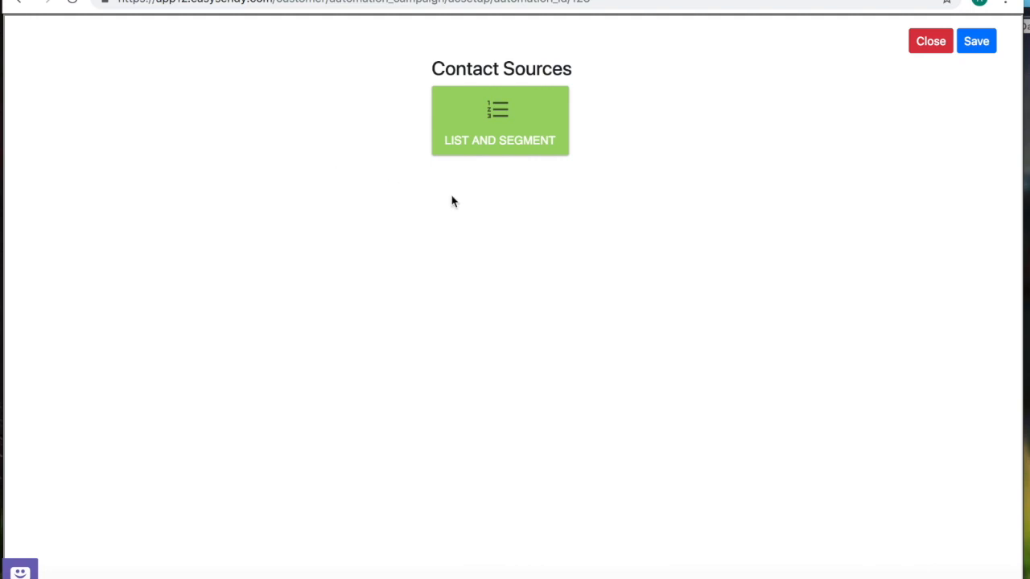
pyautogui.moveTo(497, 127)
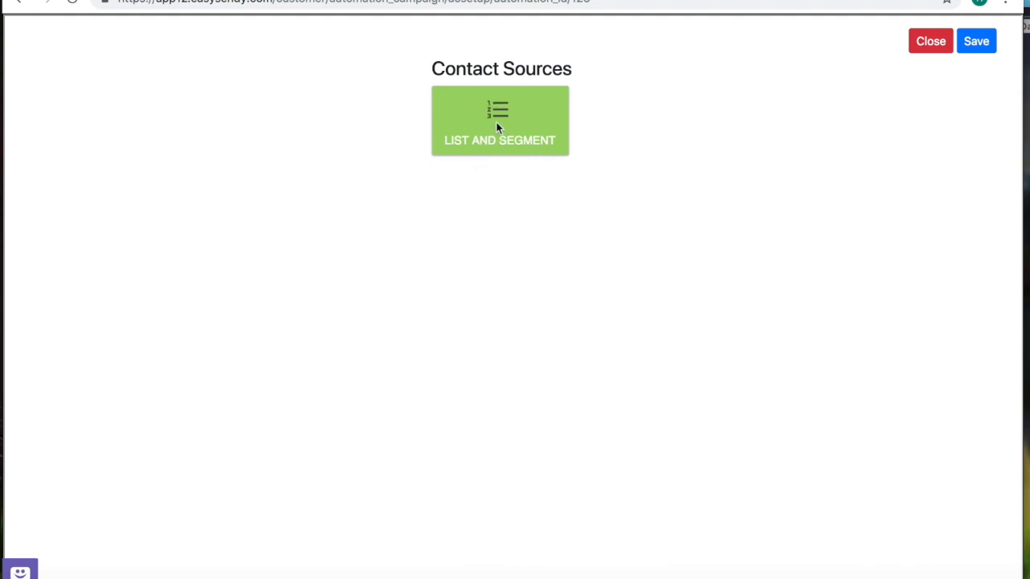
# Step: Set the flow's contact source to the welcome email subscribers list
pyautogui.click(499, 120)
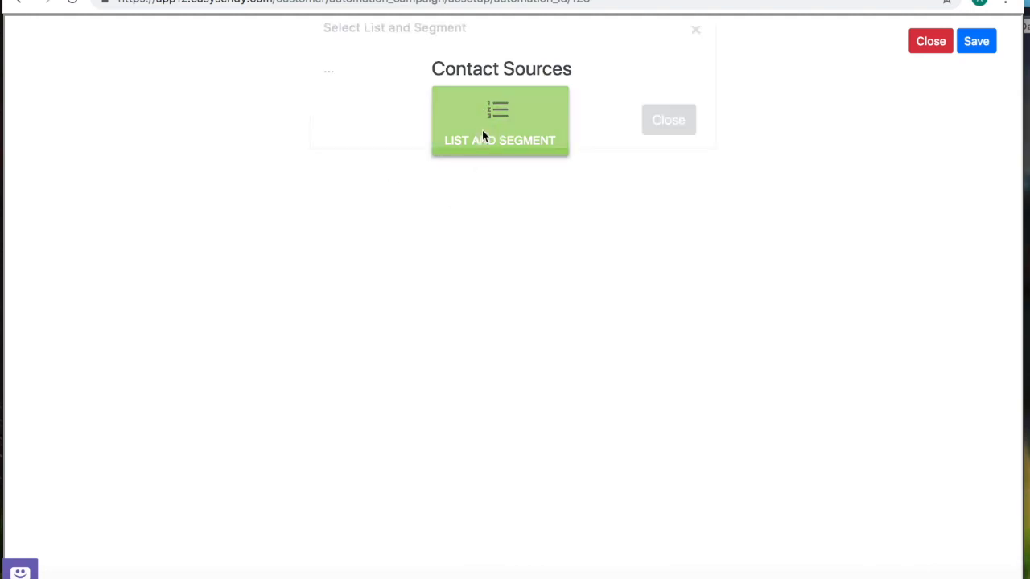
pyautogui.click(512, 130)
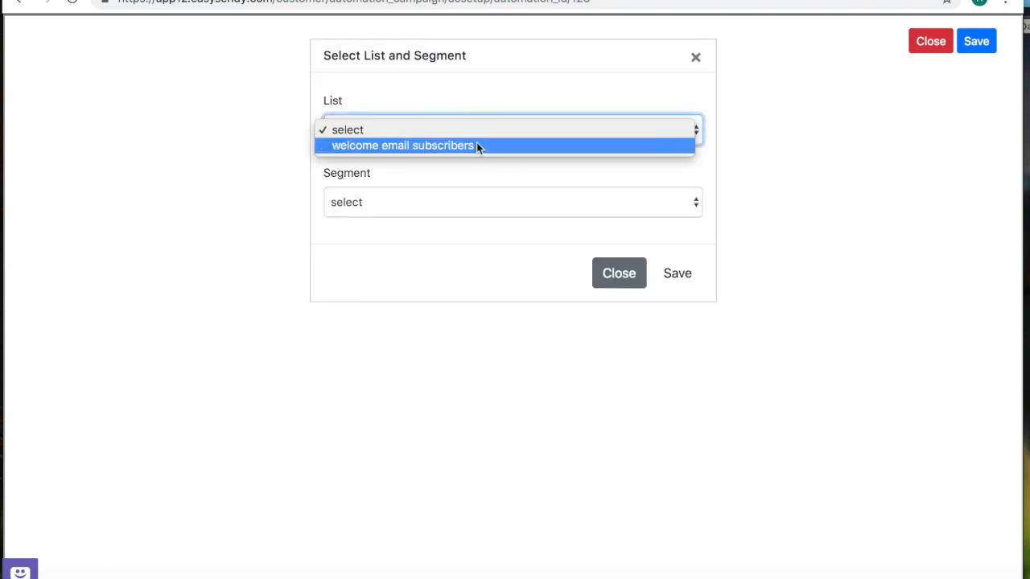
pyautogui.click(403, 146)
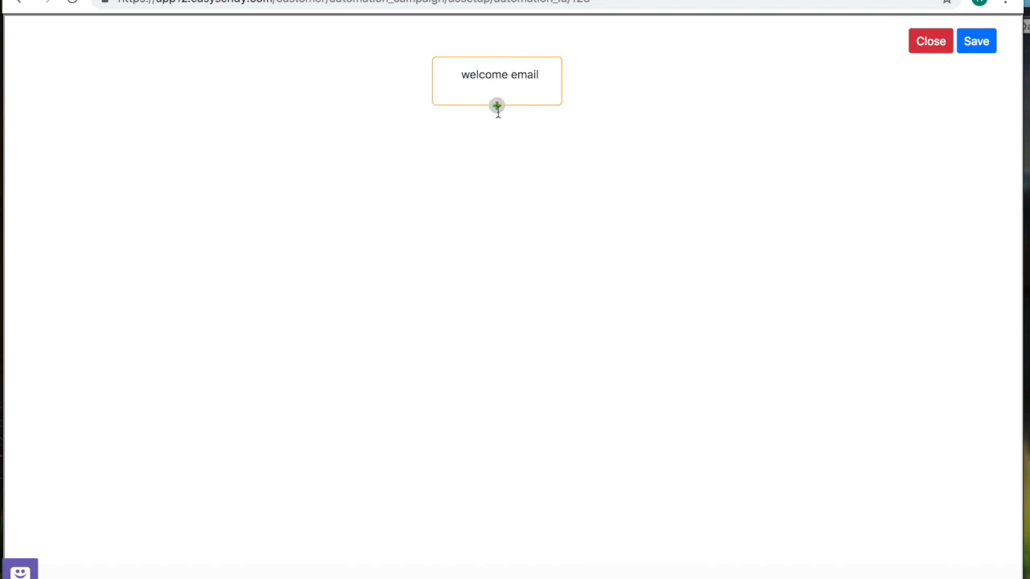
# Step: Add a 'welcome email' Send Email action using the Welcome email template, sent after 1 minute
pyautogui.click(496, 106)
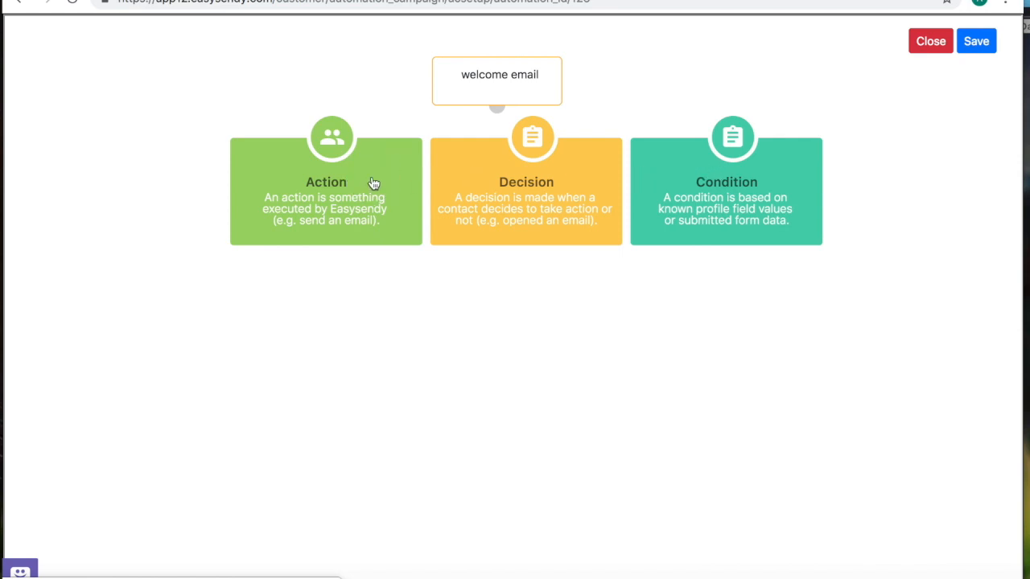
pyautogui.click(325, 191)
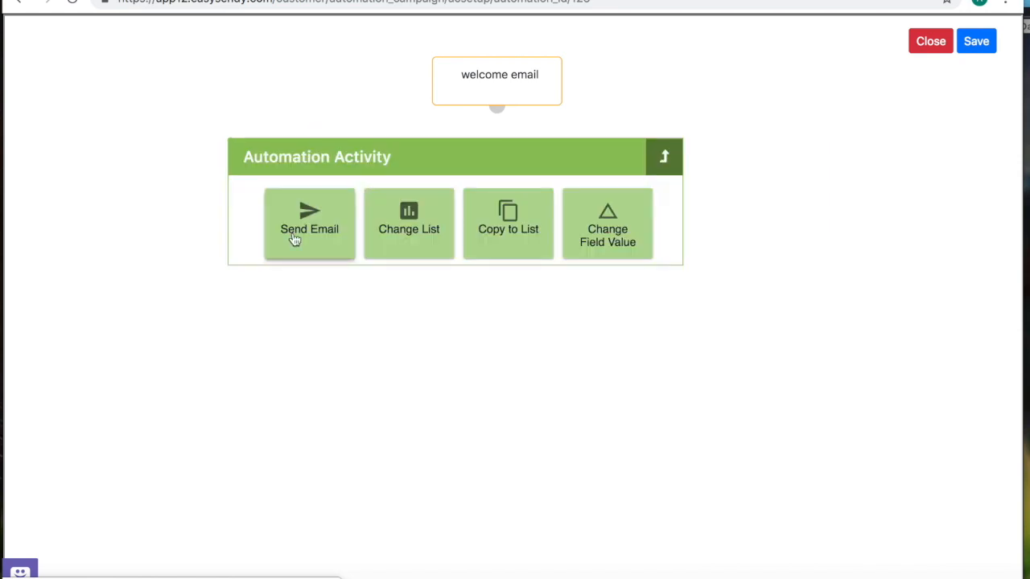
pyautogui.click(309, 223)
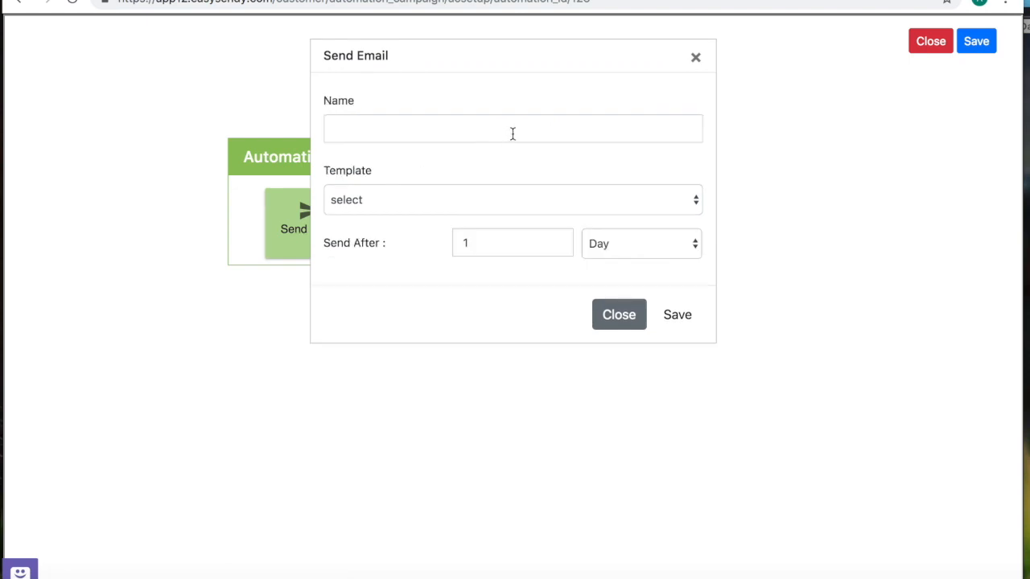
pyautogui.write('welcome email')
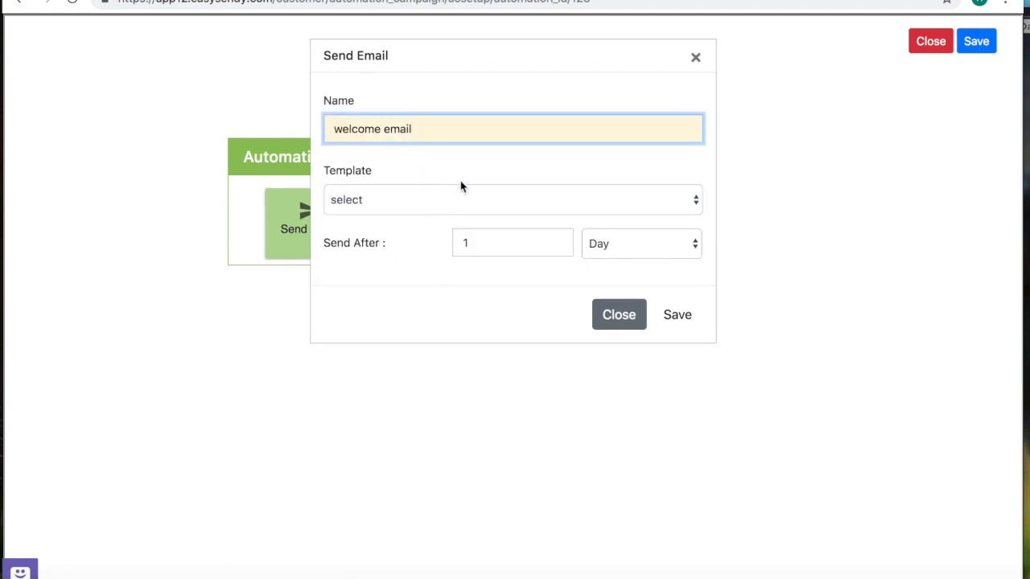
pyautogui.click(513, 200)
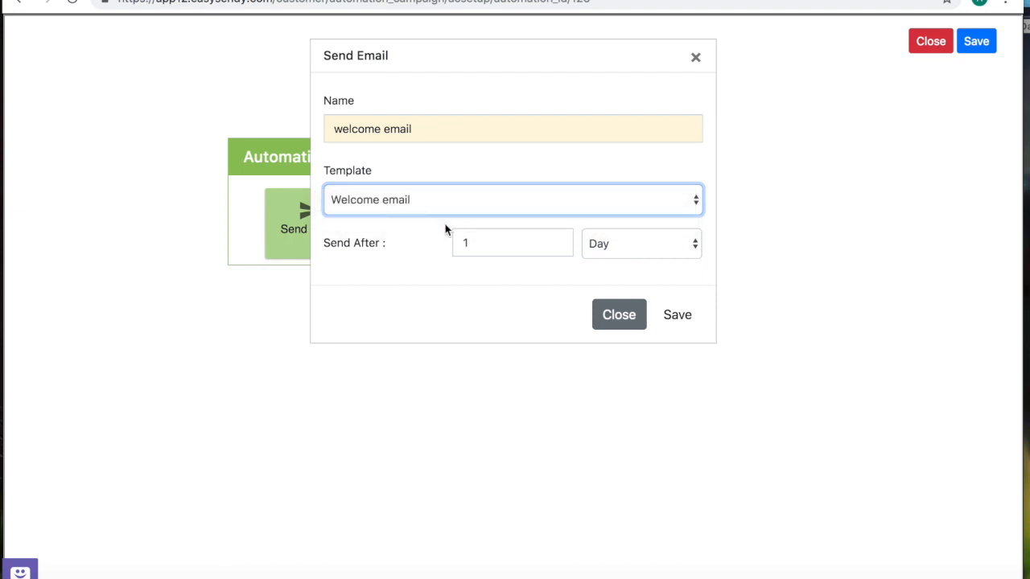
pyautogui.moveTo(648, 246)
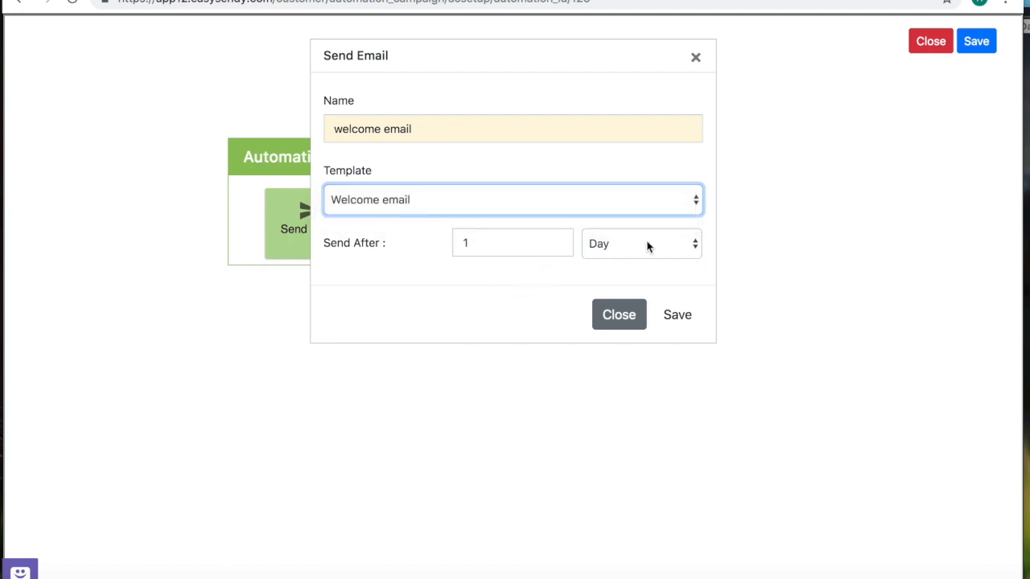
pyautogui.click(640, 243)
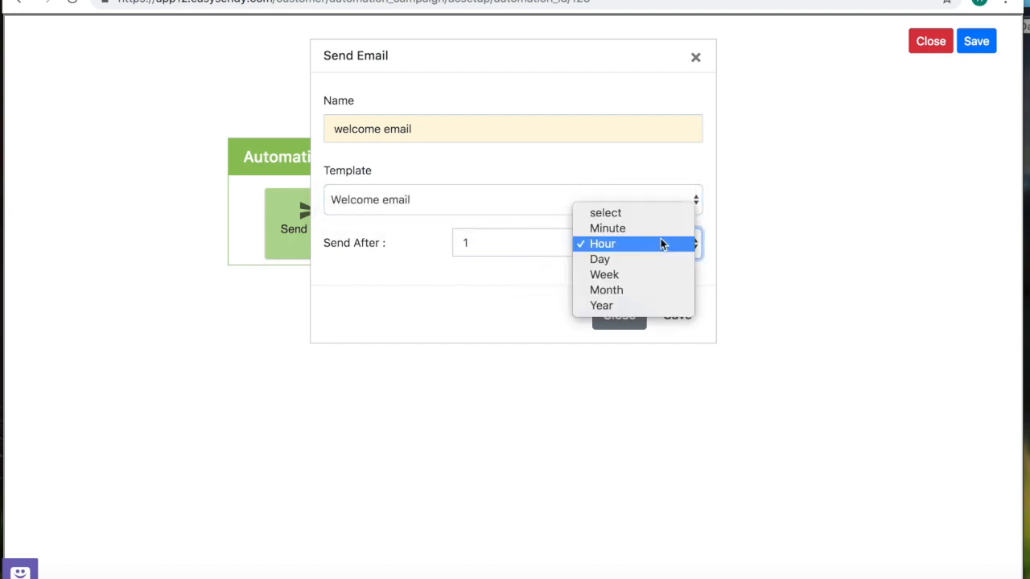
pyautogui.click(608, 228)
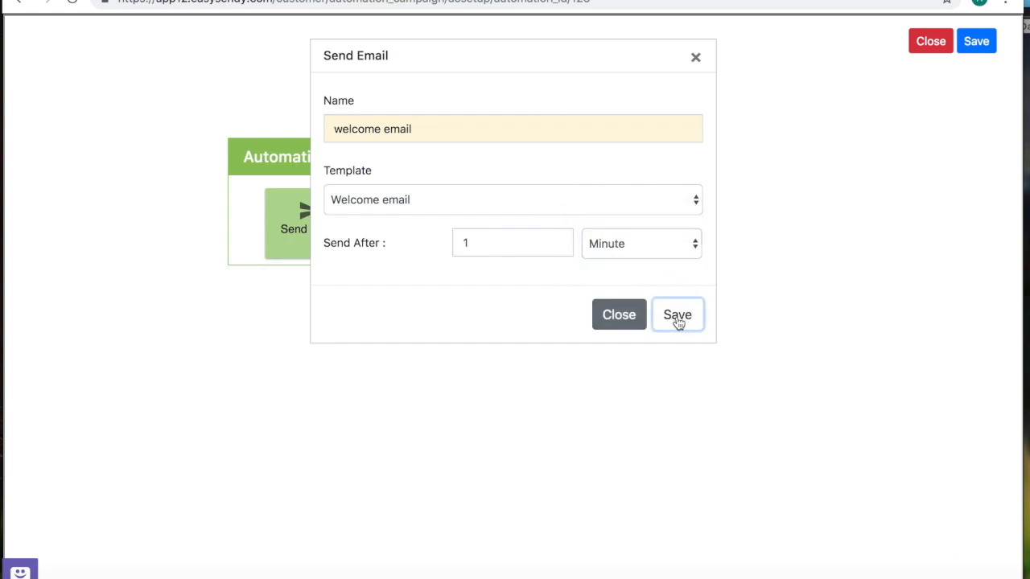
pyautogui.click(677, 315)
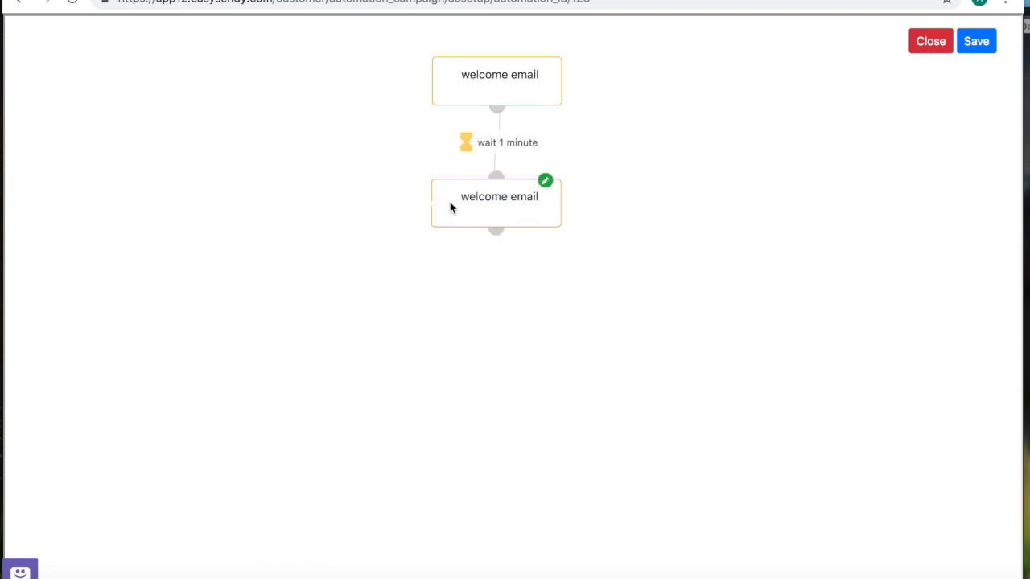
# Step: Move the send-email node aside, view the Condition step options, and exit the flow builder
pyautogui.moveTo(495, 196); pyautogui.dragTo(370, 161)
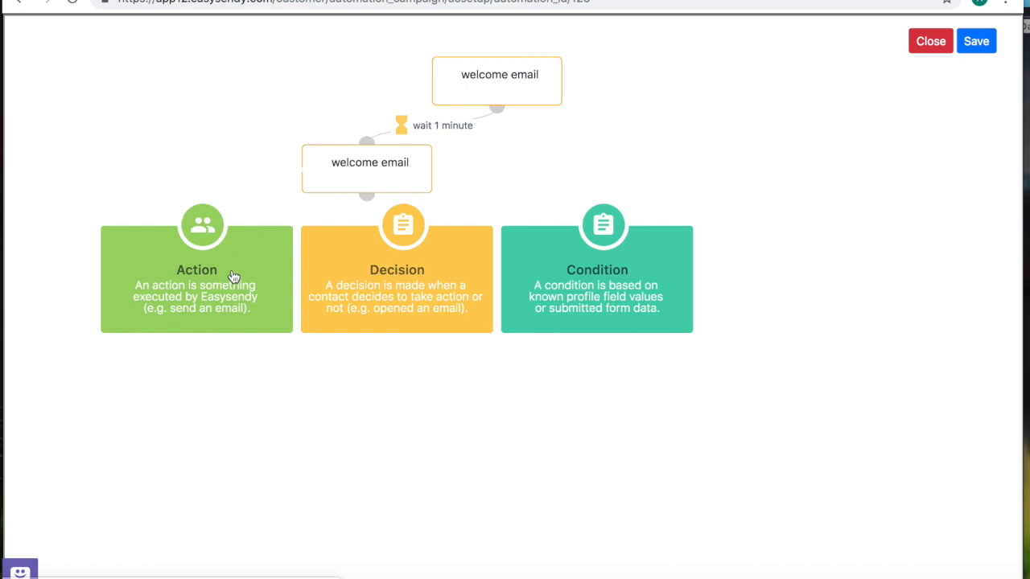
pyautogui.click(197, 279)
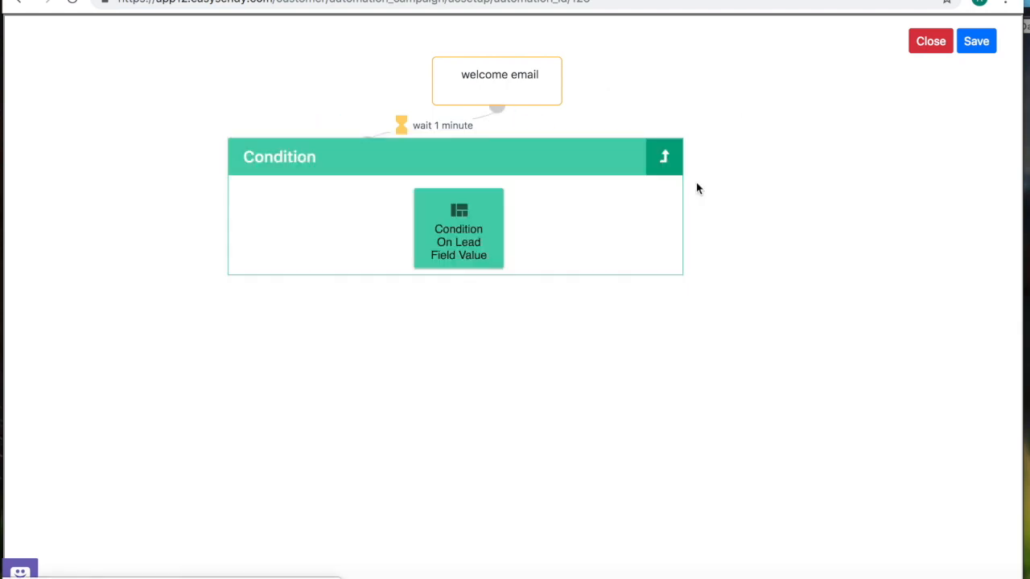
pyautogui.moveTo(778, 169)
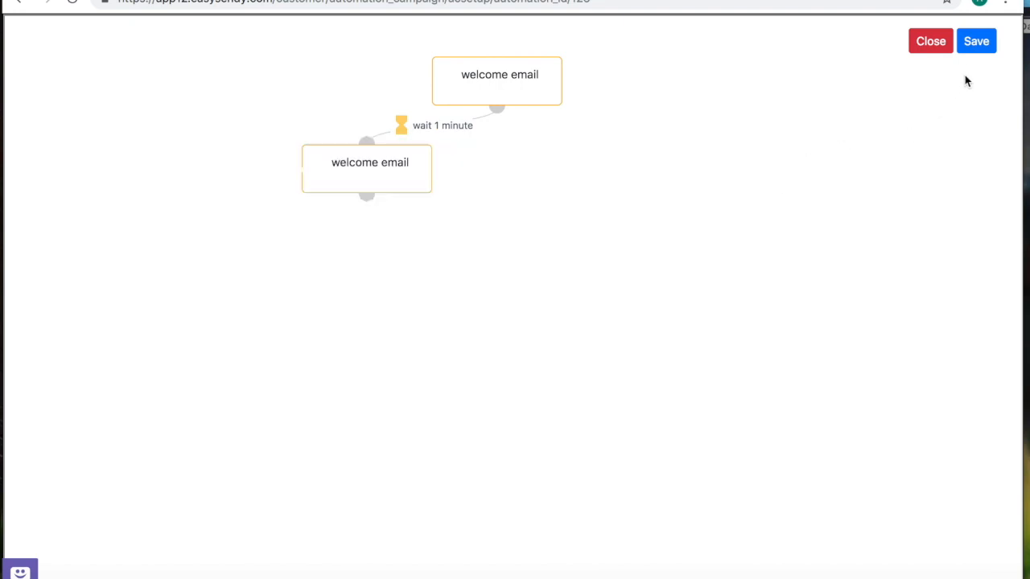
pyautogui.click(930, 41)
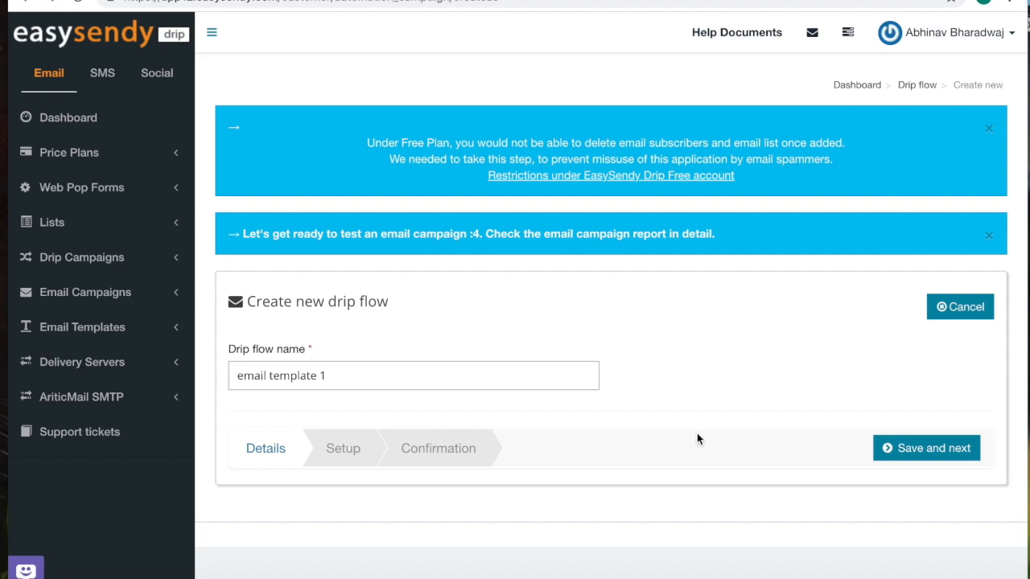
pyautogui.moveTo(542, 289)
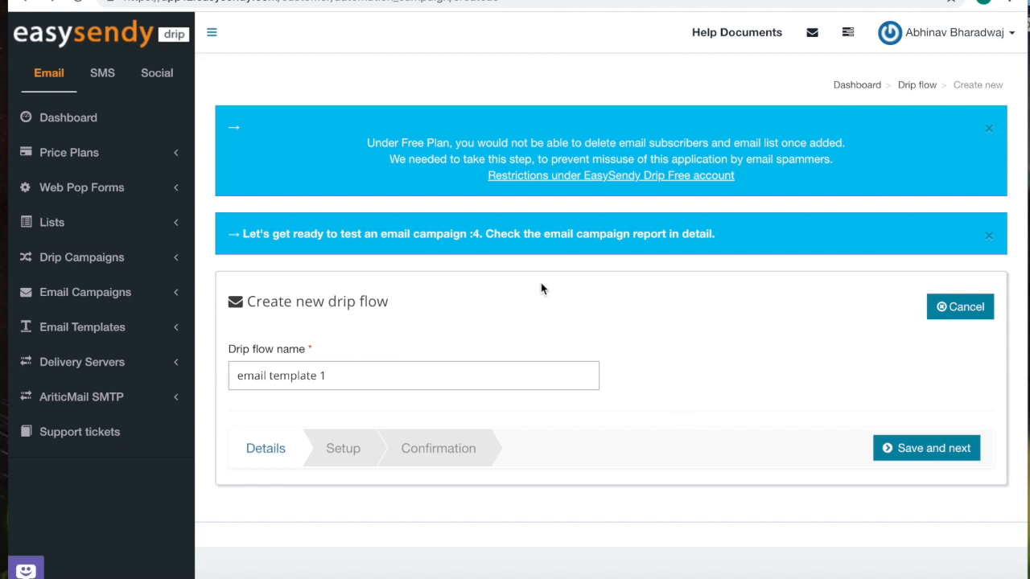
pyautogui.moveTo(181, 163)
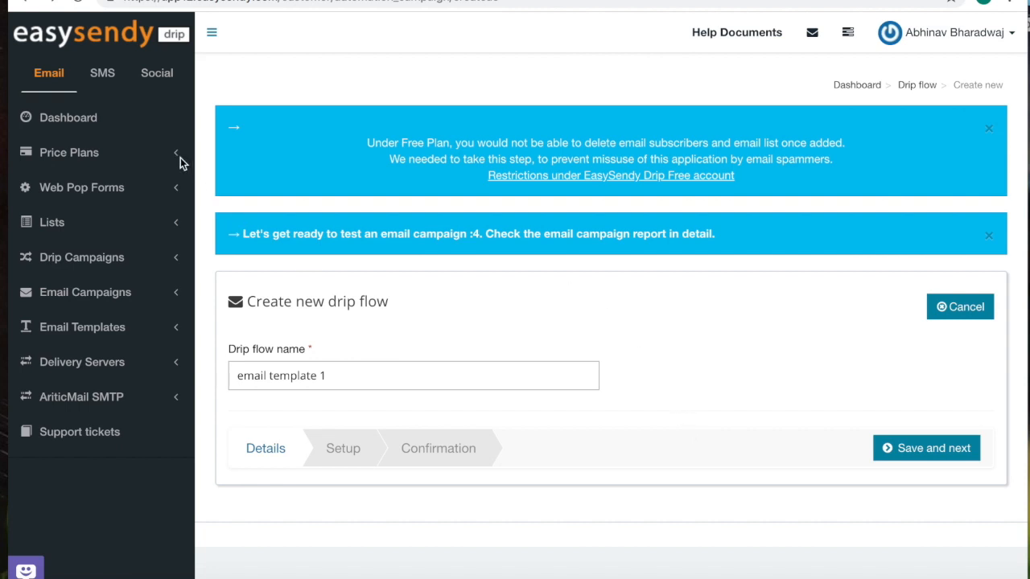
# Step: Expand and collapse the Email Templates and Delivery Servers menus, then open Help Documents
pyautogui.click(69, 152)
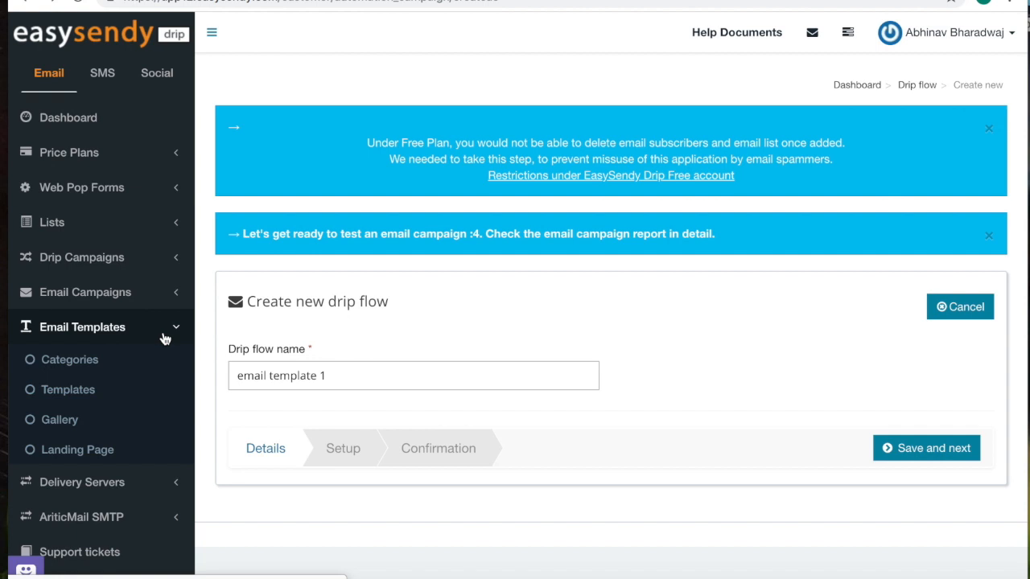
pyautogui.click(82, 327)
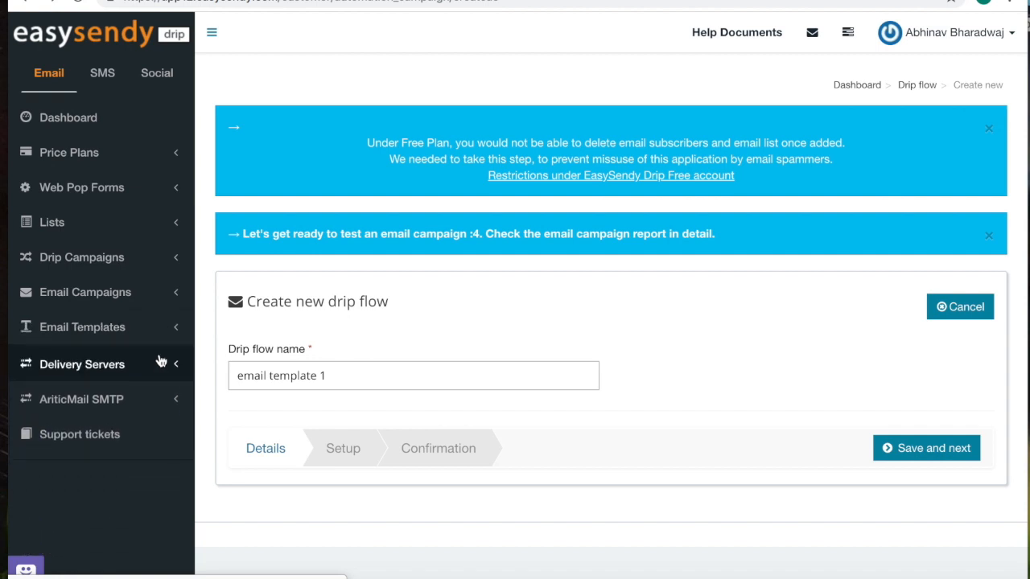
pyautogui.click(81, 364)
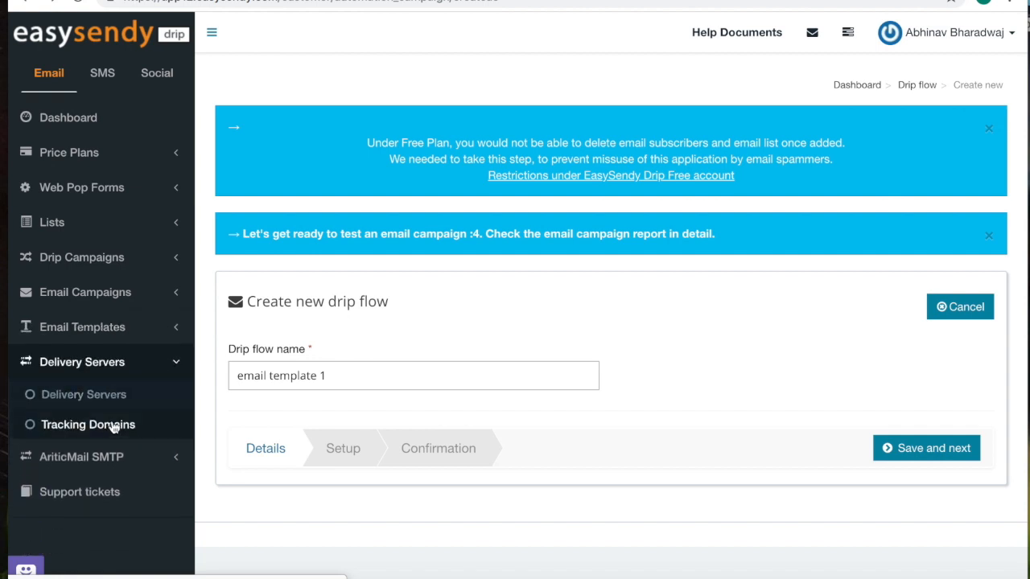
pyautogui.click(81, 361)
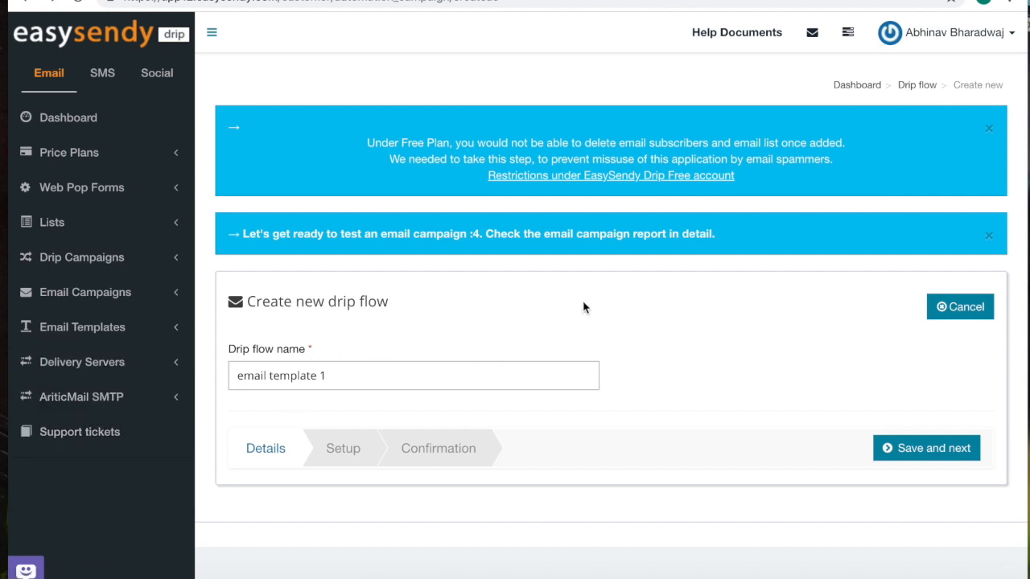
pyautogui.click(735, 32)
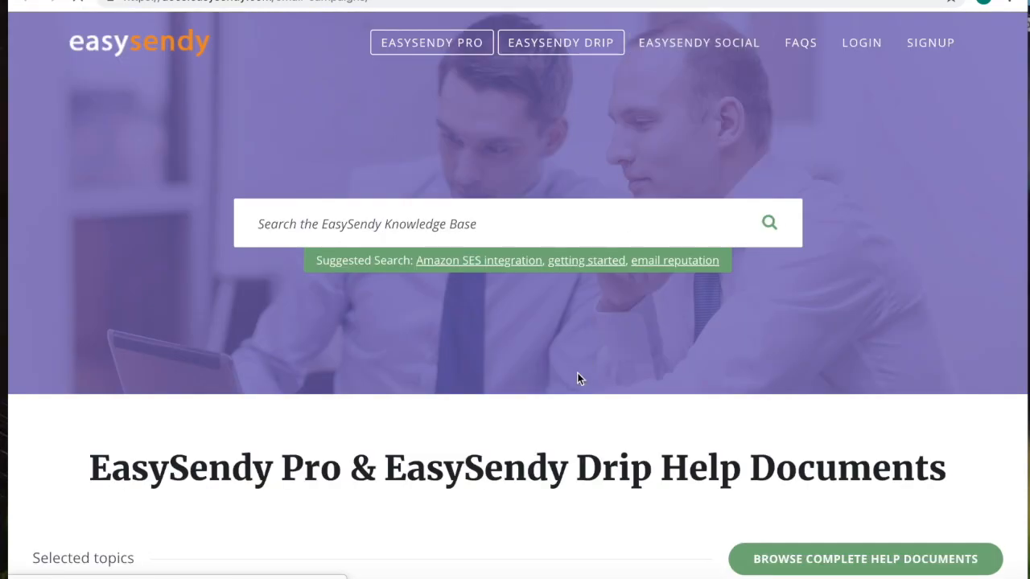
pyautogui.scroll(-3)
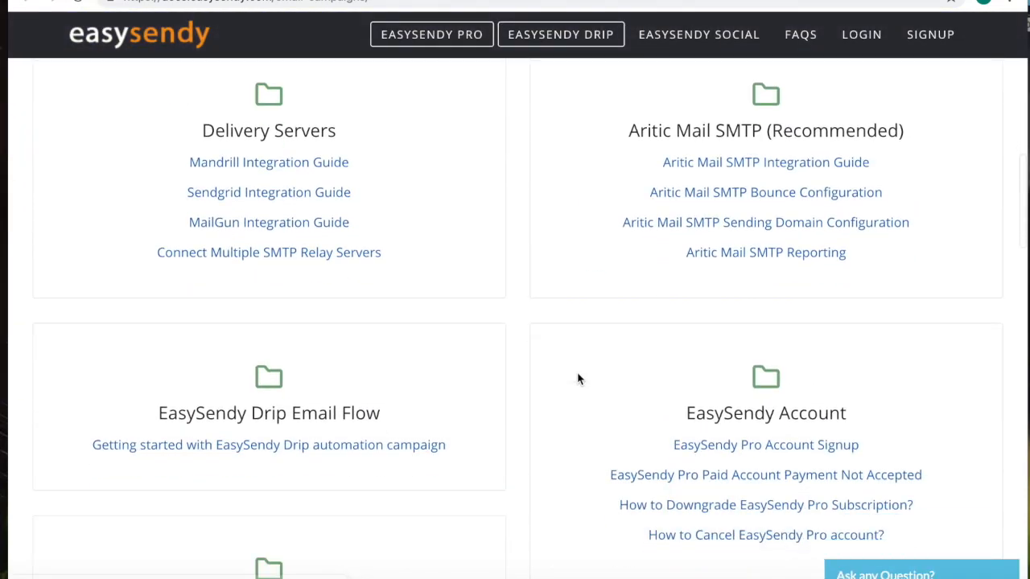
pyautogui.scroll(-3)
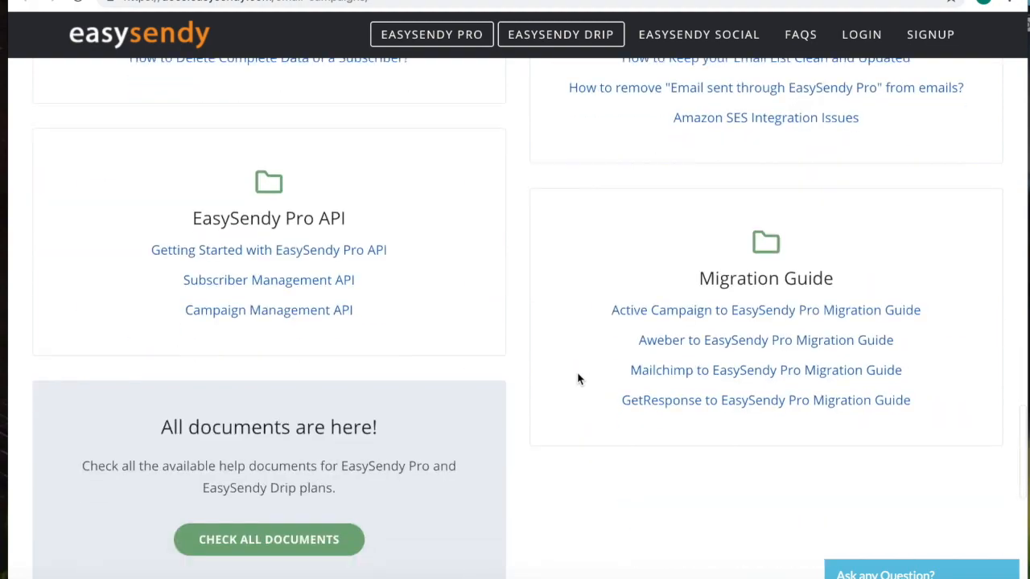
pyautogui.scroll(3)
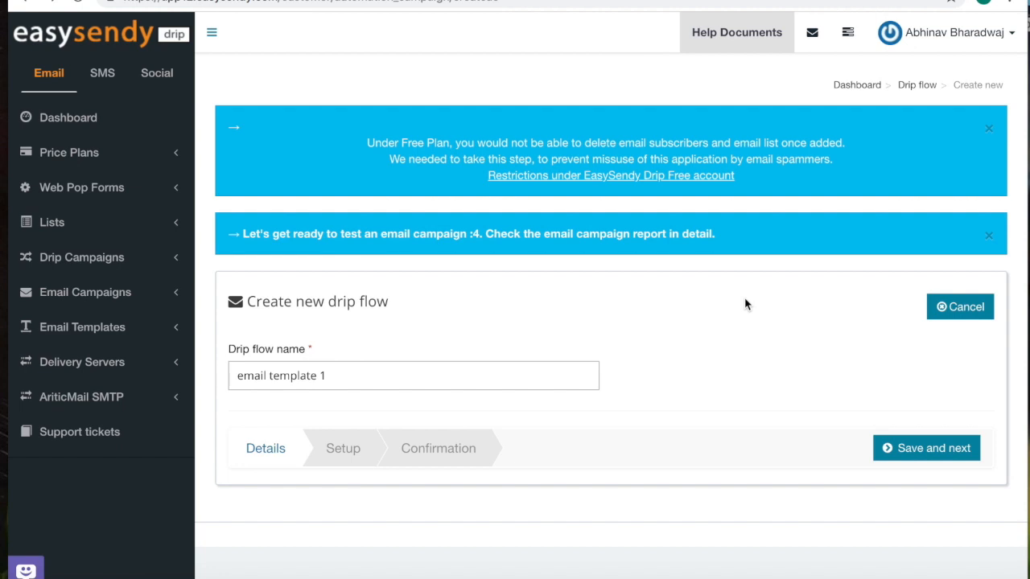
pyautogui.moveTo(730, 314)
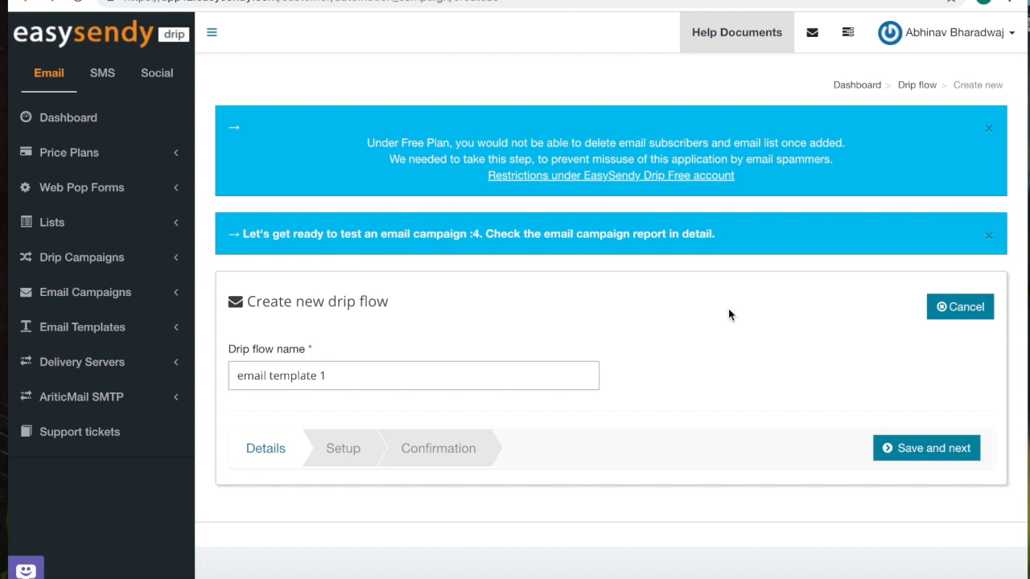